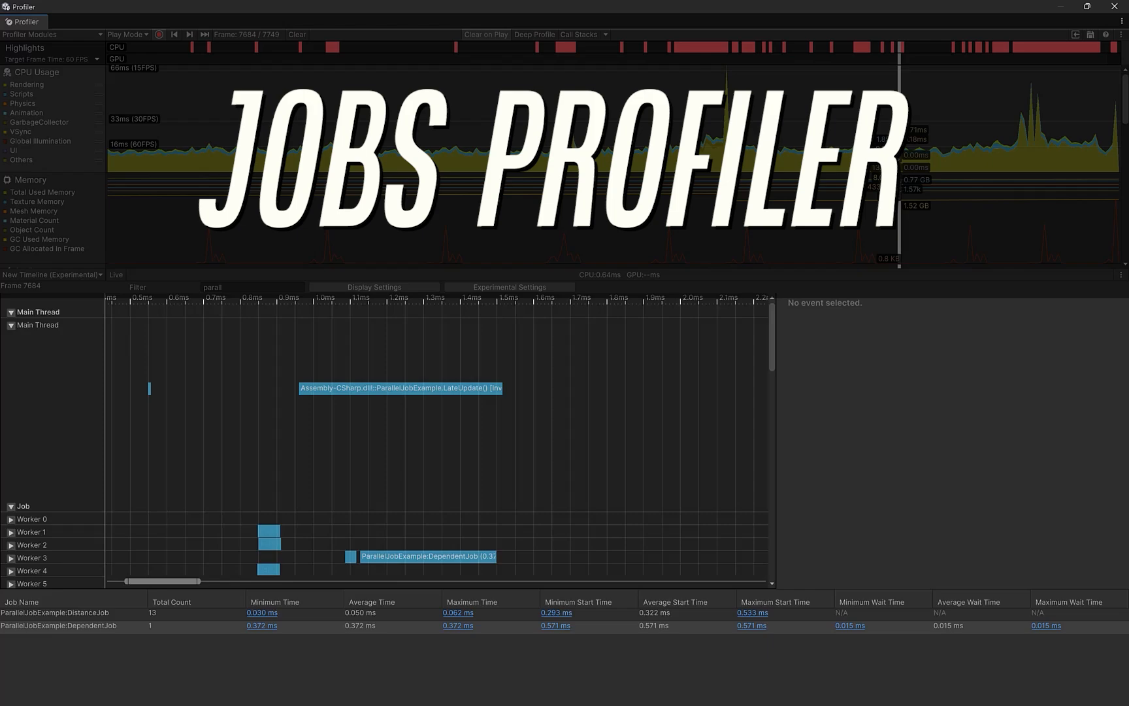
Select the LateUpdate block, then the DependentJob bar on Worker 3 to reveal the DistanceJob batches it waits on
left_click(400, 388)
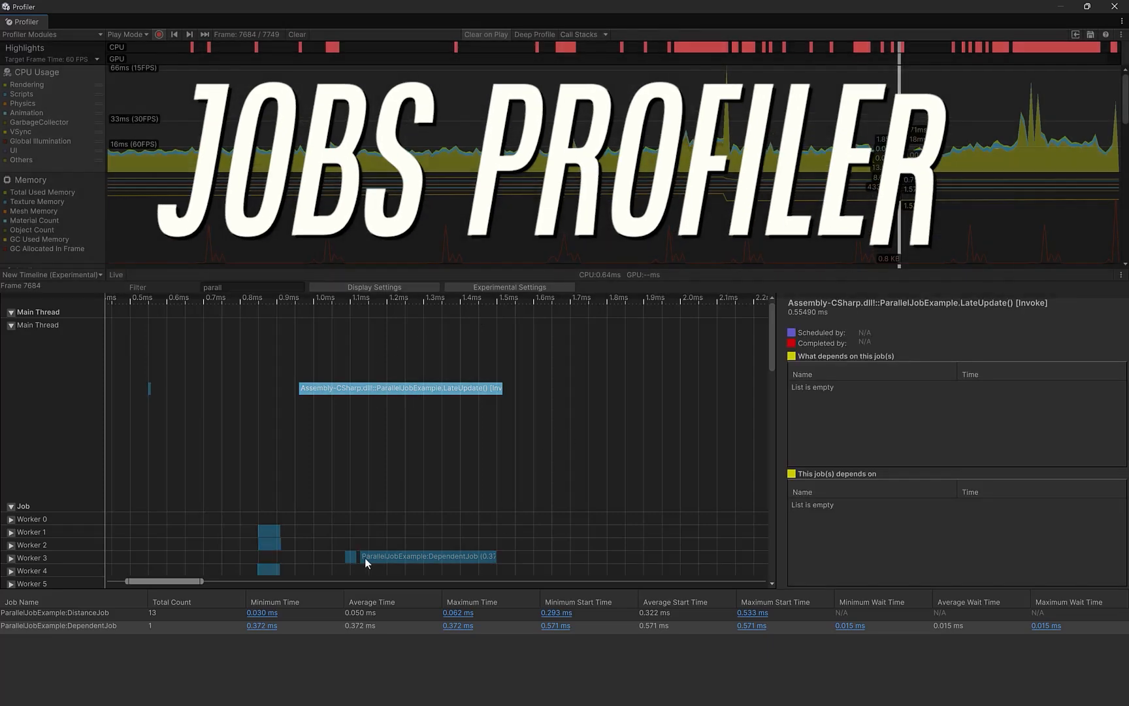
left_click(424, 556)
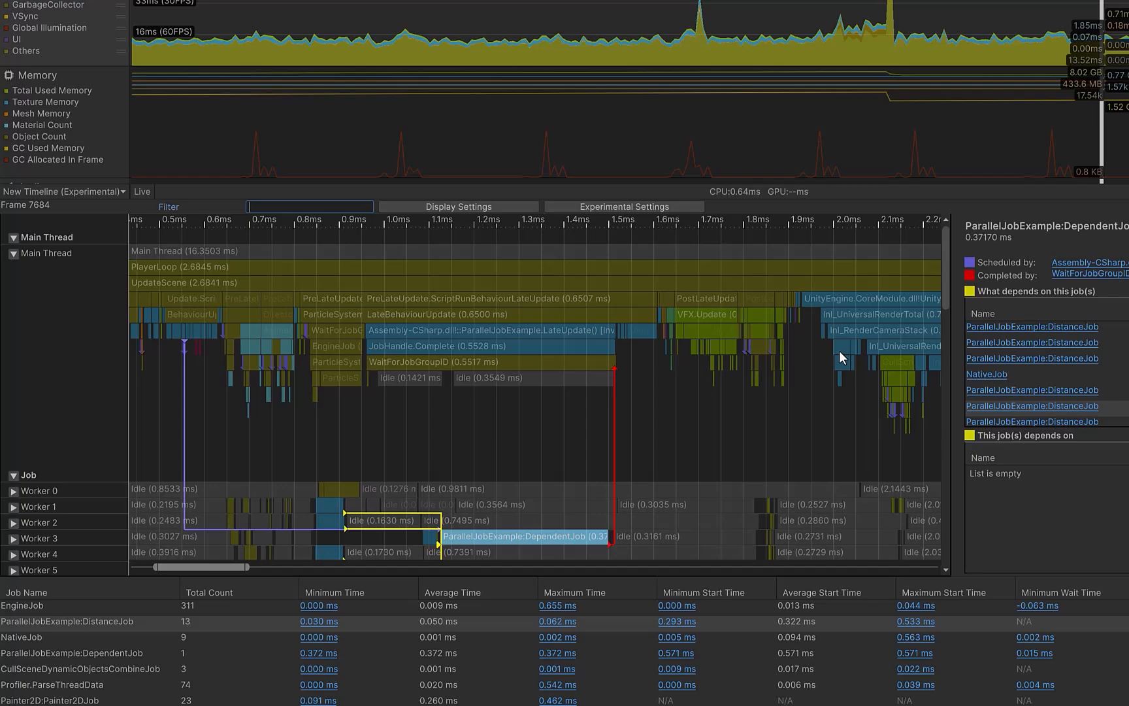
scroll("down", 3)
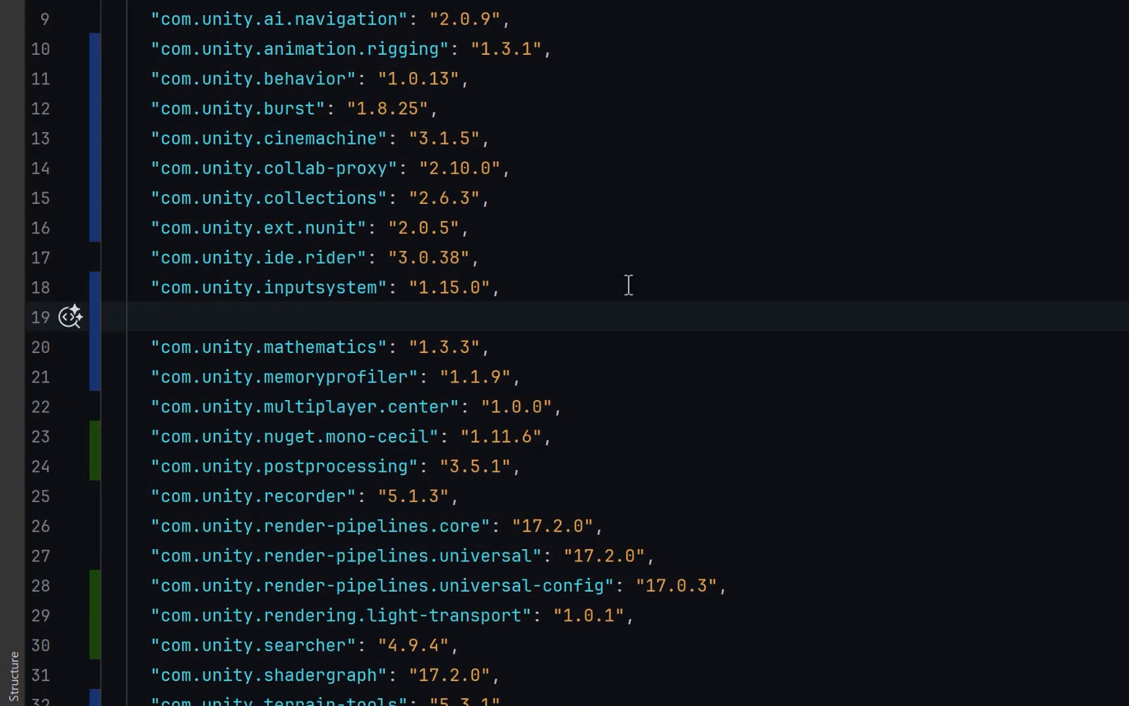
Add the dependency "com.unity.jobsprofiler": "0.0.1-exp.5" to manifest.json
type("\"com.unity.jobsprofiler\": \"0.0.1-exp.5\",")
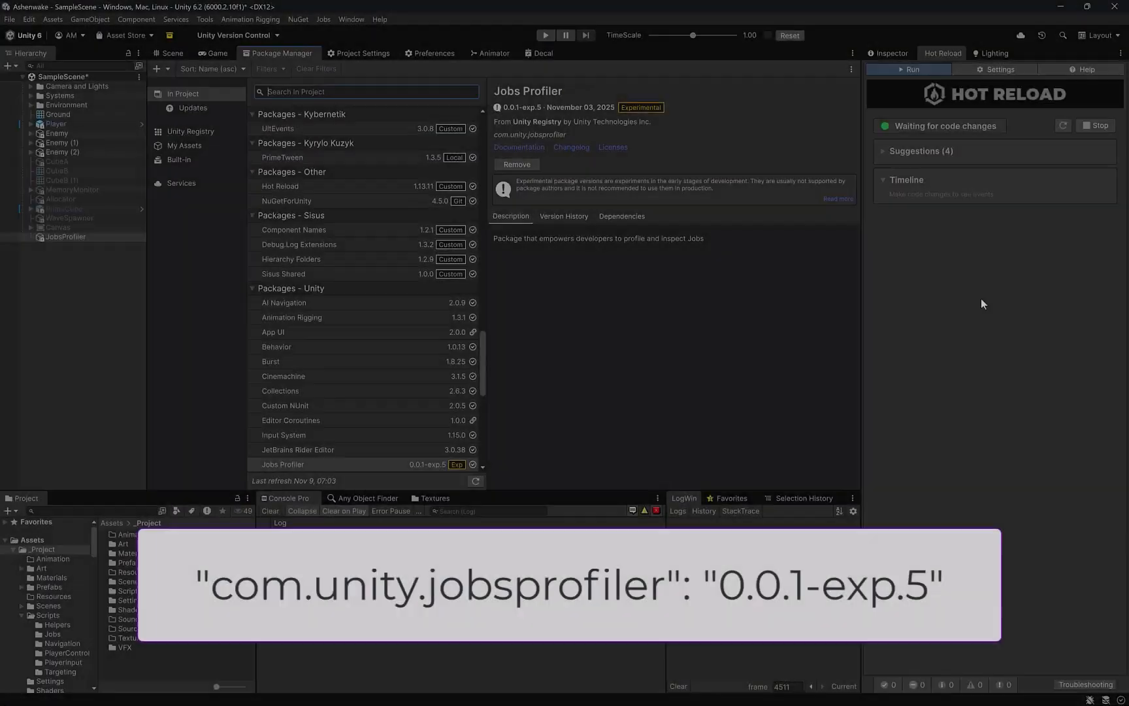
mouse_move(603, 273)
type("job")
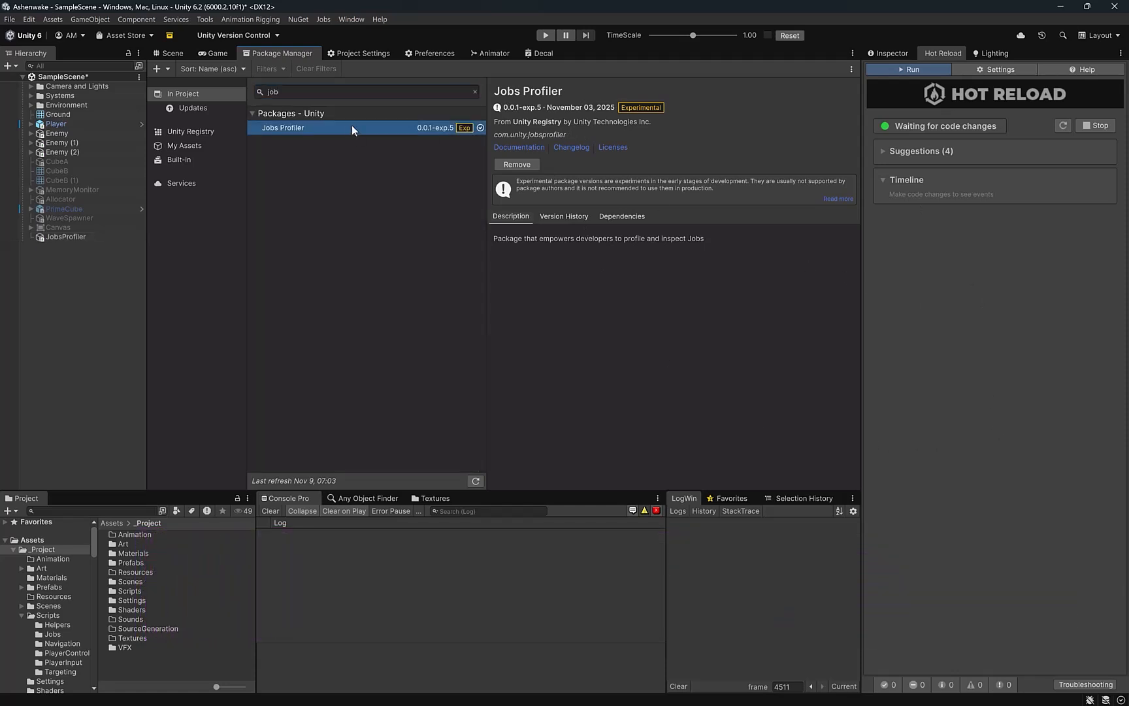
mouse_move(453, 160)
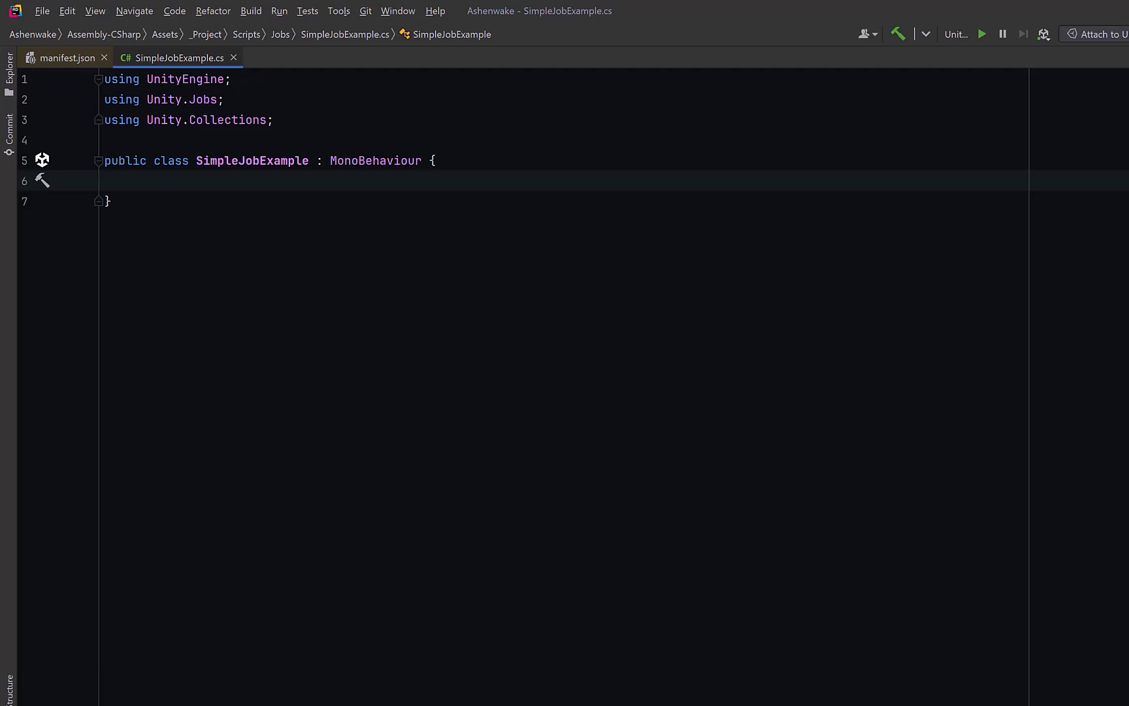
Declare NativeArray<float> result and JobHandle handle fields, and an AddJob struct with an empty Execute
type("NativeArray<float> result;")
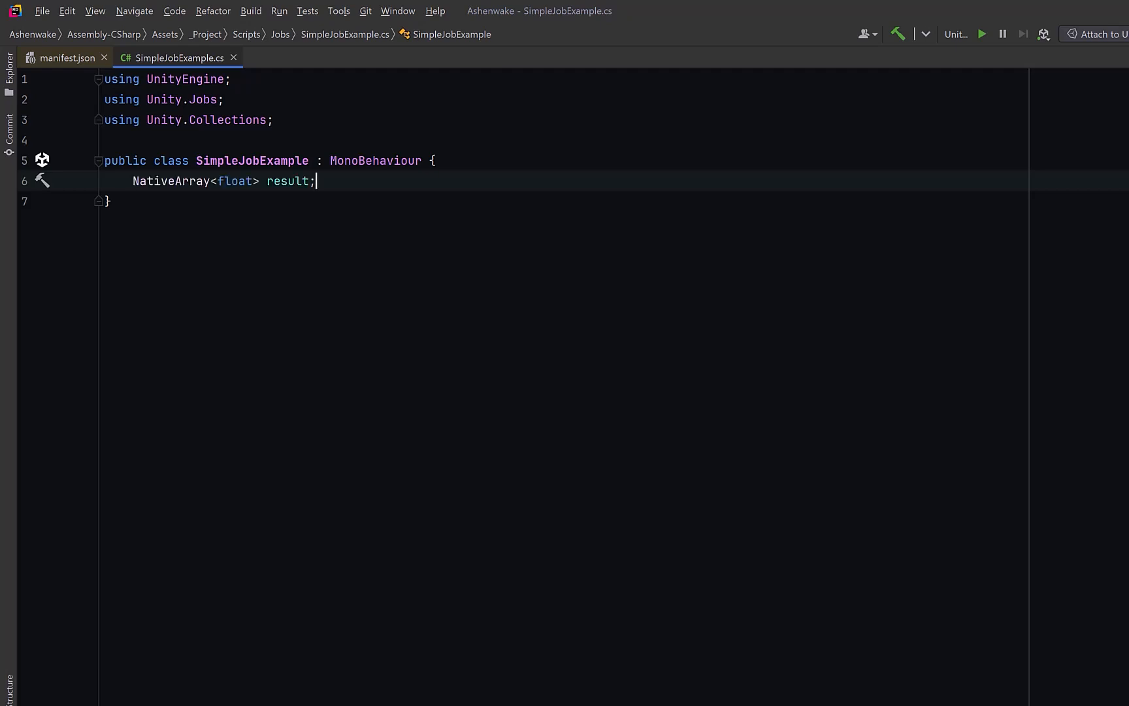
key("Return")
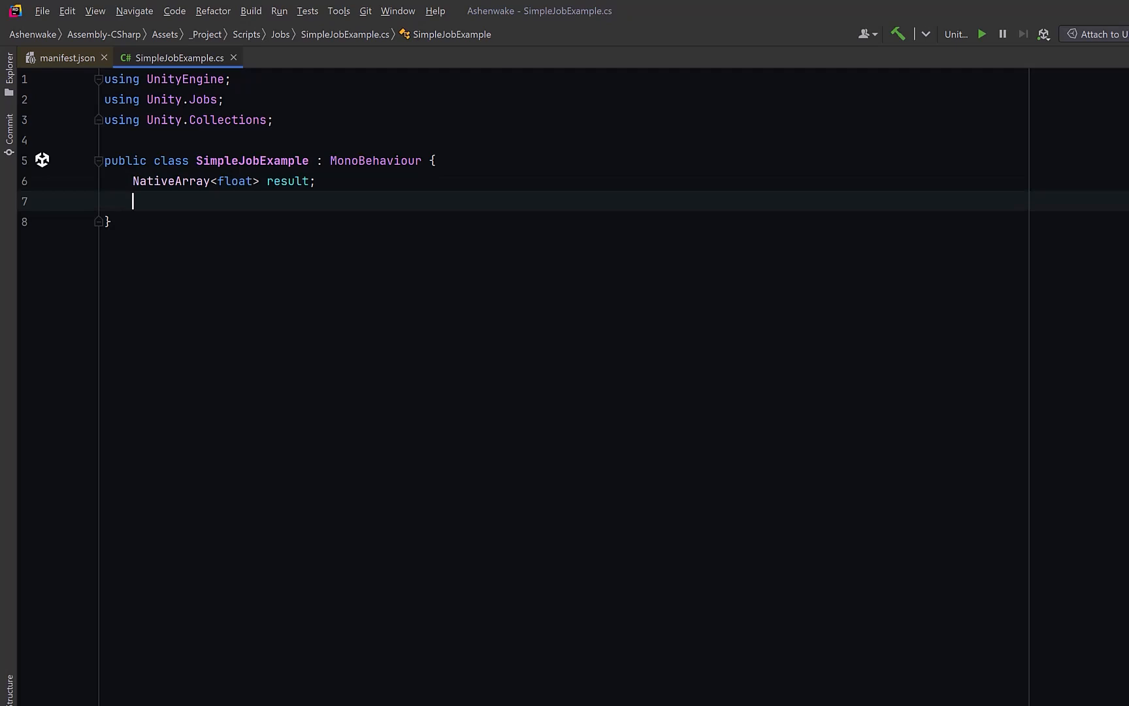
type("JobHandle handle;")
type("struct AddJob : IJob { }")
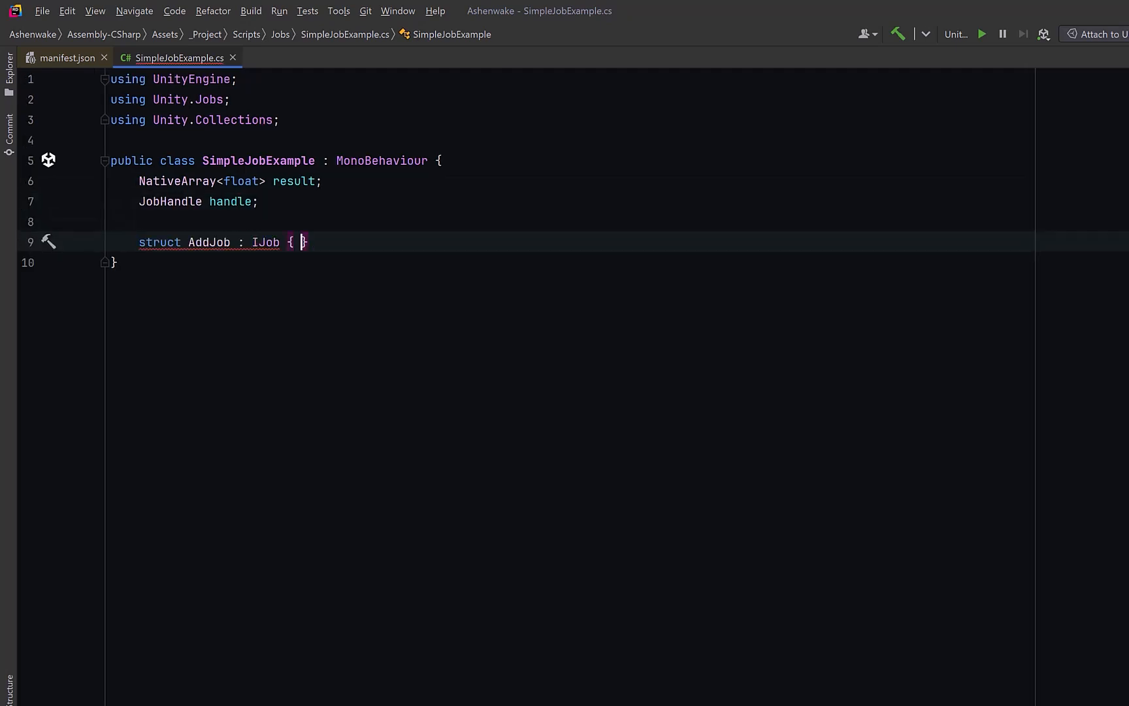
key("Enter")
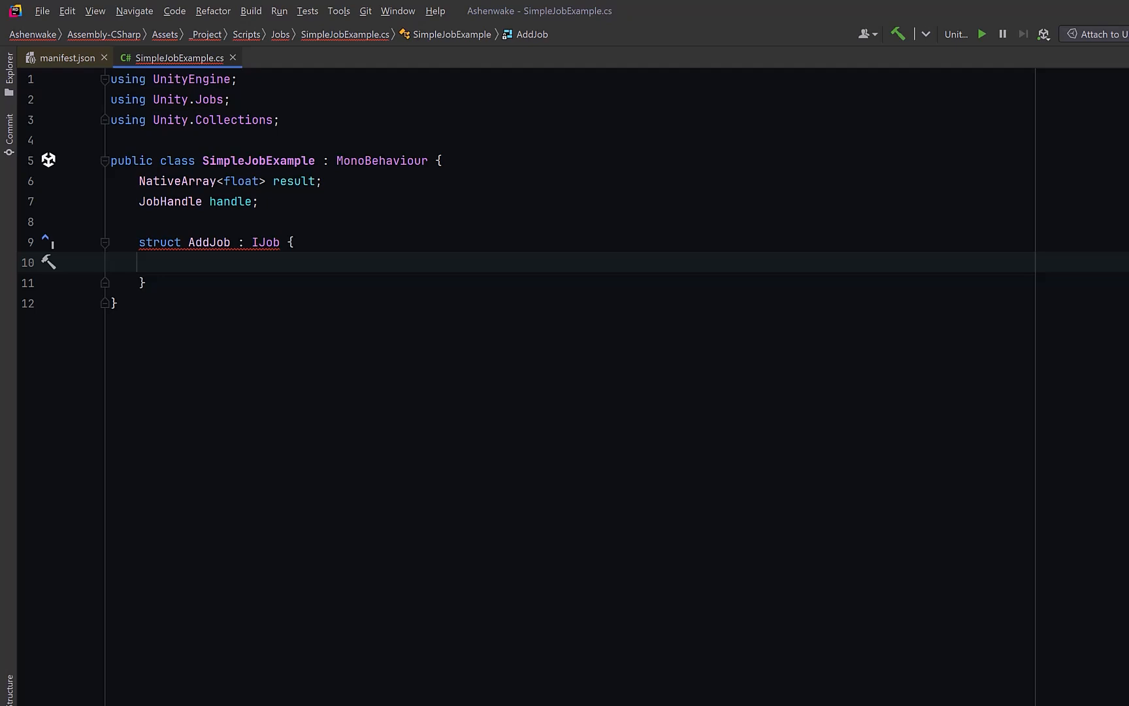
type("public void Execute() { }")
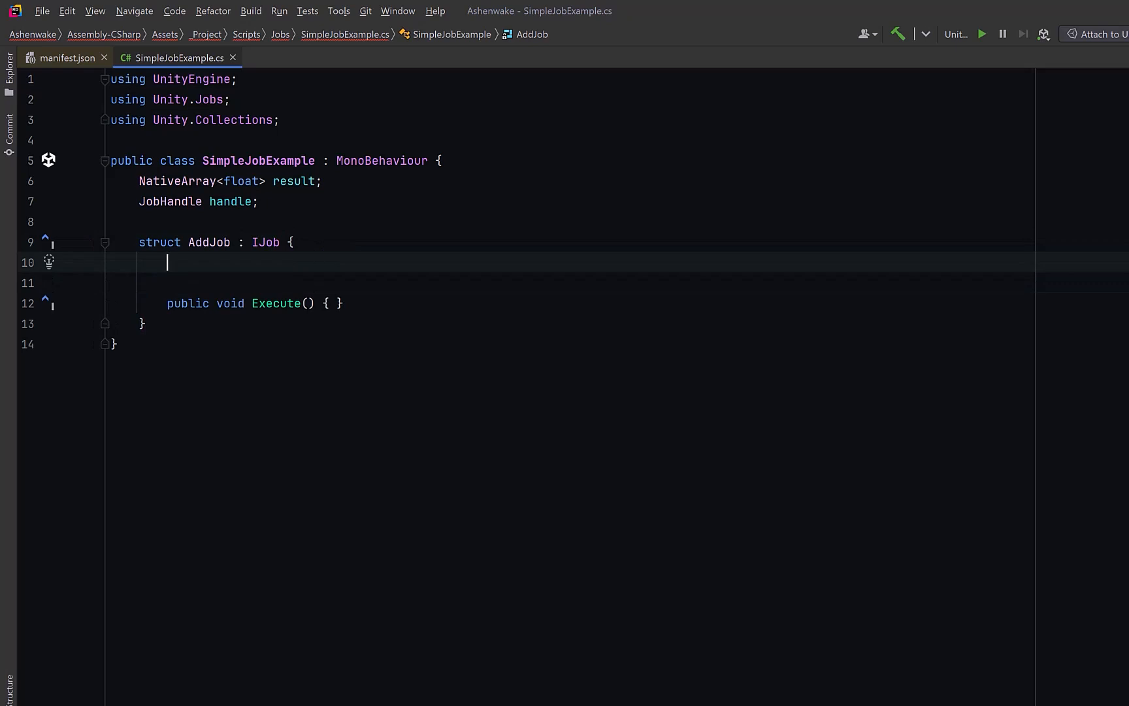
Give AddJob fields a, b and result, and an Execute summing 100000 Mathf.Sin terms into result[0]
type("public float a, b;")
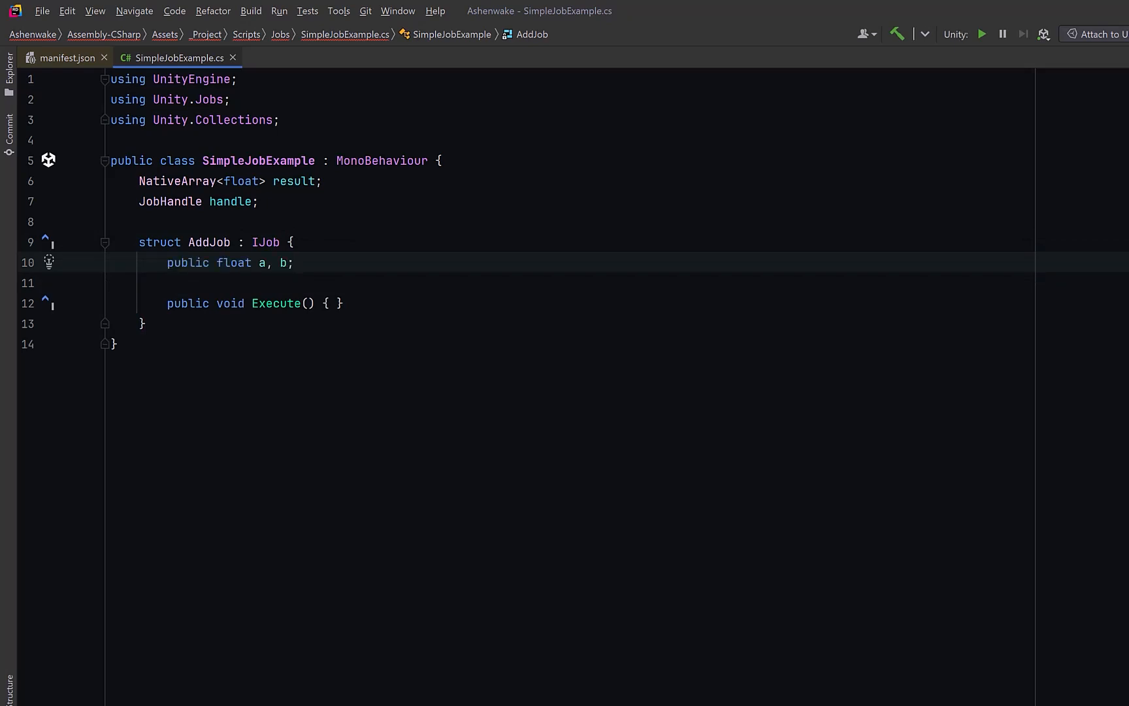
type("public NativeArray<float> result;")
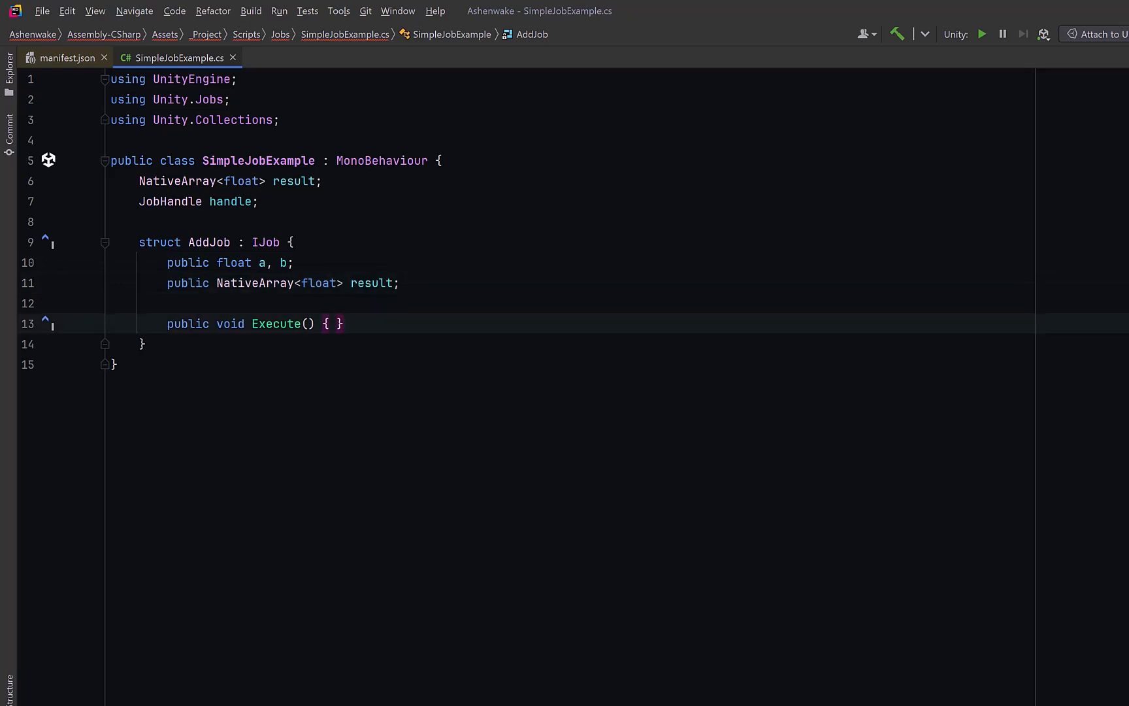
type("float sum = 0;")
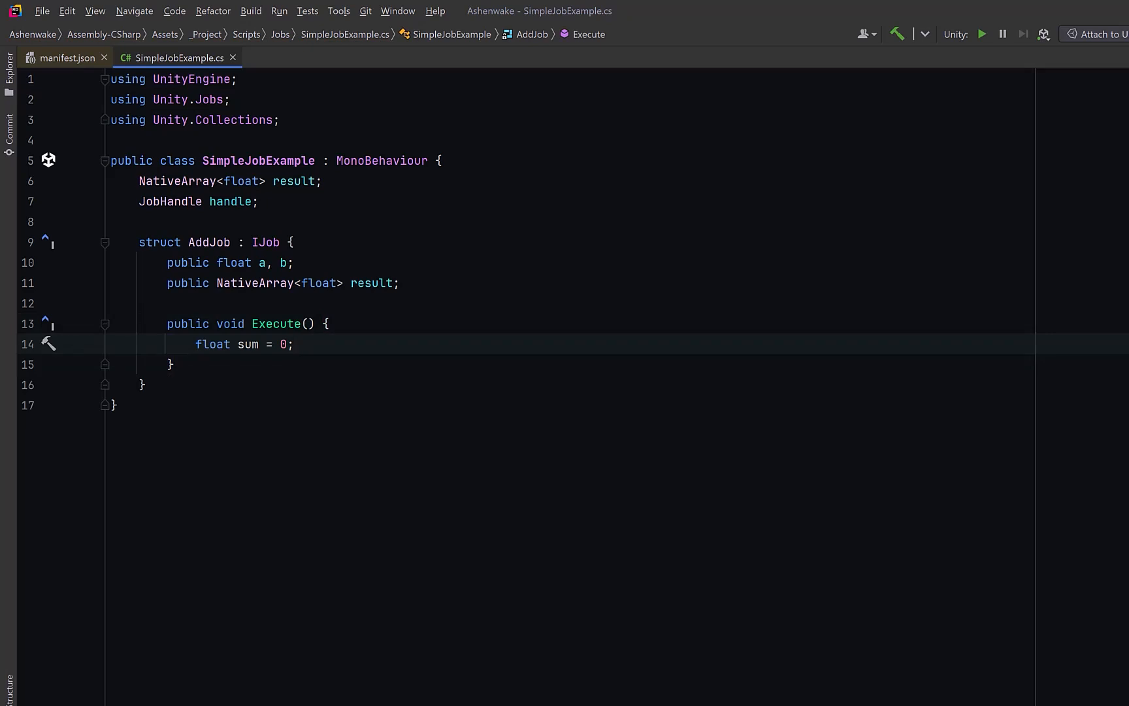
key("enter")
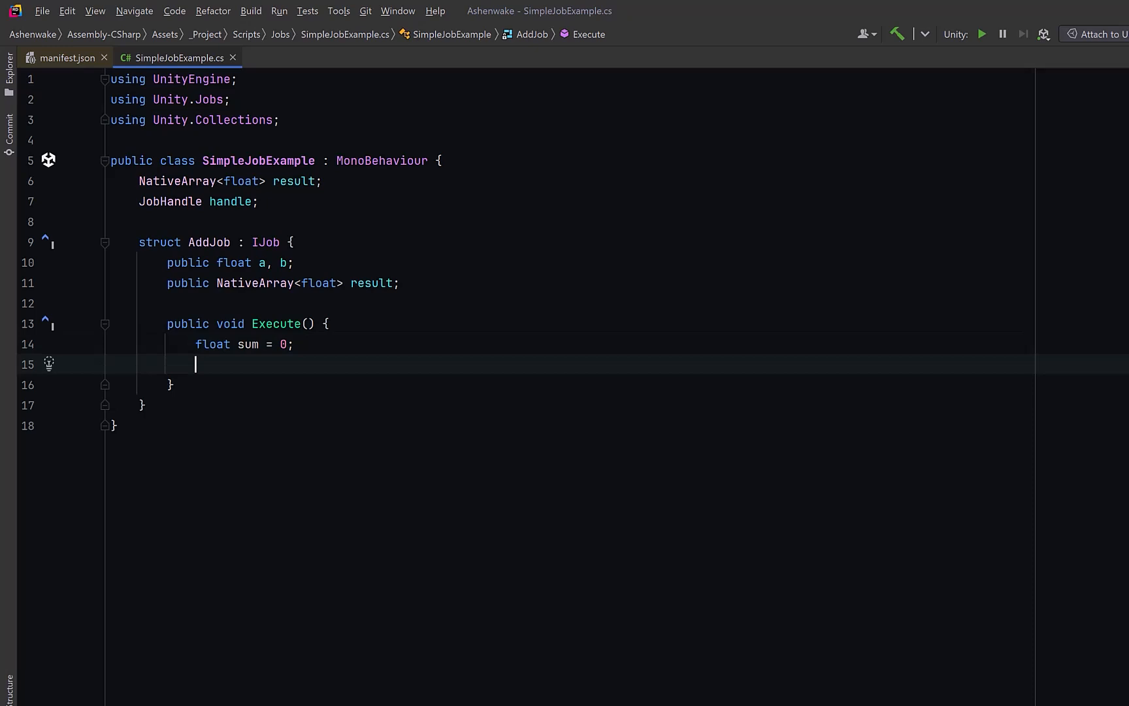
type("for (int i = 0; i < 100000; i++) sum += Mathf.Sin(a + b + i * 0.001f);")
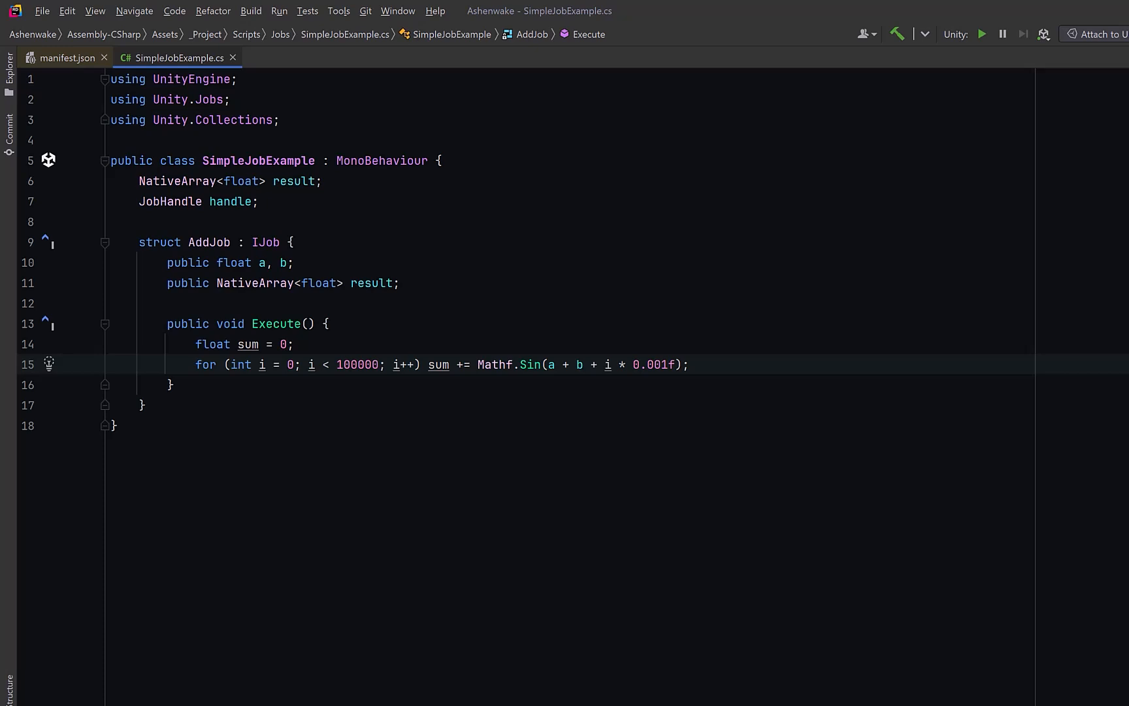
key("enter")
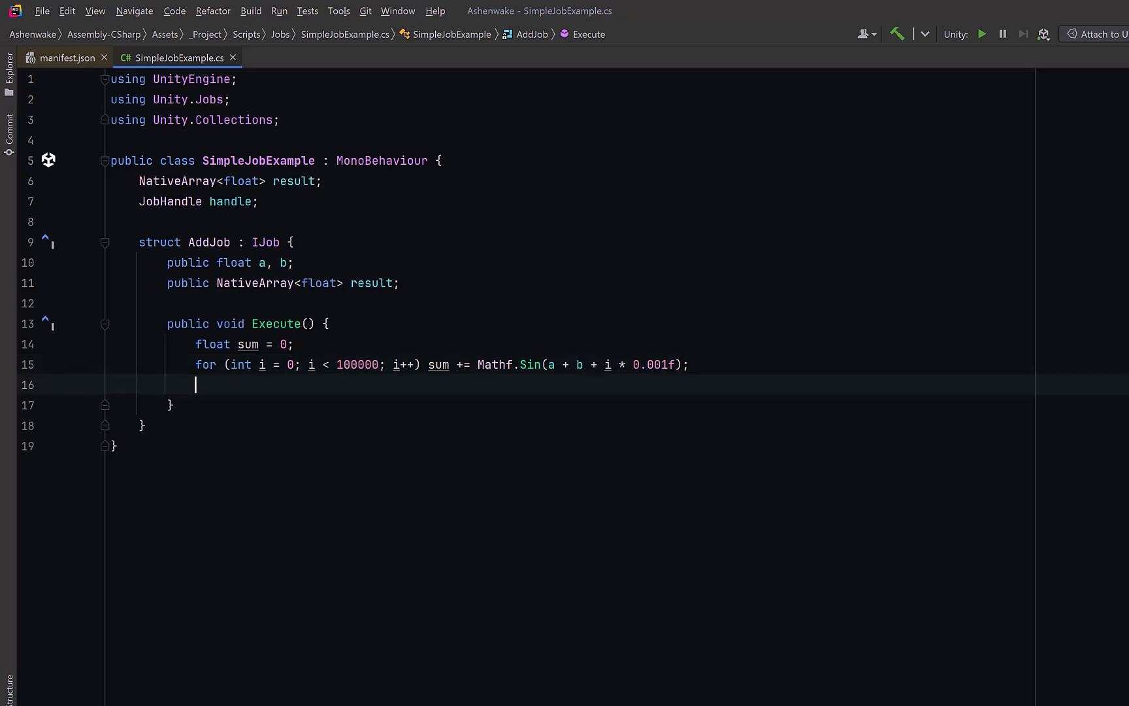
type("result[0] = sum;")
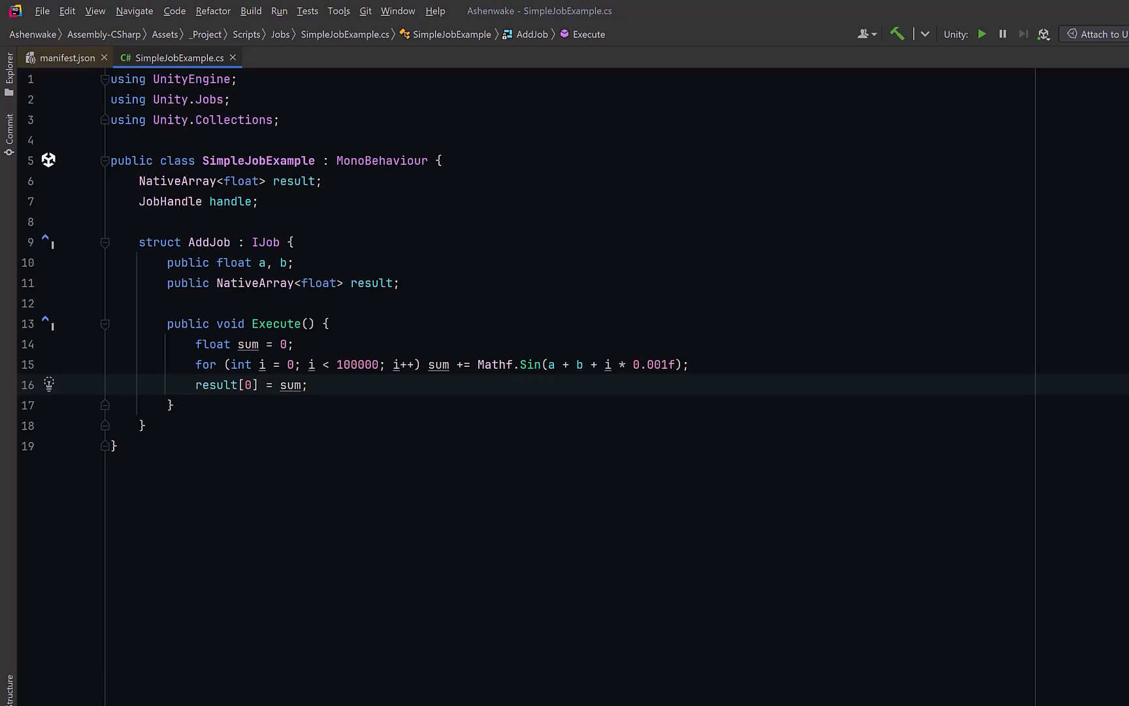
left_click(147, 425)
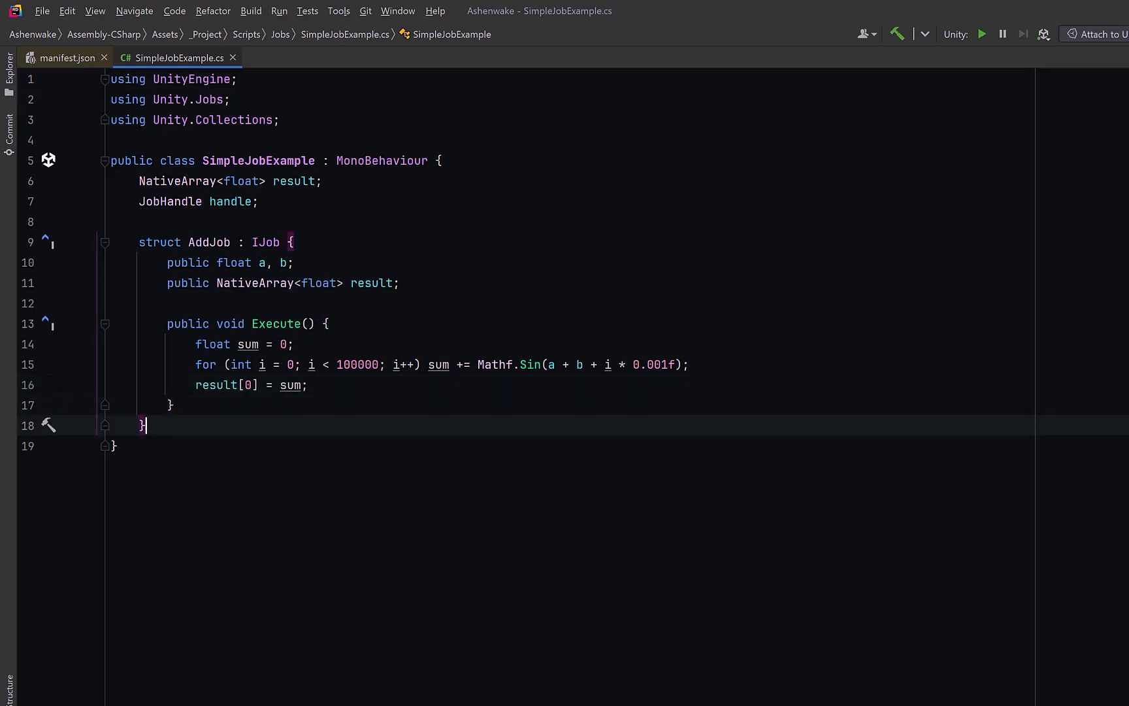
Write Update allocating a 1-element TempJob result array and scheduling AddJob into handle
type("void Update() {")
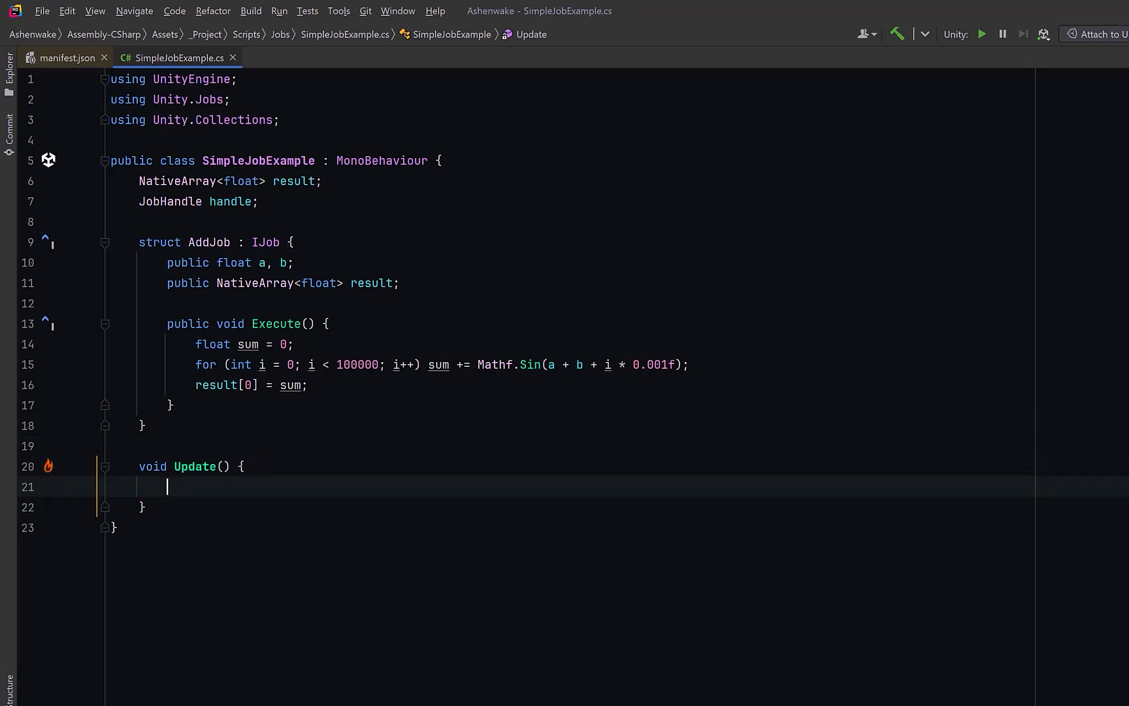
type("result = new NativeArray<float>(1, Allocator.TempJob);")
type("var job = new AddJob { a = 2, b = 5, result = result };")
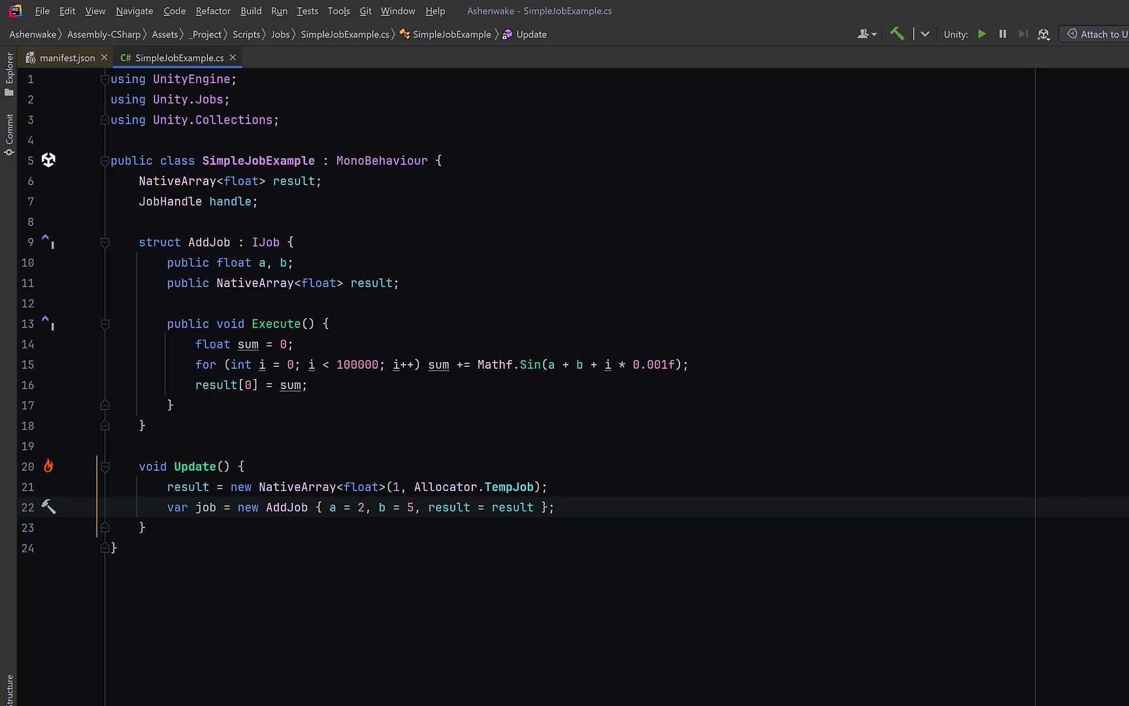
left_click(555, 507)
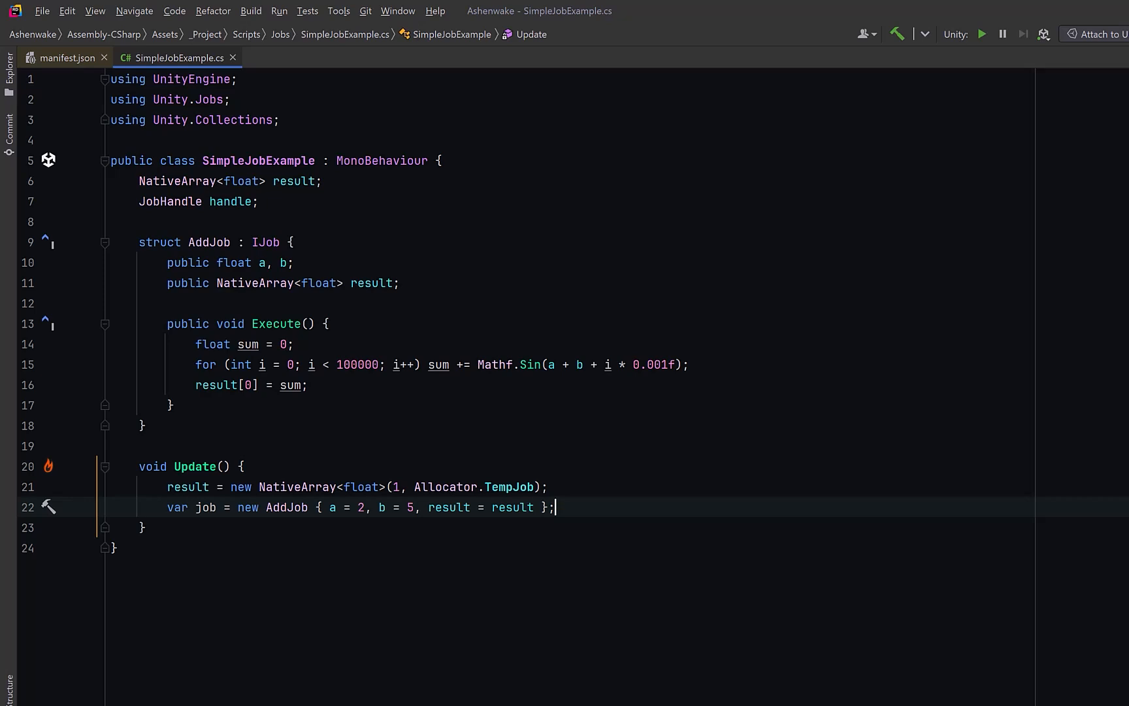
type("handle = job.Schedule();")
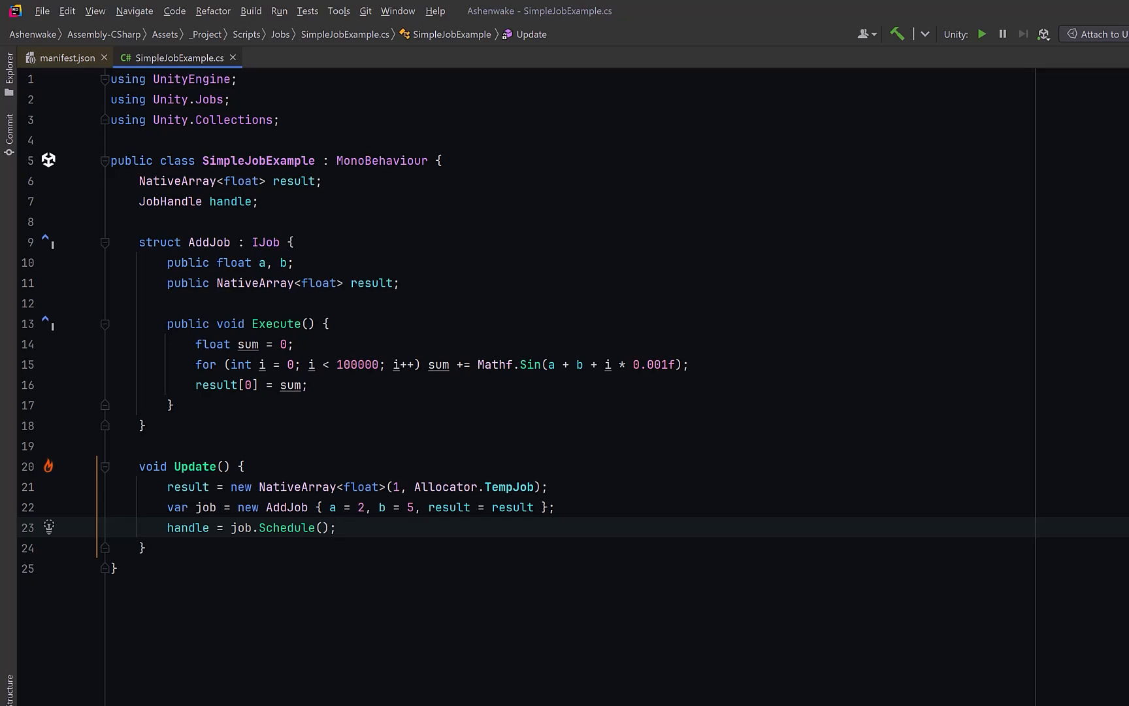
Write LateUpdate calling handle.Complete() and result.Dispose()
left_click(148, 548)
type("void LateUpdate() {")
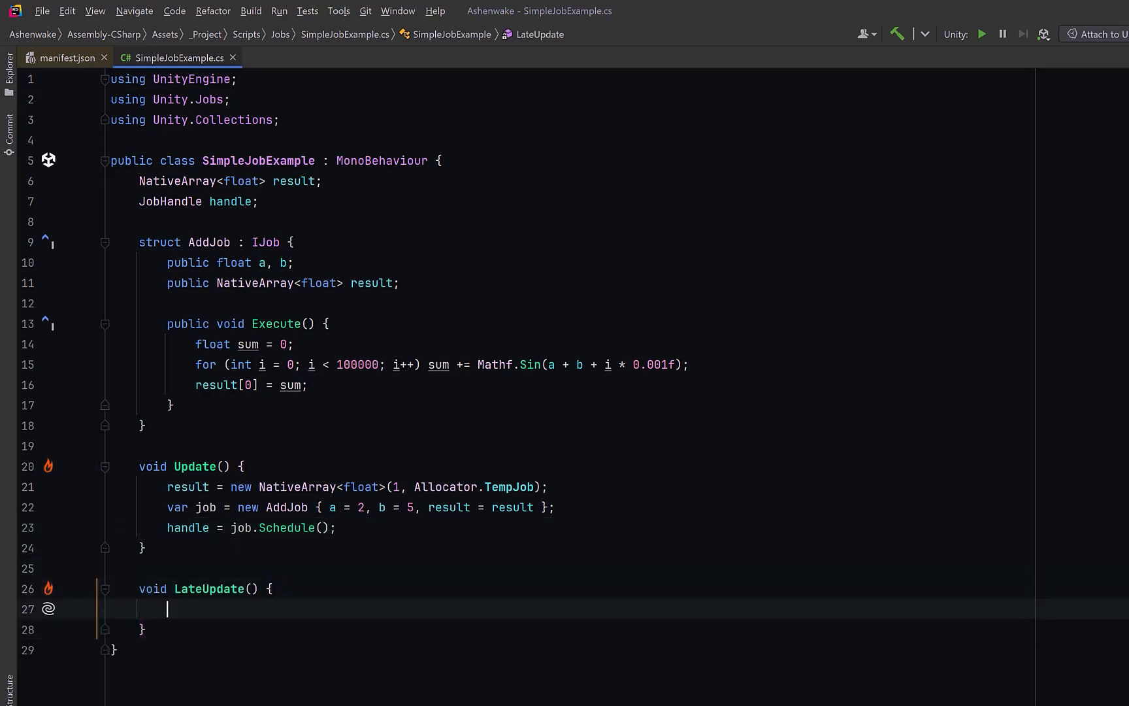
type("handle.Complete();")
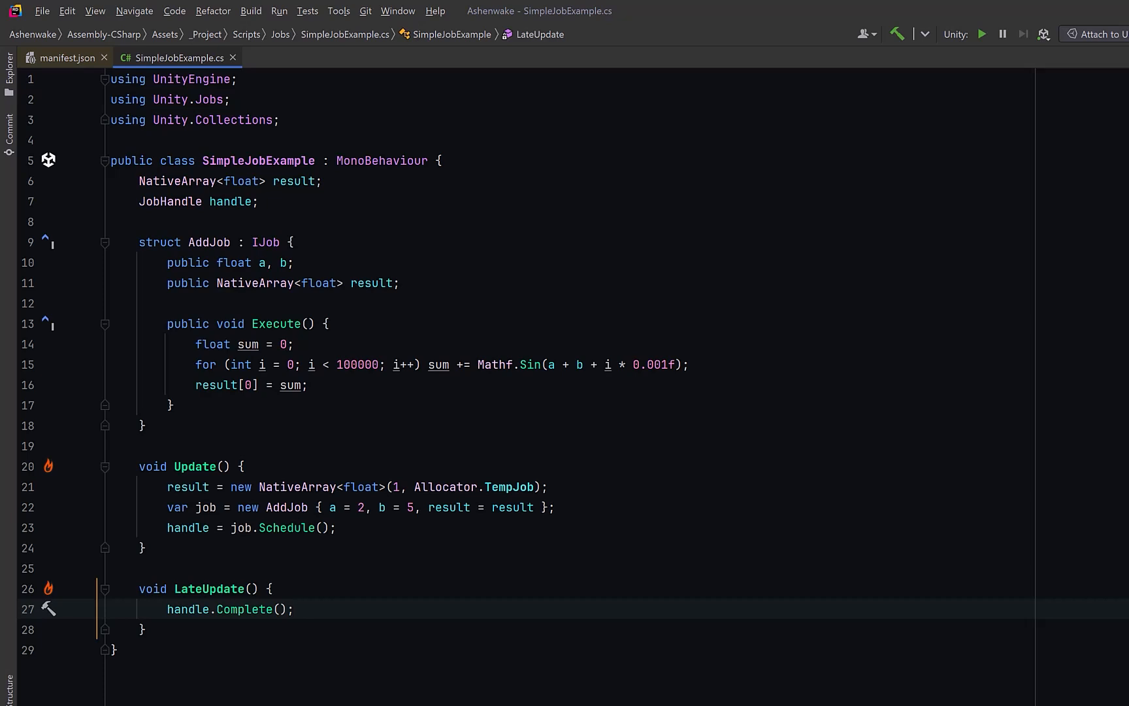
type("result.Dispose();")
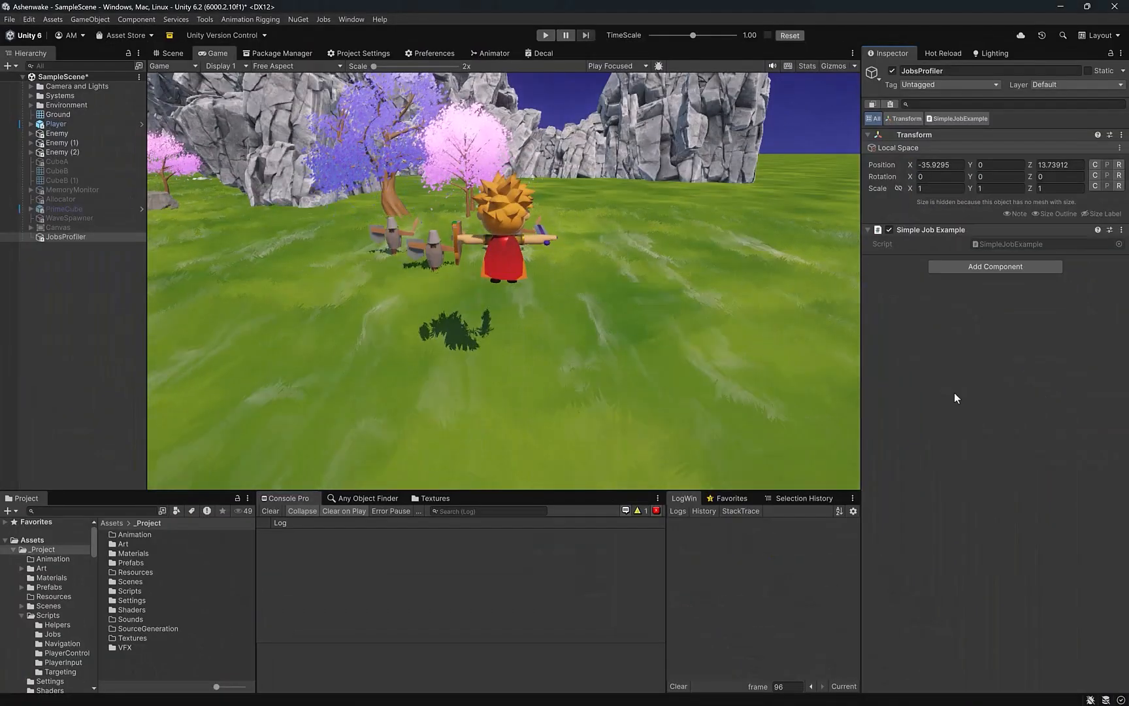
Open the Profiler from Window > Analysis
left_click(352, 19)
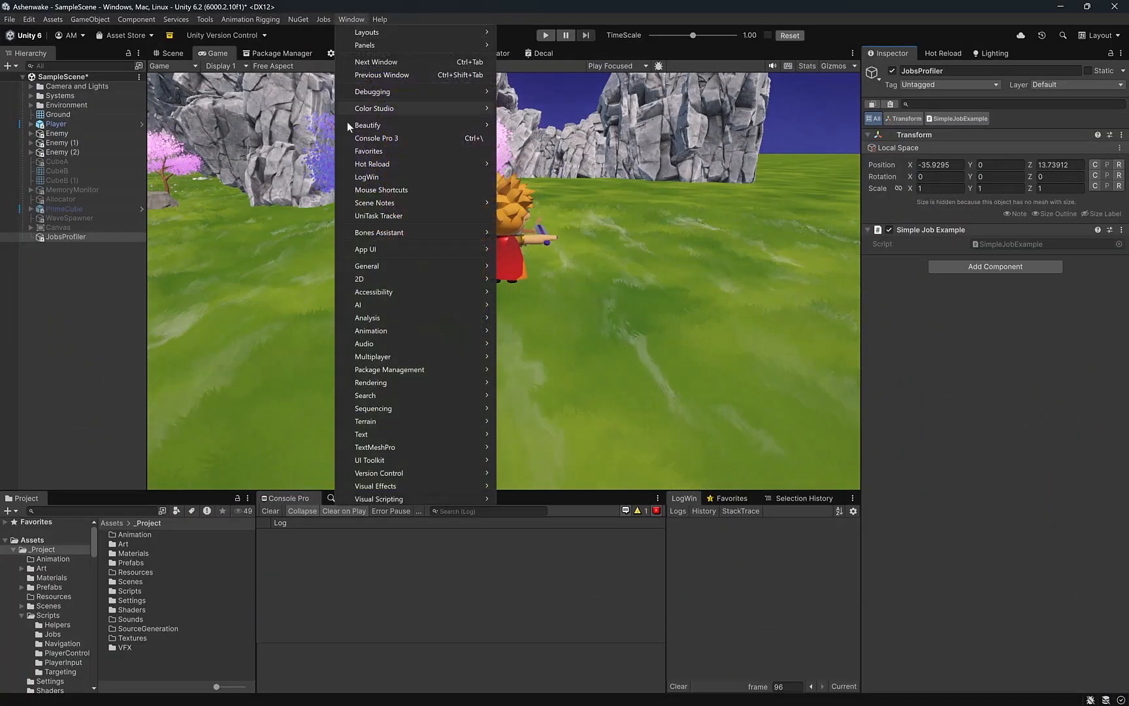
mouse_move(367, 318)
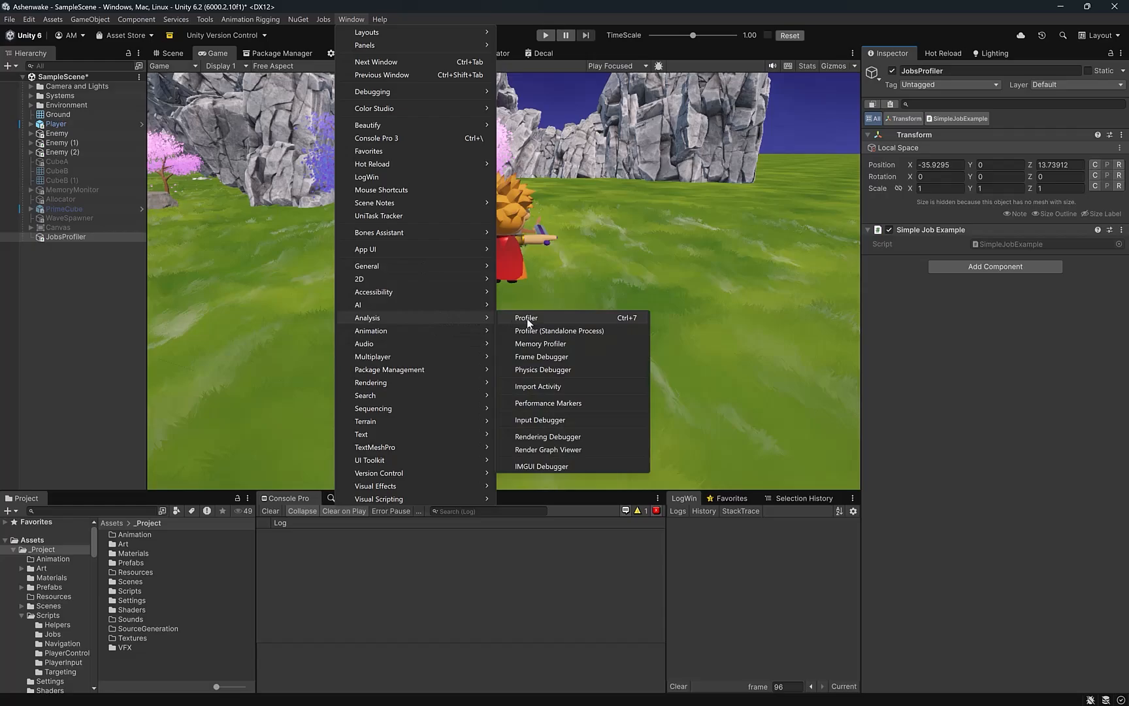
left_click(525, 317)
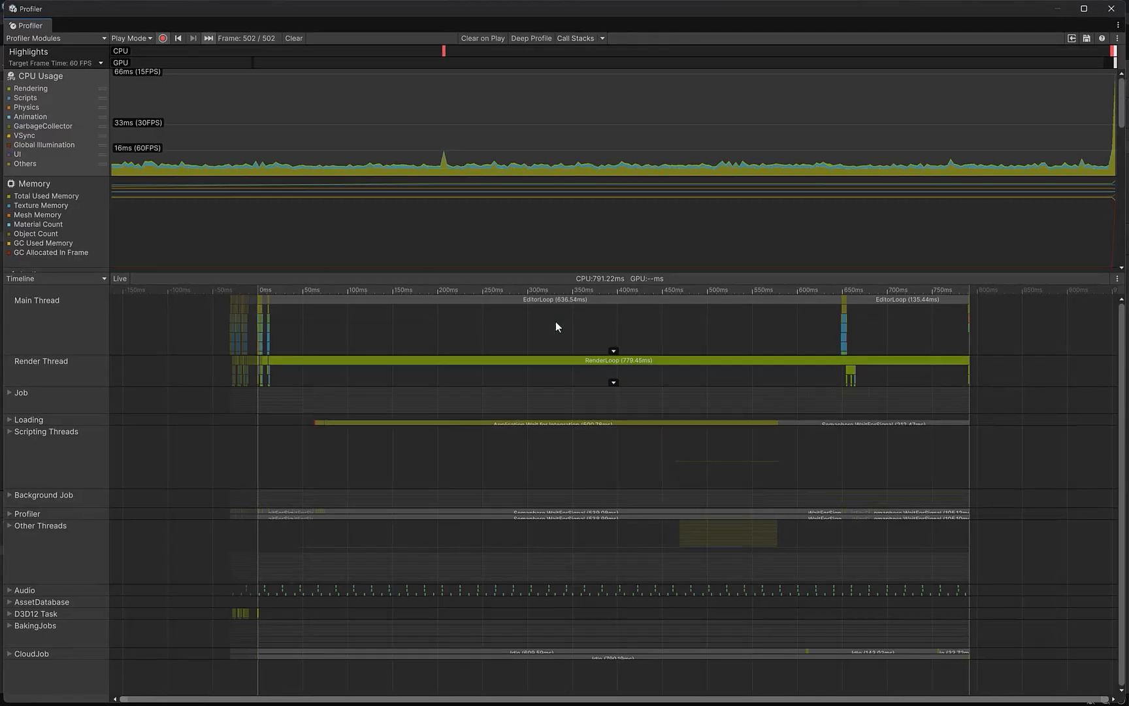
mouse_move(563, 328)
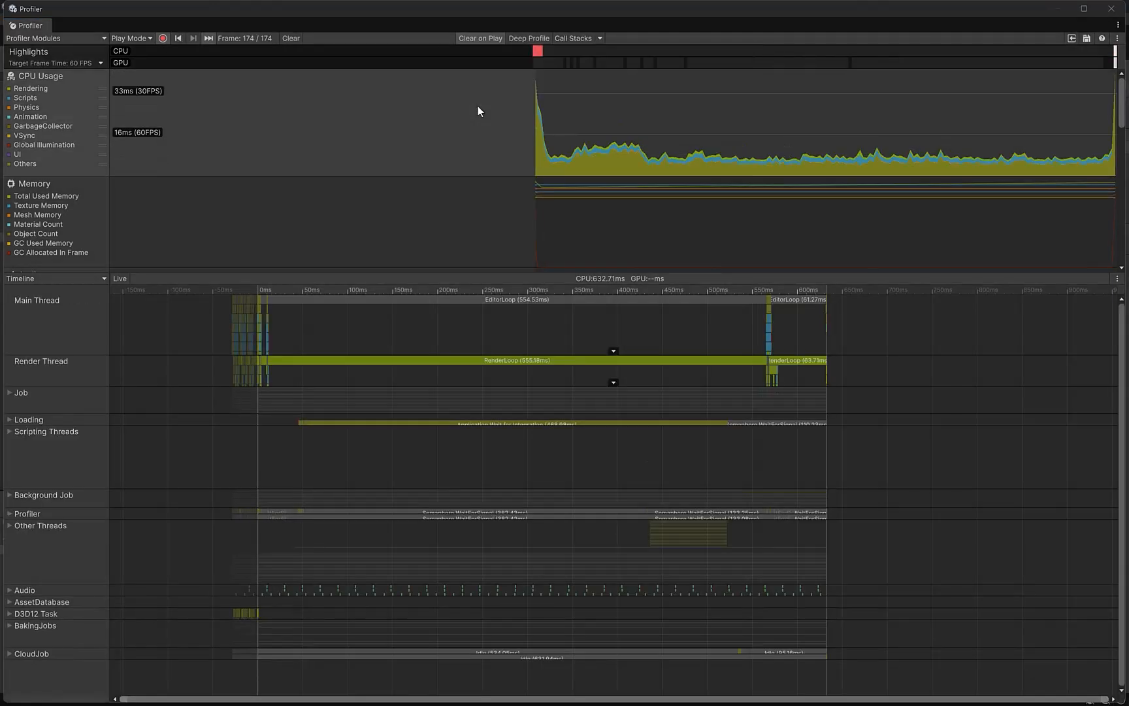
Go to the earliest frame, choose New Timeline (Experimental) for CPU details, and expand the Job thread group
left_click(177, 38)
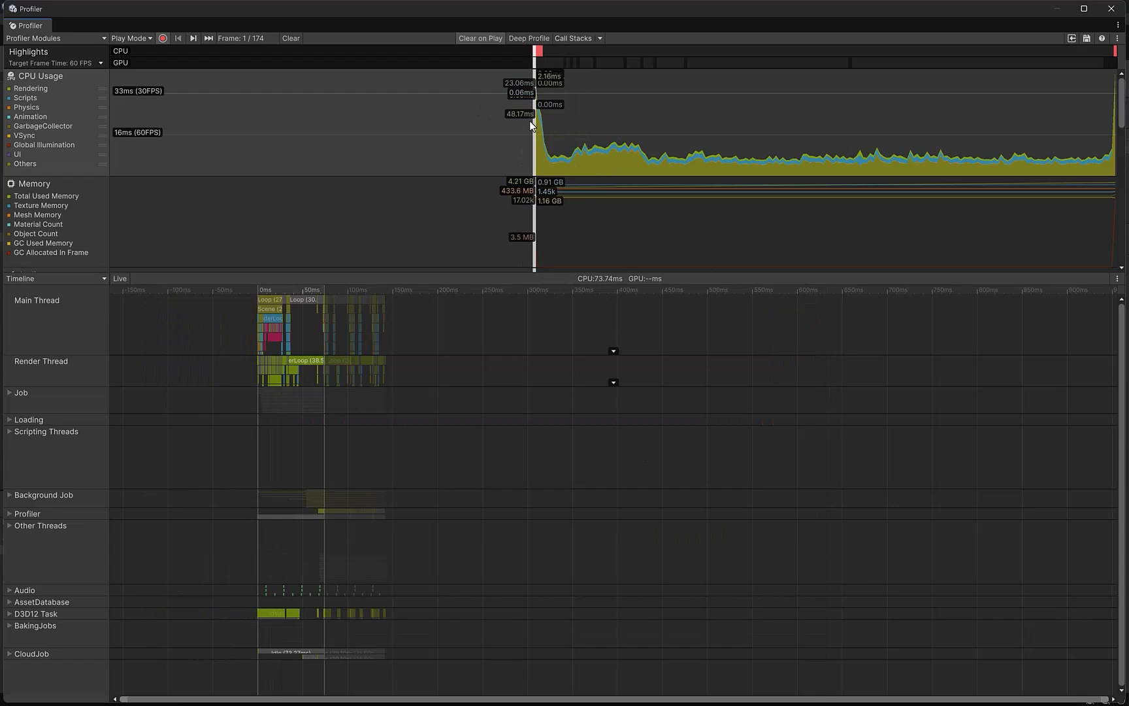
mouse_move(510, 156)
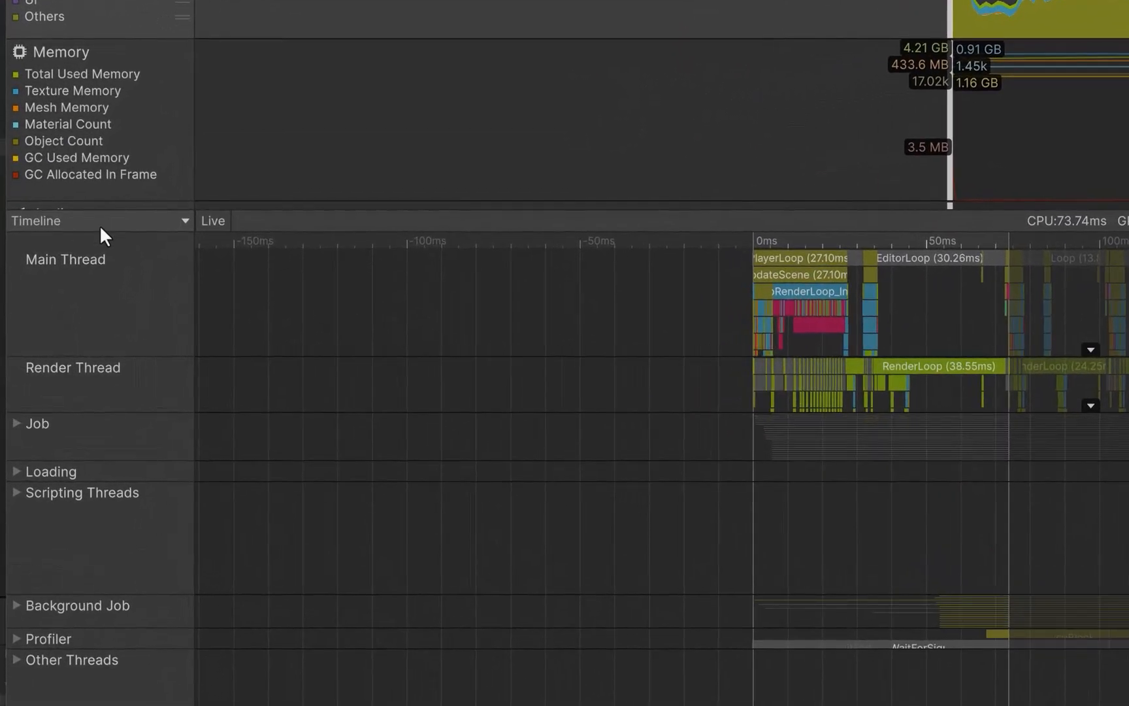
left_click(99, 220)
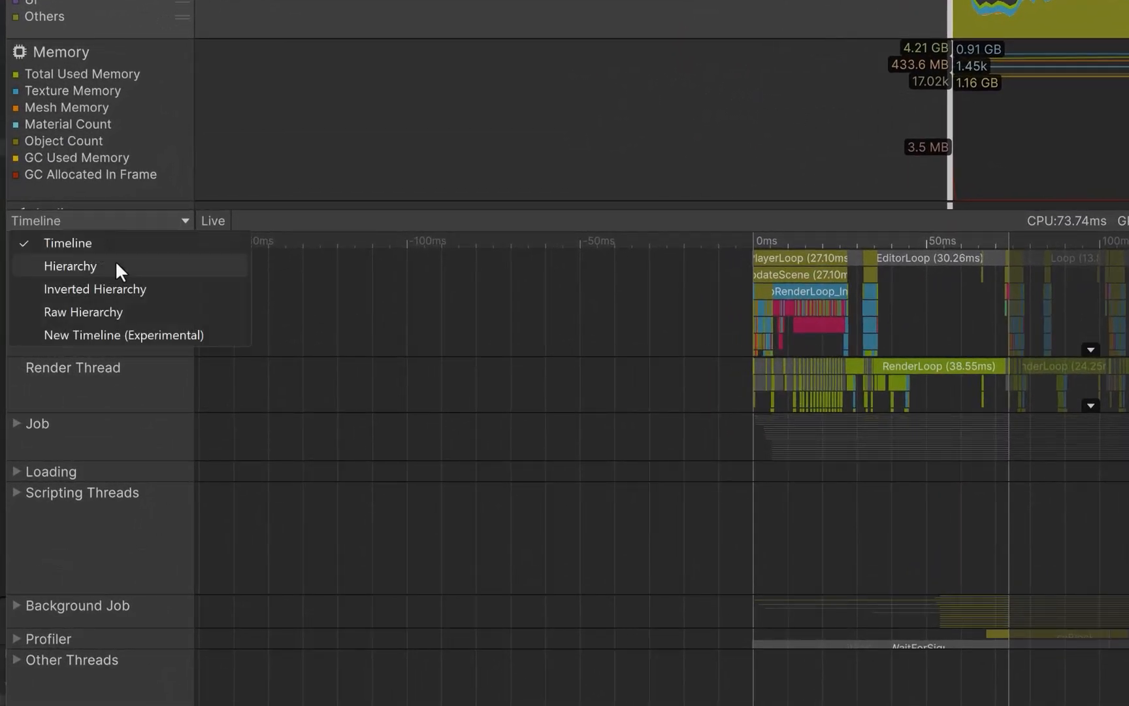
mouse_move(200, 341)
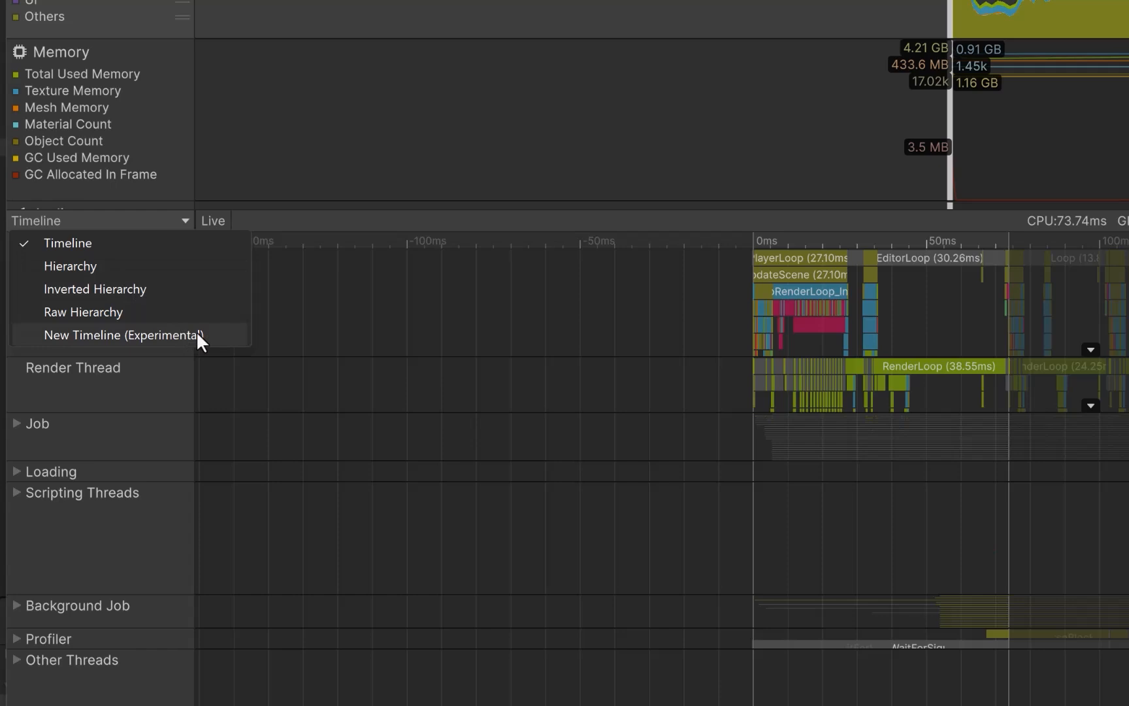
mouse_move(223, 343)
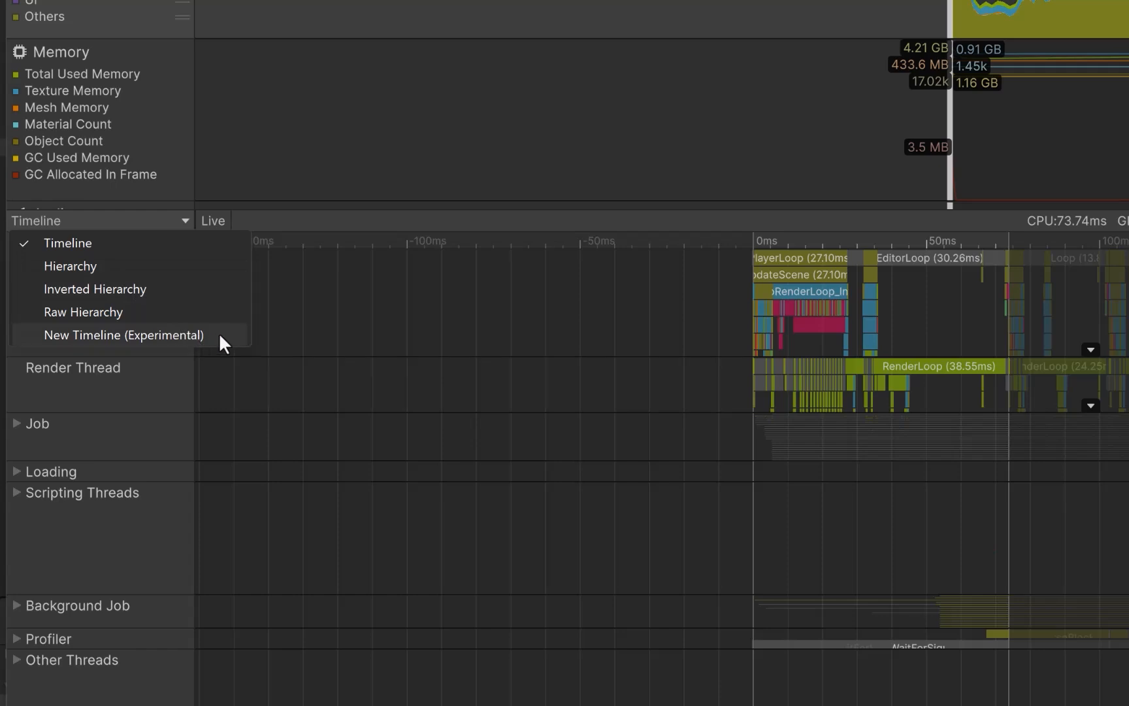
left_click(124, 334)
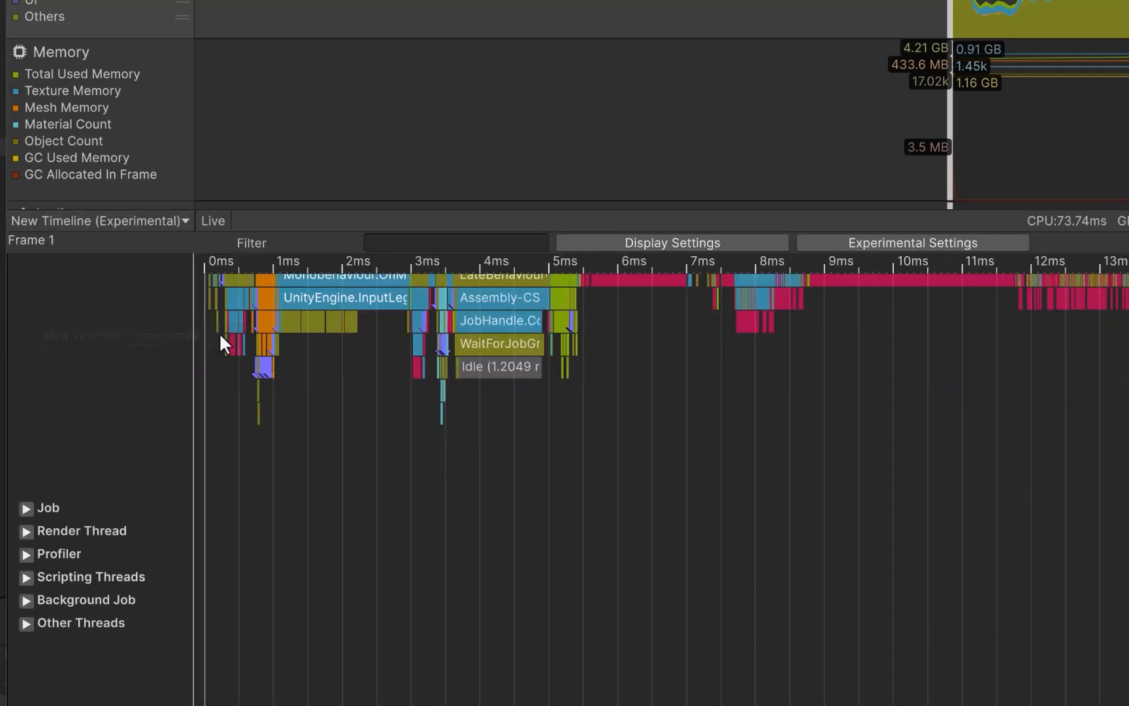
mouse_move(662, 232)
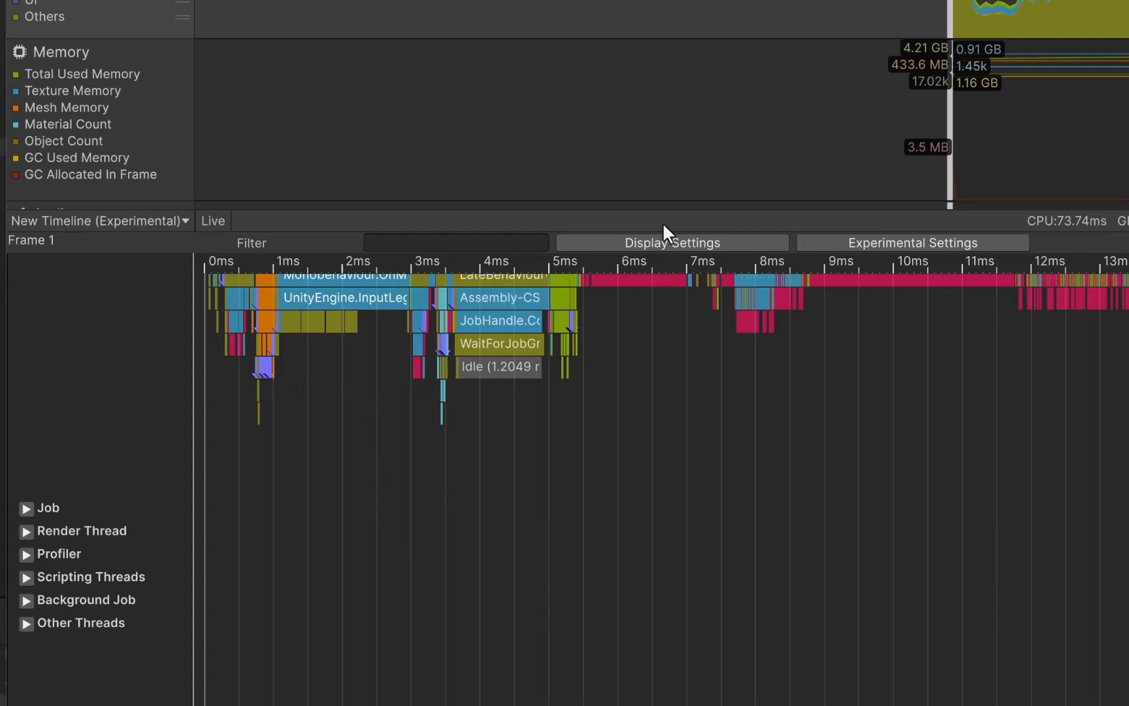
mouse_move(14, 514)
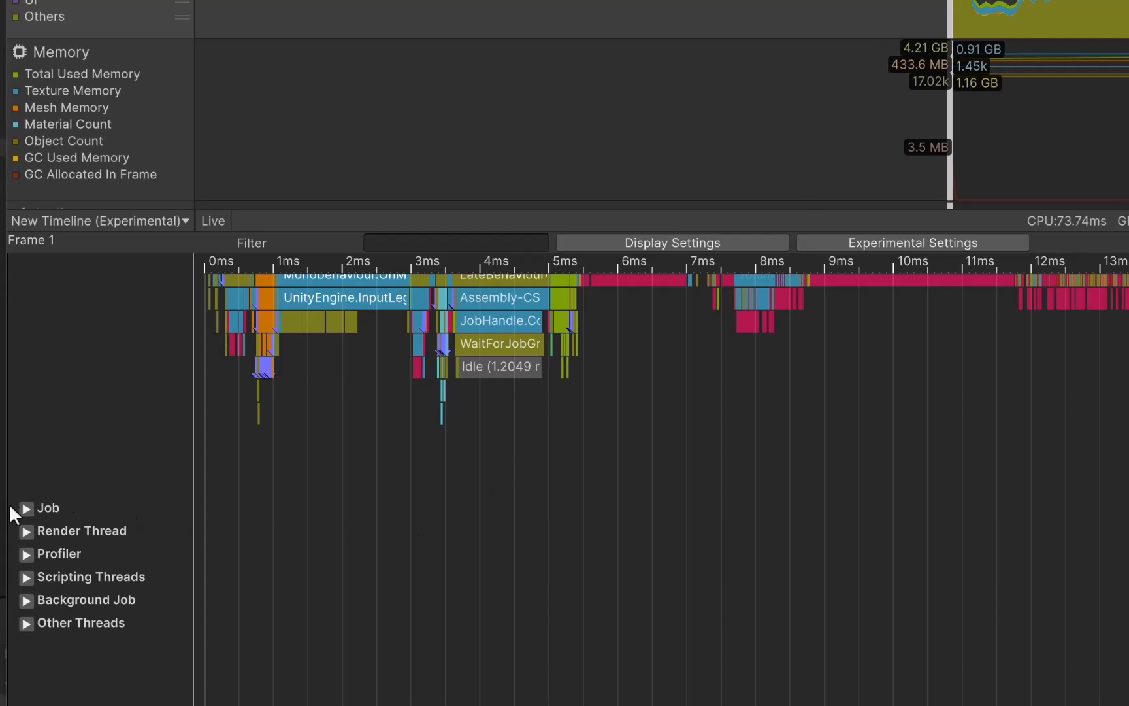
left_click(24, 507)
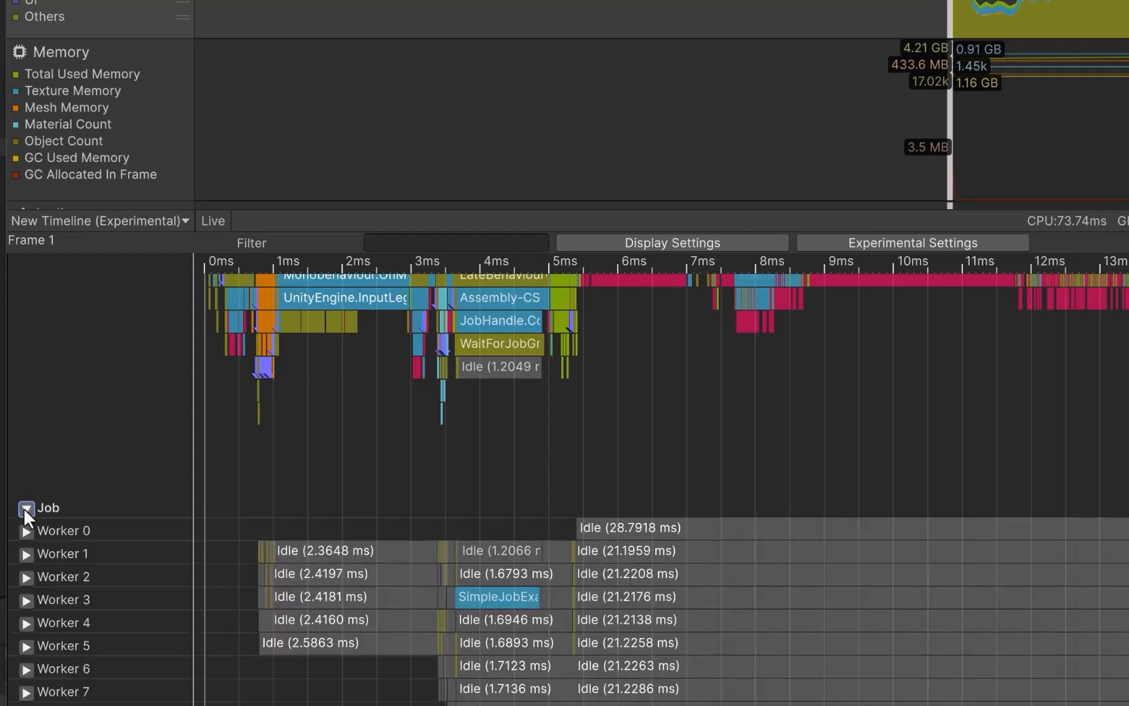
Select the SimpleJobExample job on Worker 3 to show its Scheduled by / Completed by arrows
left_click(26, 508)
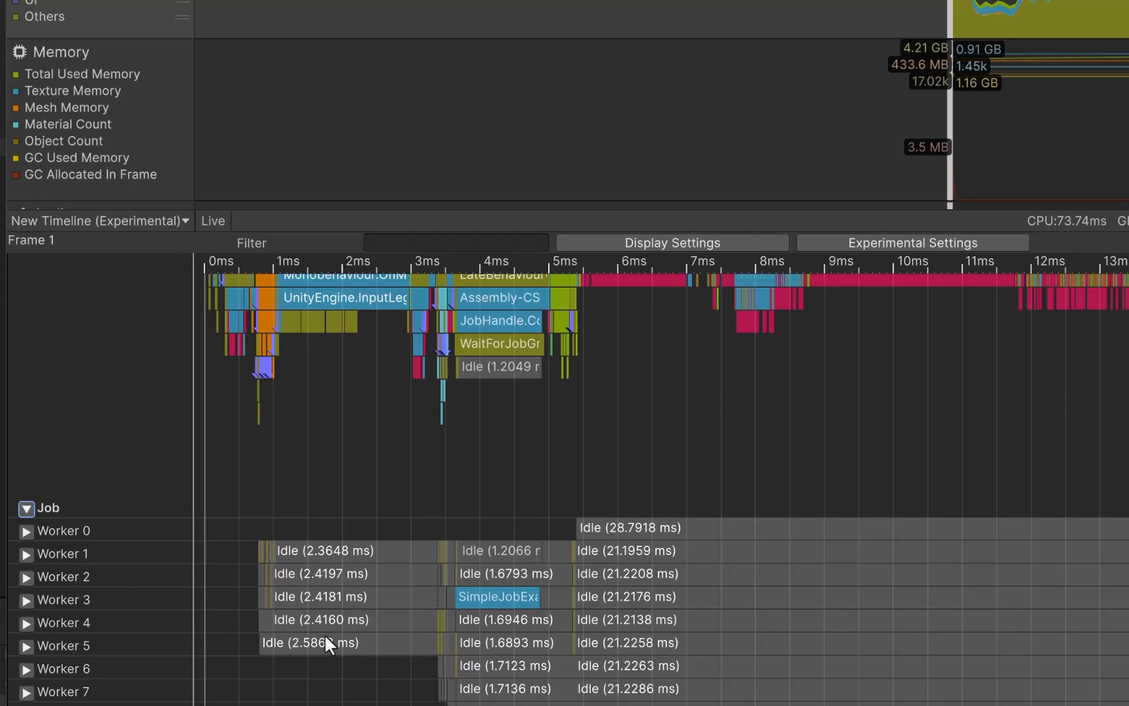
mouse_move(518, 652)
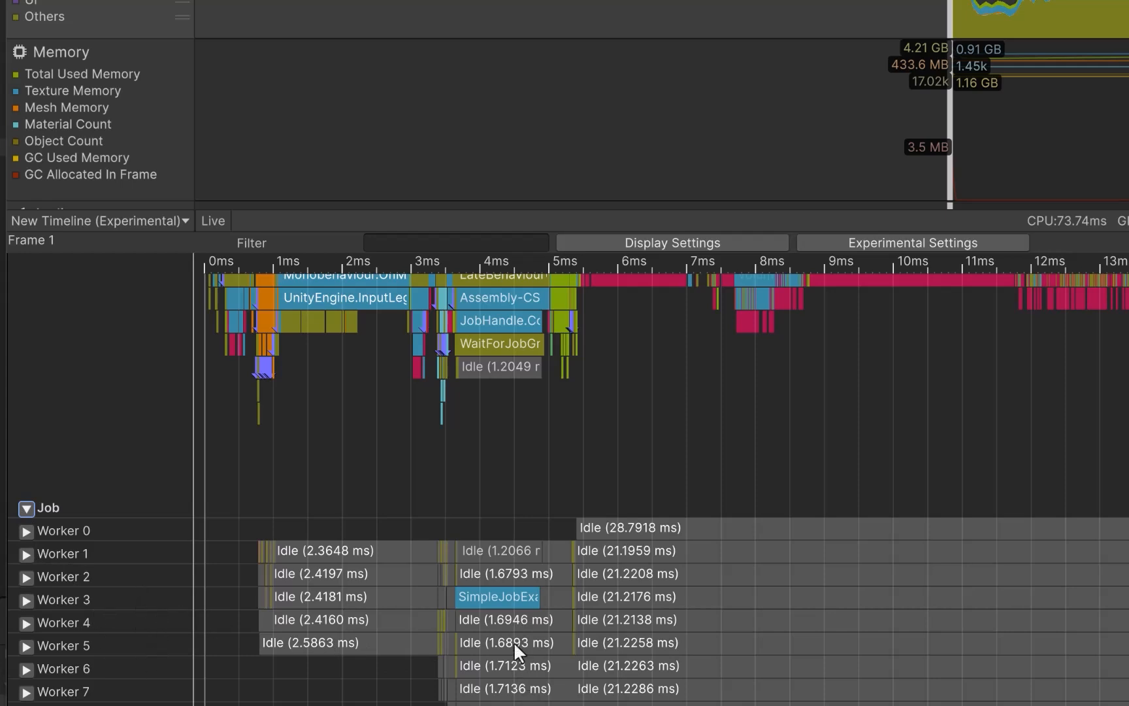
left_click(496, 596)
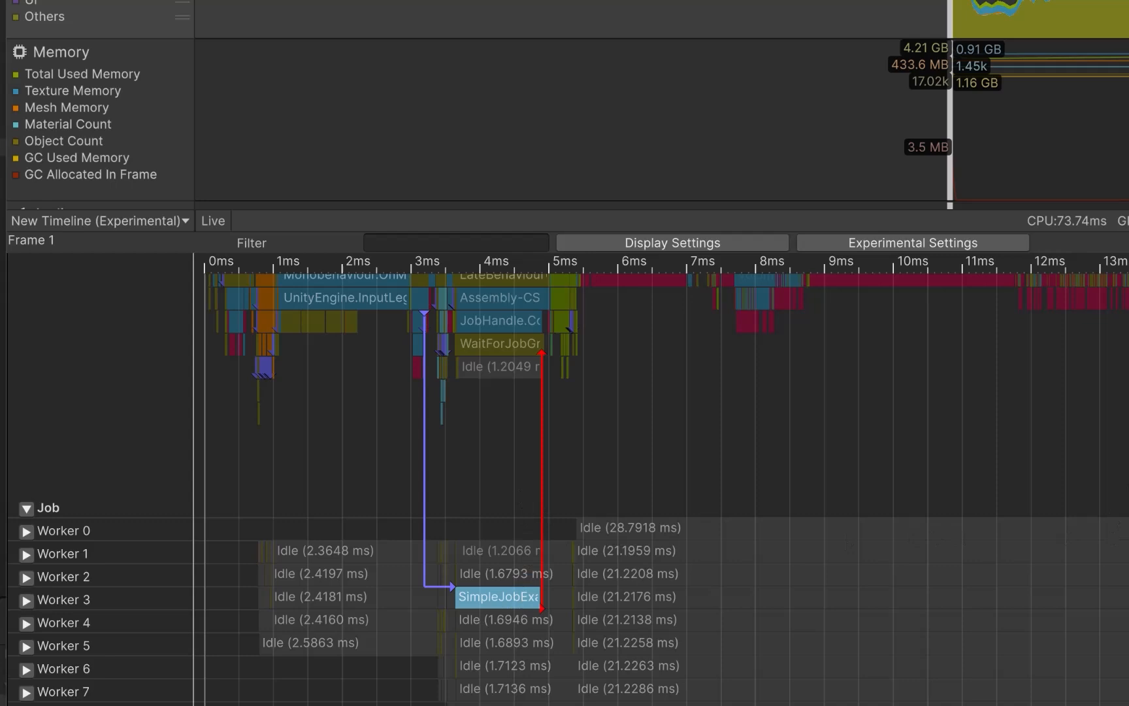
mouse_move(443, 571)
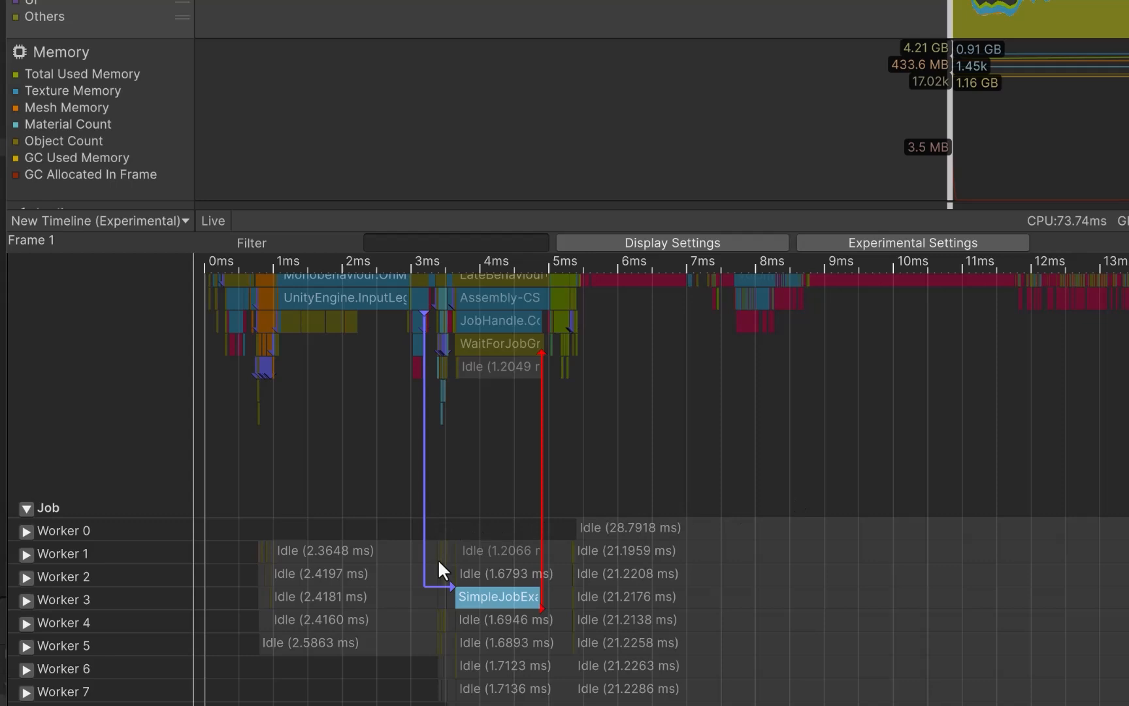
mouse_move(297, 643)
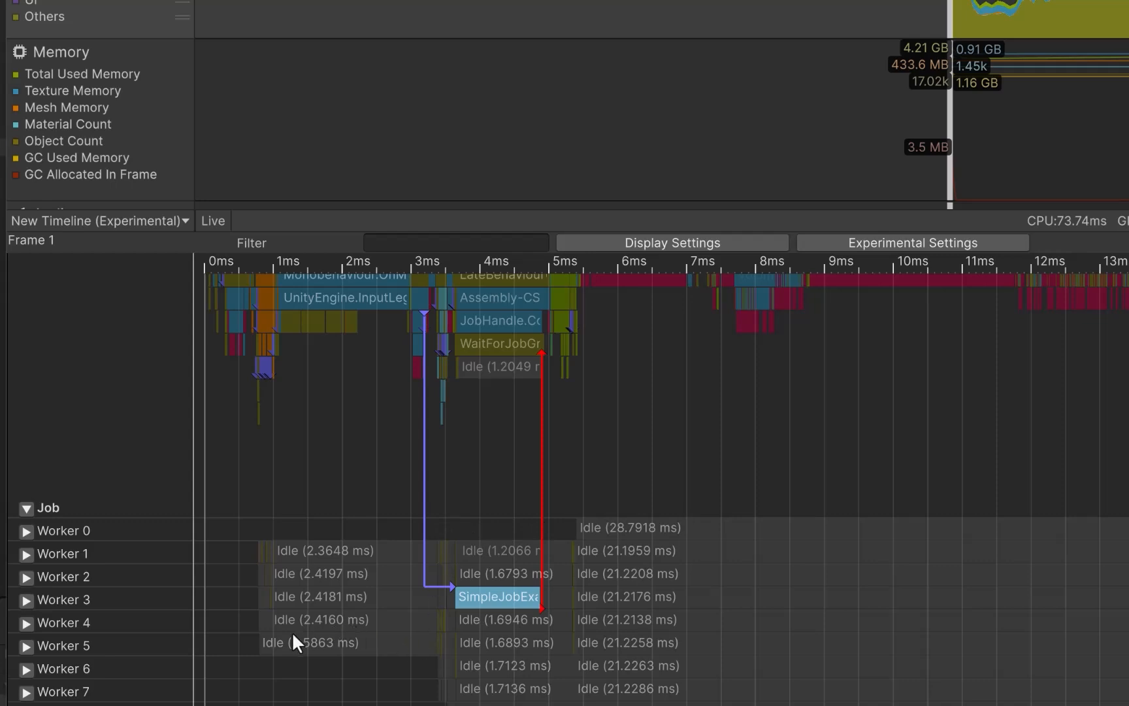
mouse_move(494, 612)
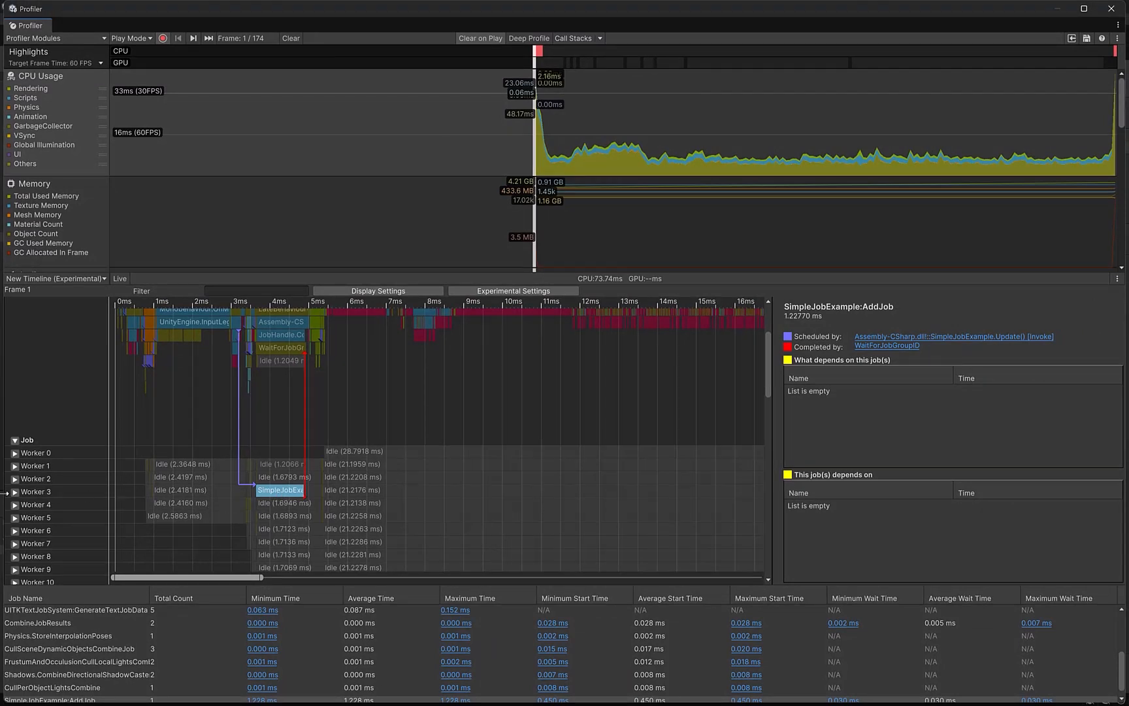
Expand Worker 3 to show the AddJob function and its JobHandle.Complete wait details
left_click(14, 492)
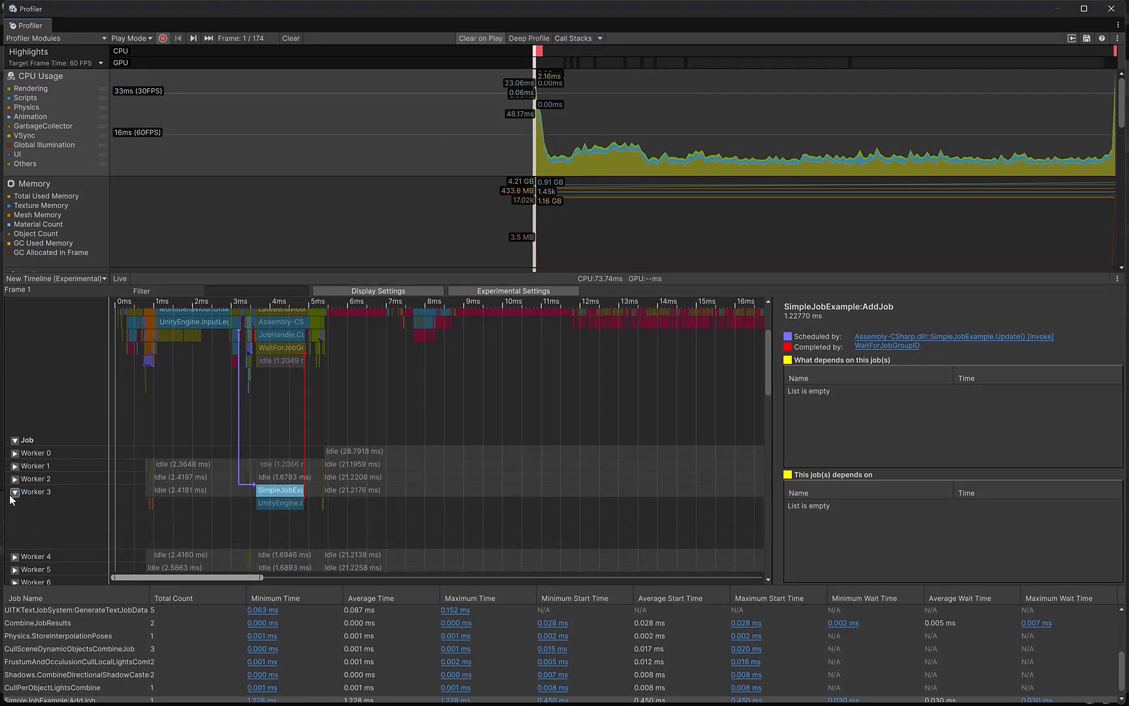
mouse_move(281, 524)
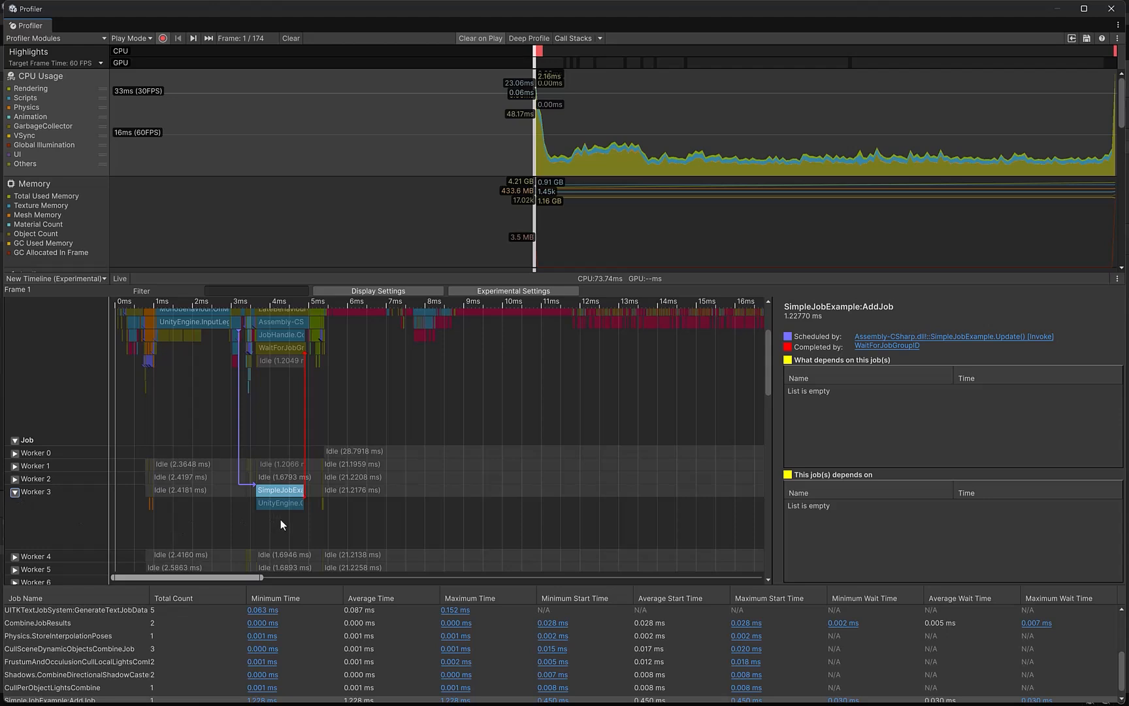
mouse_move(286, 518)
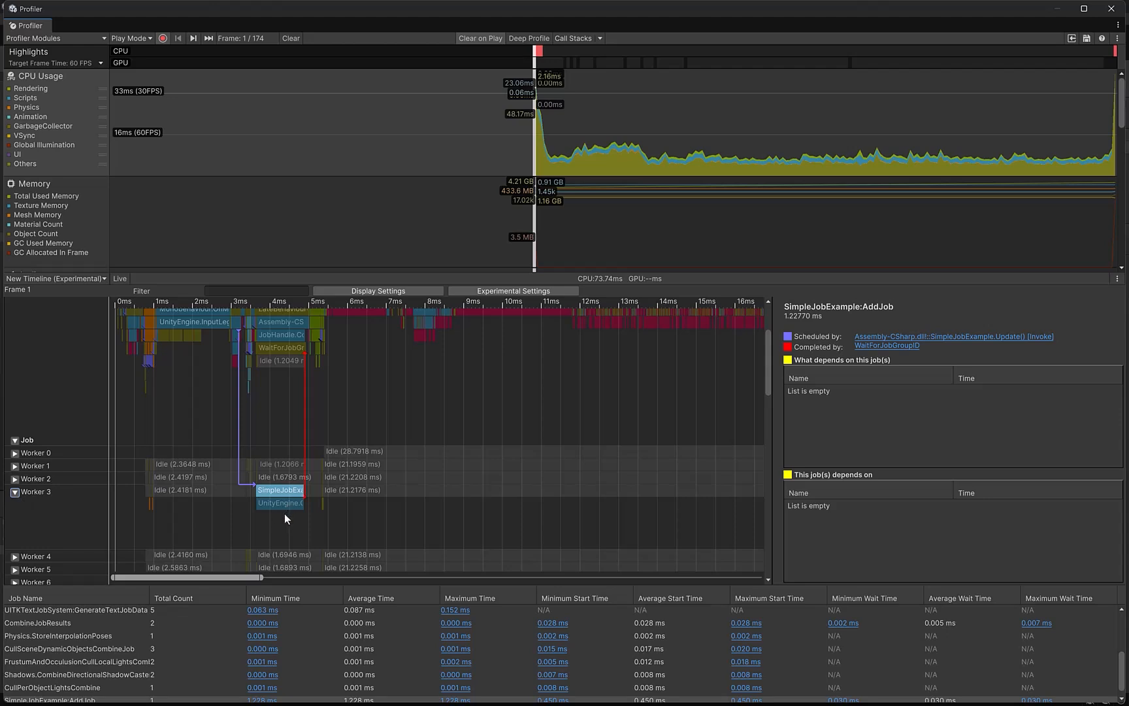
mouse_move(330, 360)
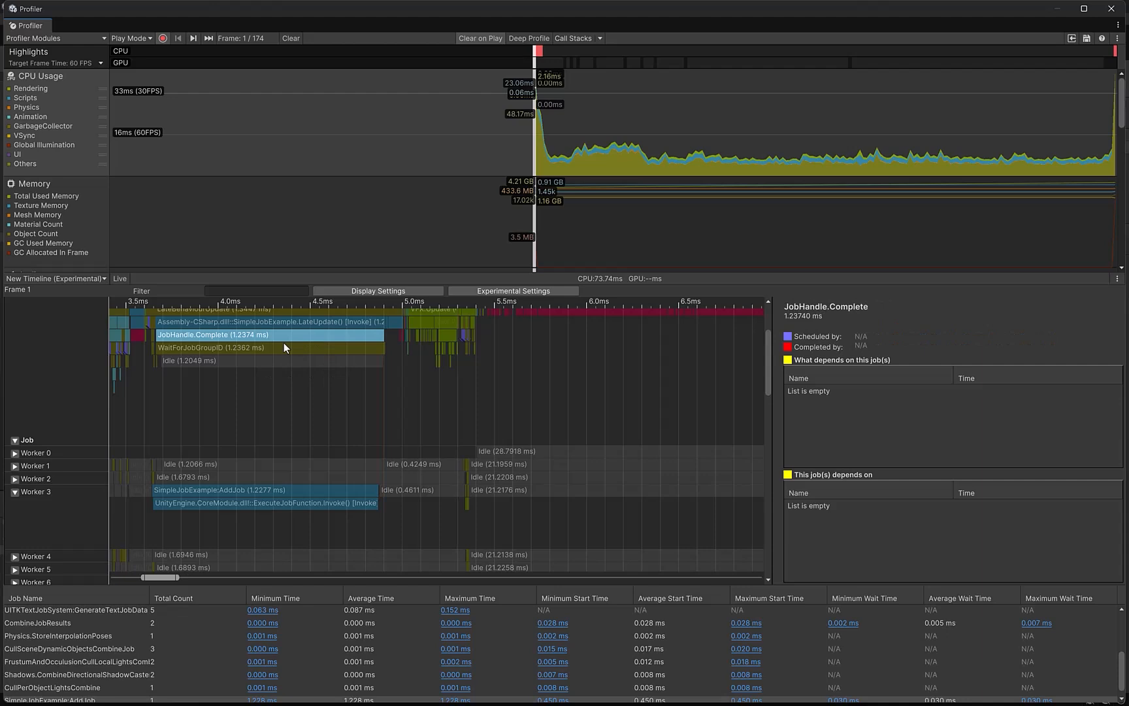
mouse_move(335, 497)
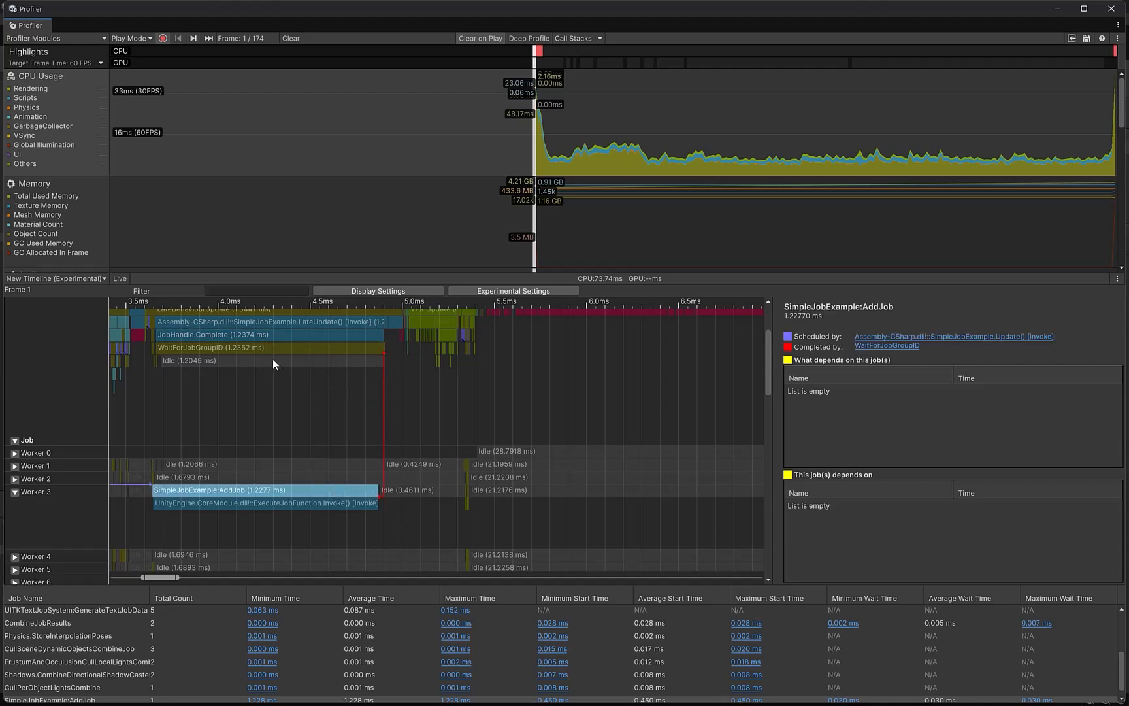
Select WaitForJobGroupID, then SimpleJobExample:AddJob, then the GlobalShaderCrush.Update main-thread call
left_click(210, 347)
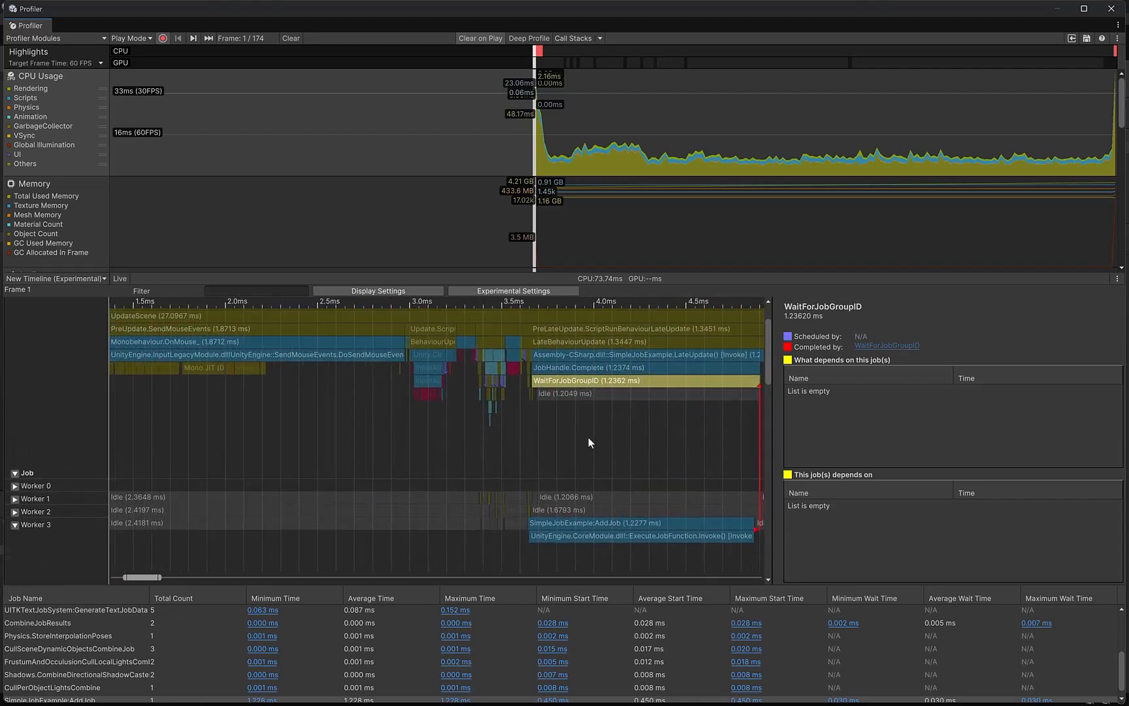
scroll("right", 3)
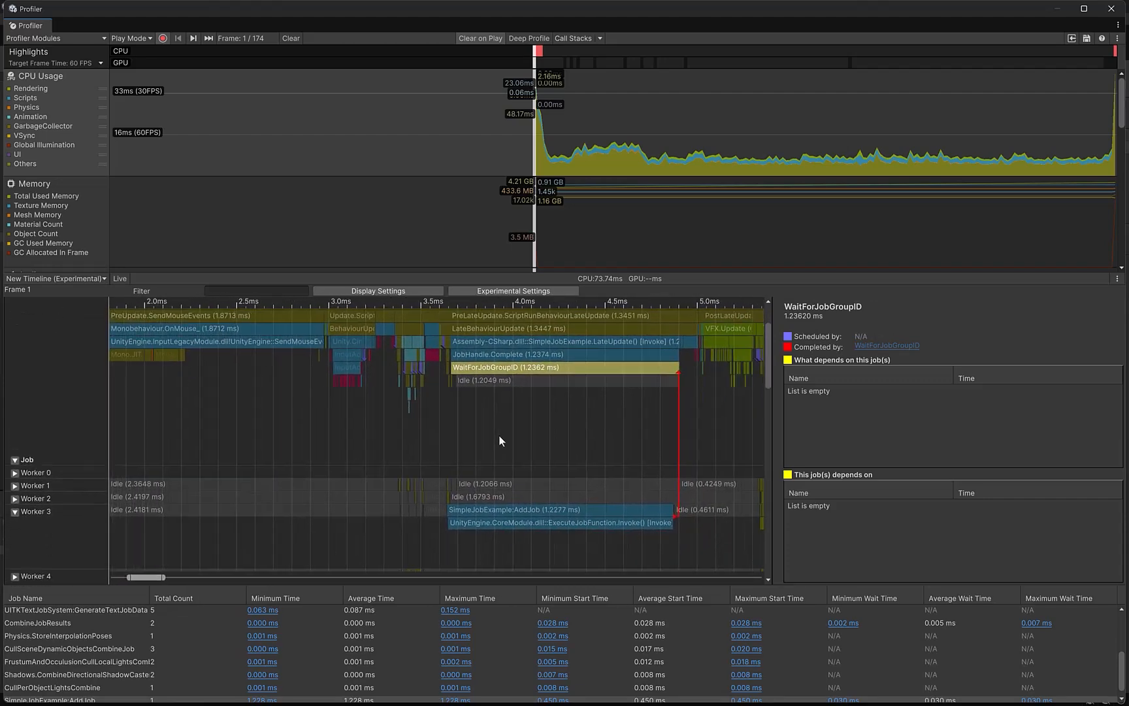
left_click(558, 511)
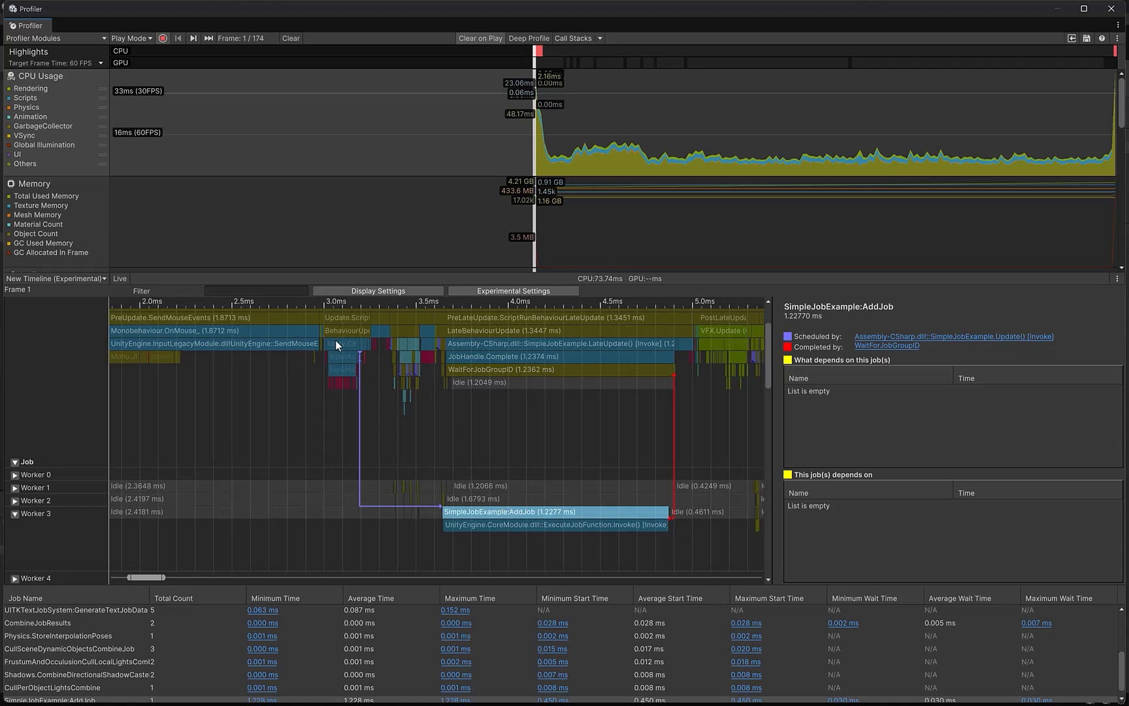
left_click(345, 355)
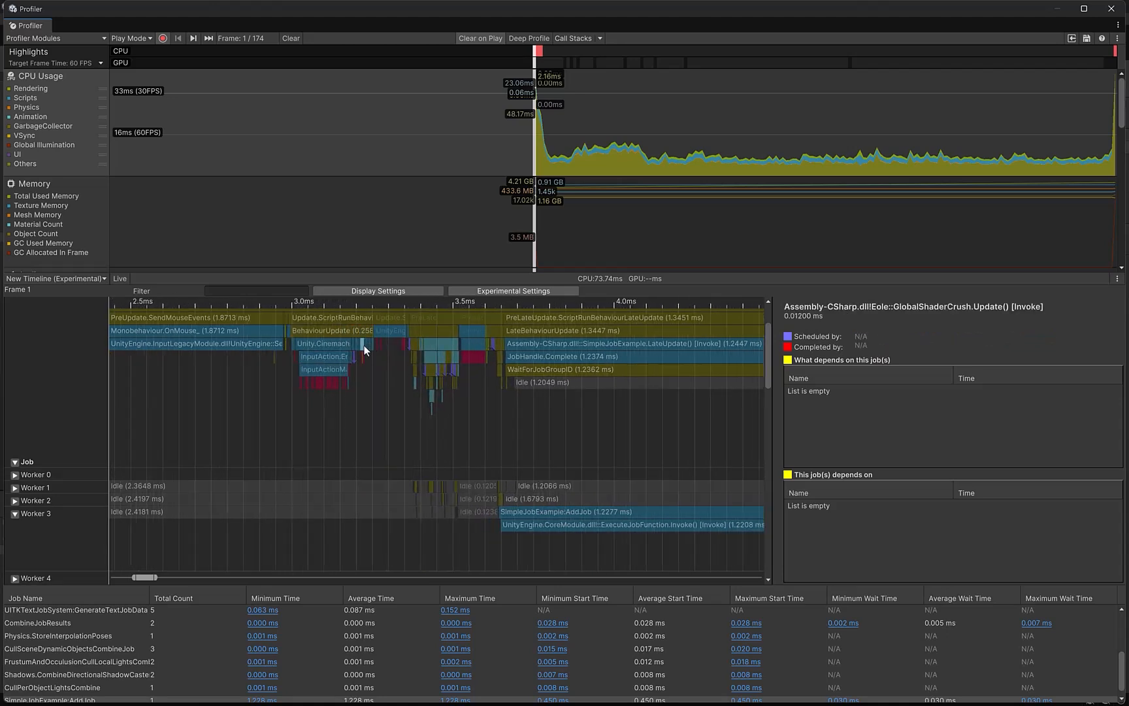
mouse_move(855, 344)
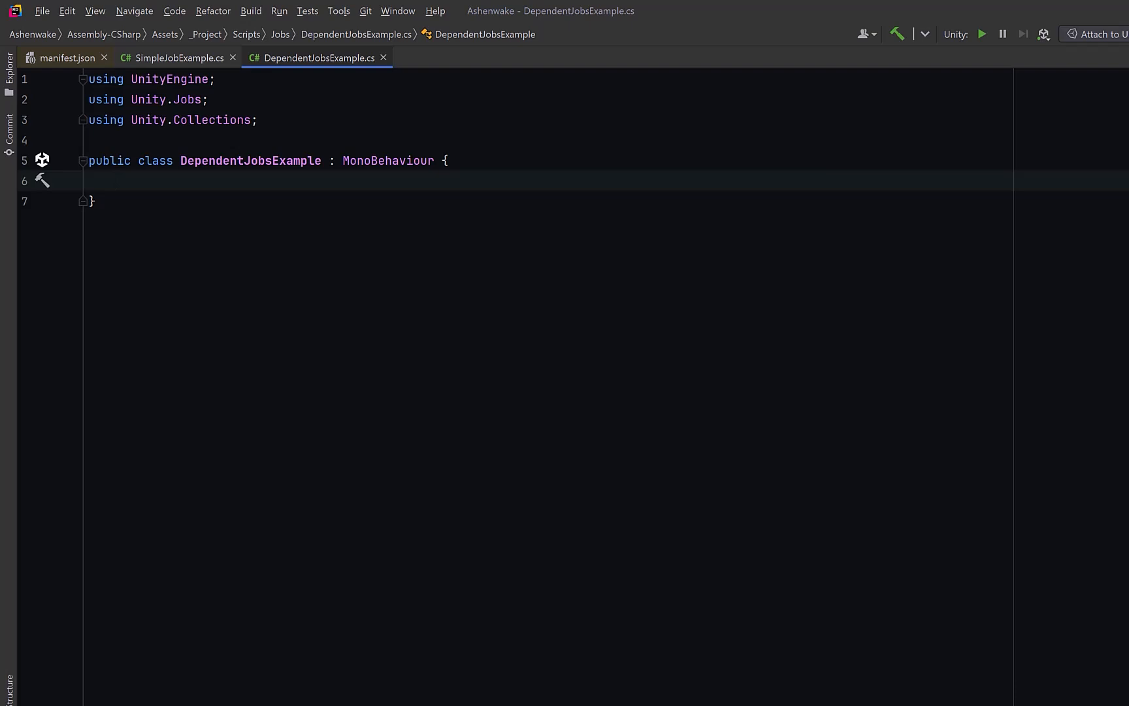
Declare data and handle fields and a SquareJob whose Execute multiplies each data element by itself
type("NativeArray<float> data;")
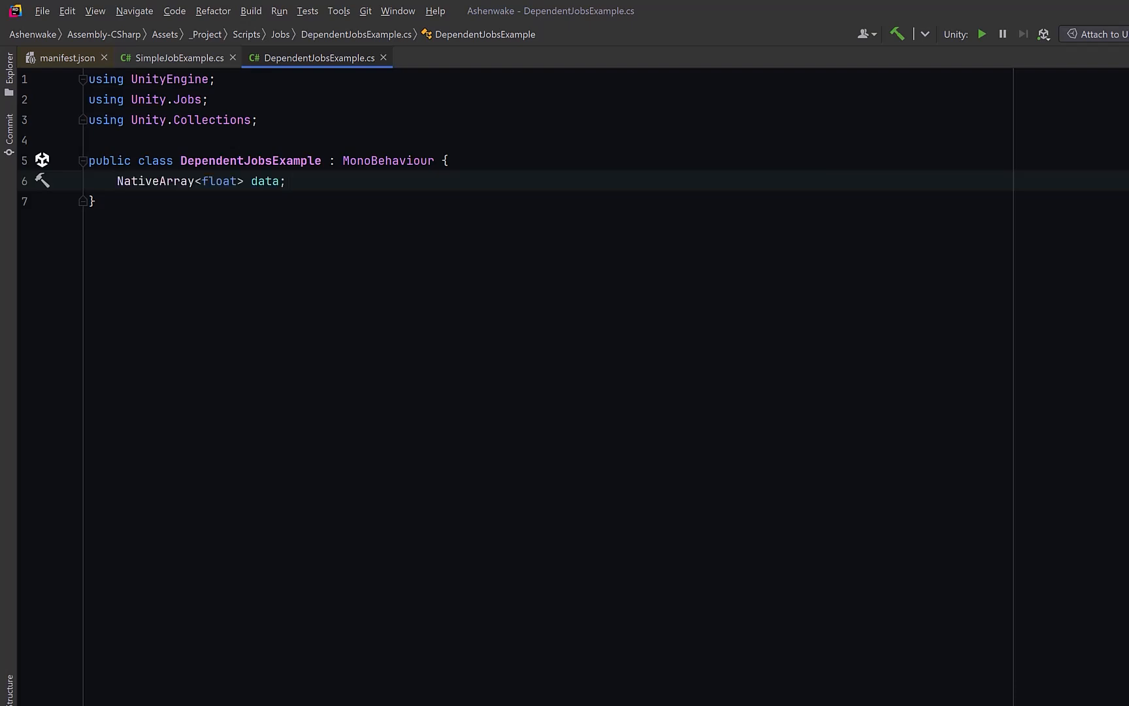
type("JobHandle handle;")
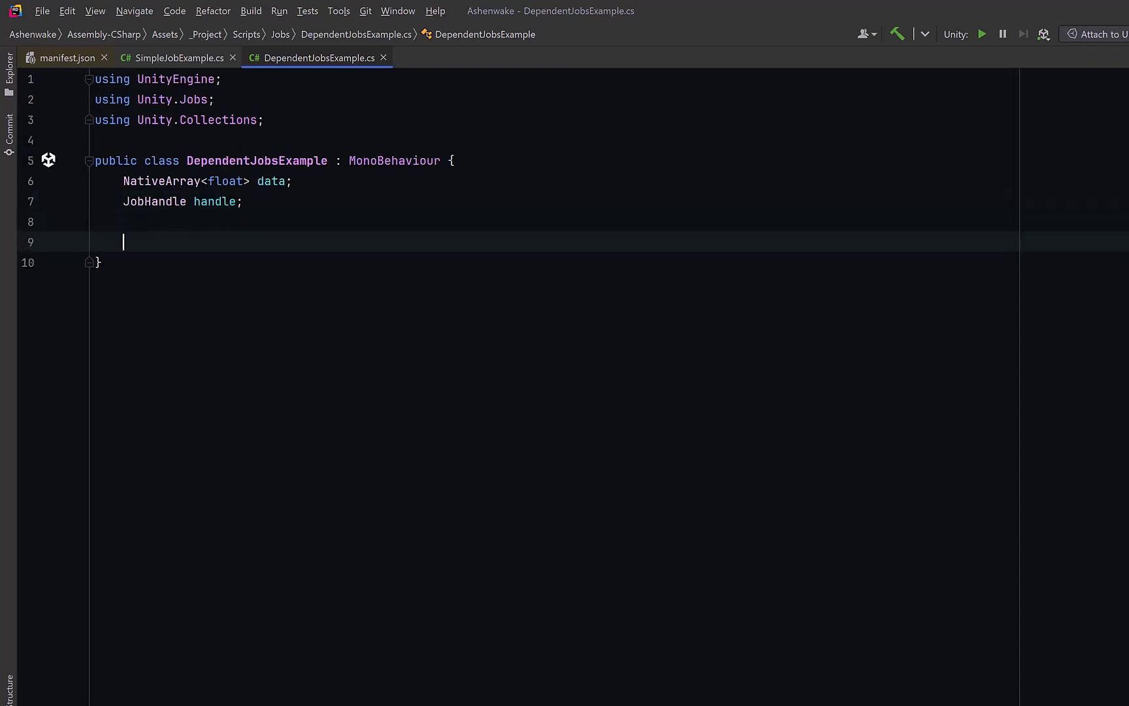
type("struct SquareJob : IJob {")
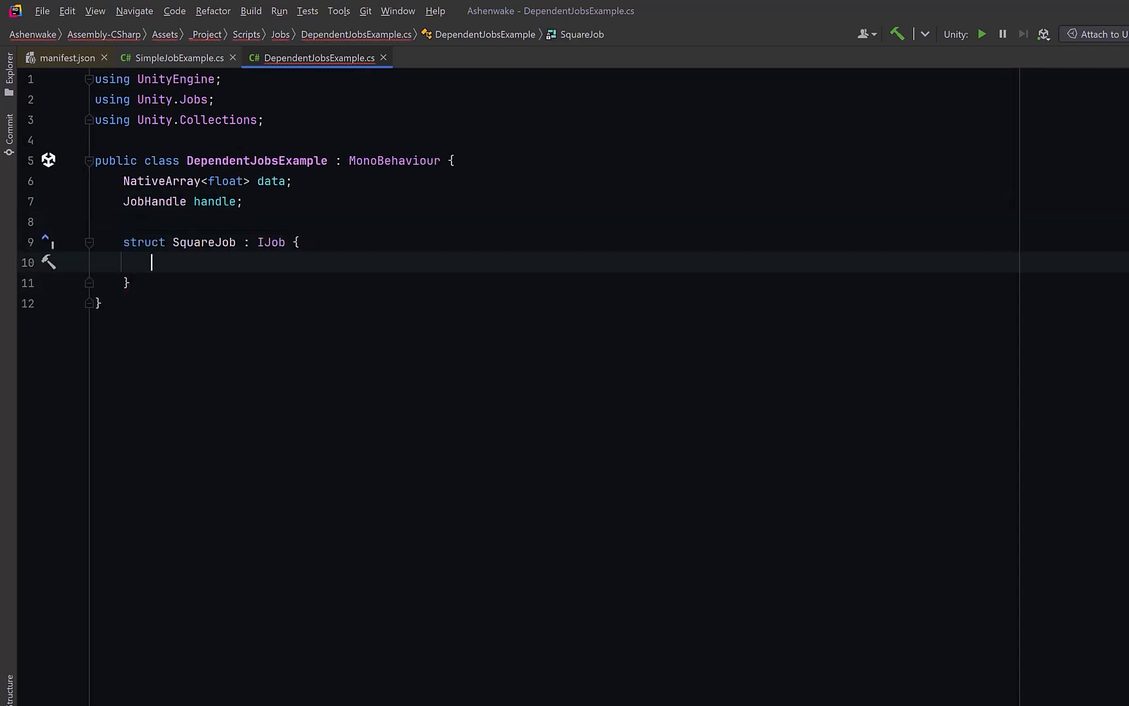
type("public NativeArray<float> data;")
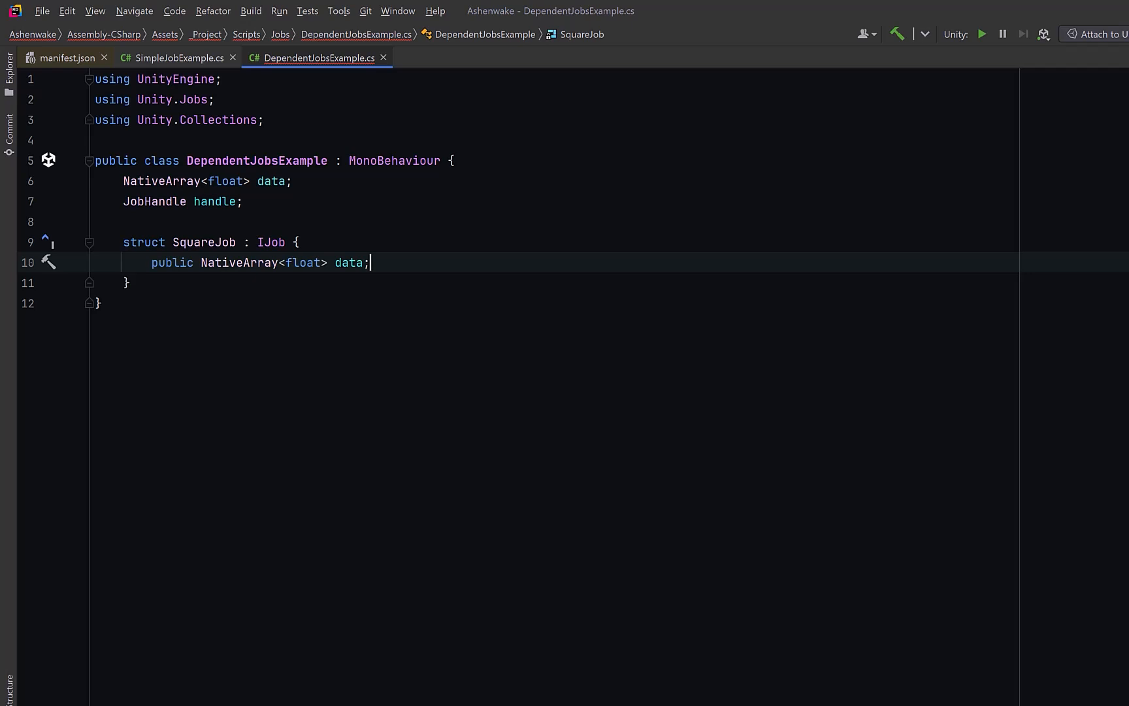
key("Return")
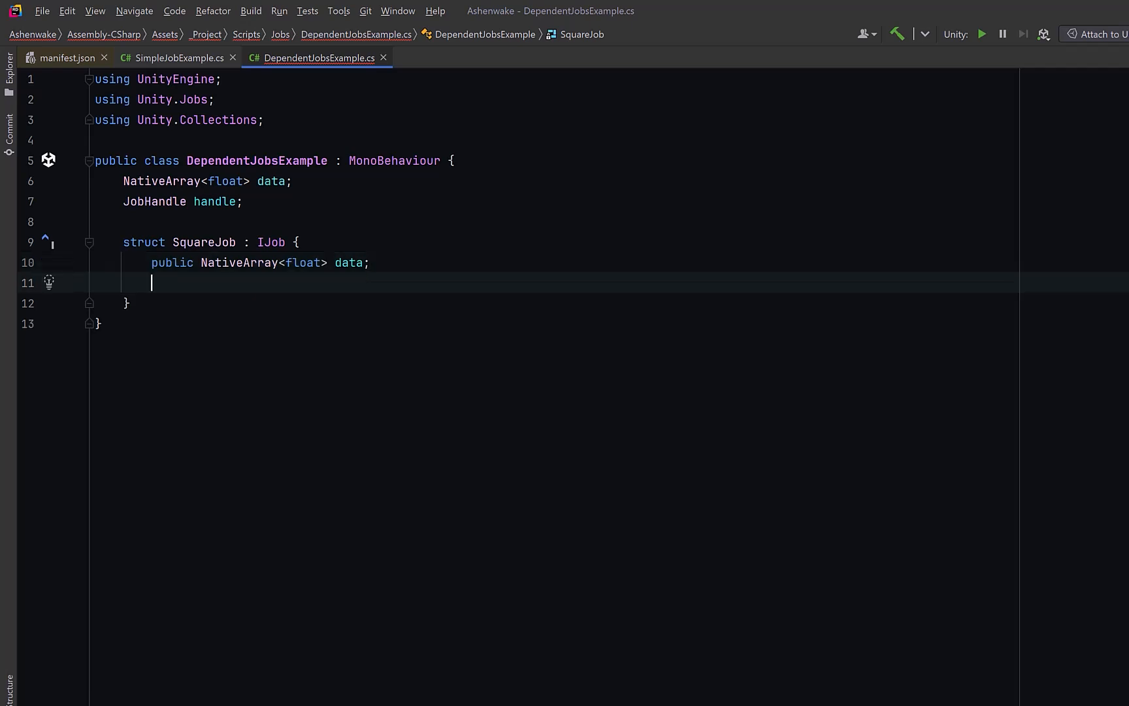
type("public void Execute() {")
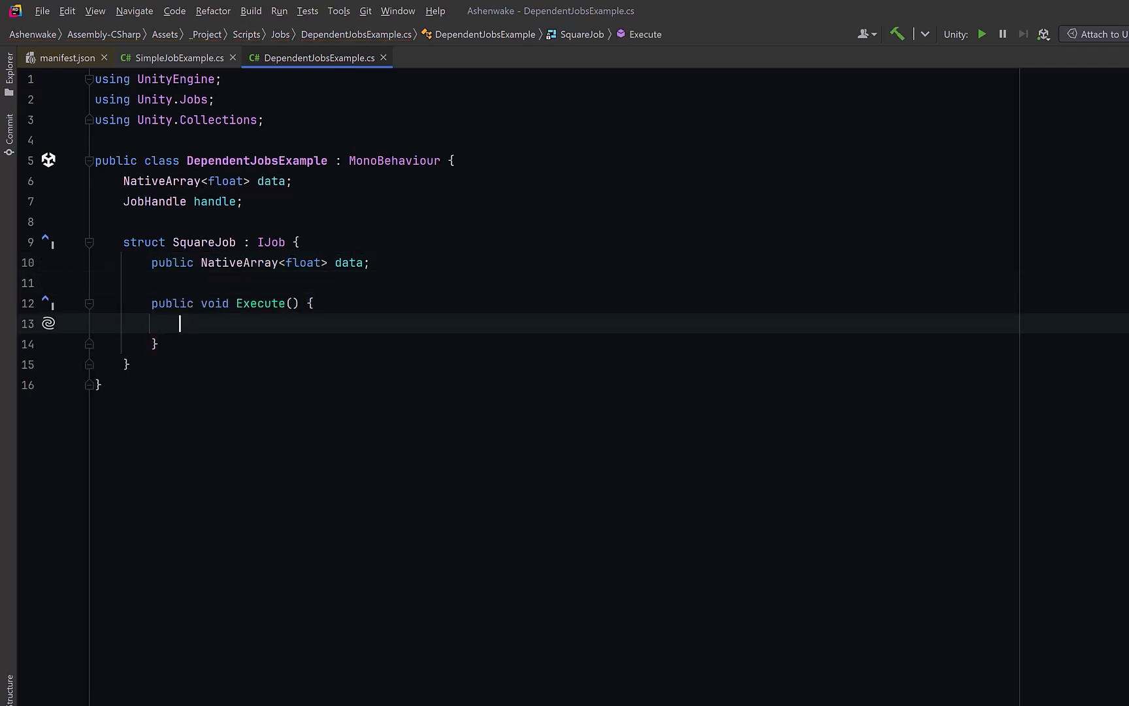
type("for (int i = 0; i < data.Length; i++) data[i] *= data[i];")
type("struct RootJob : IJob { }")
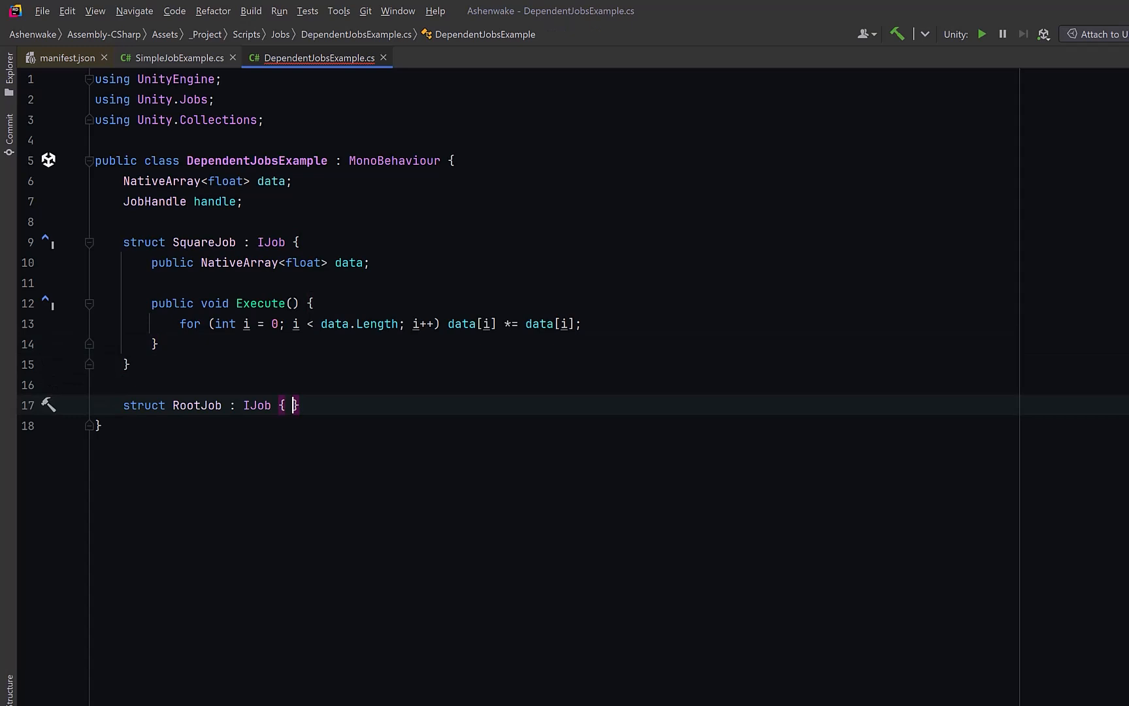
Give RootJob a data field and an Execute setting data[i] = Mathf.Sqrt(data[i])
key("enter")
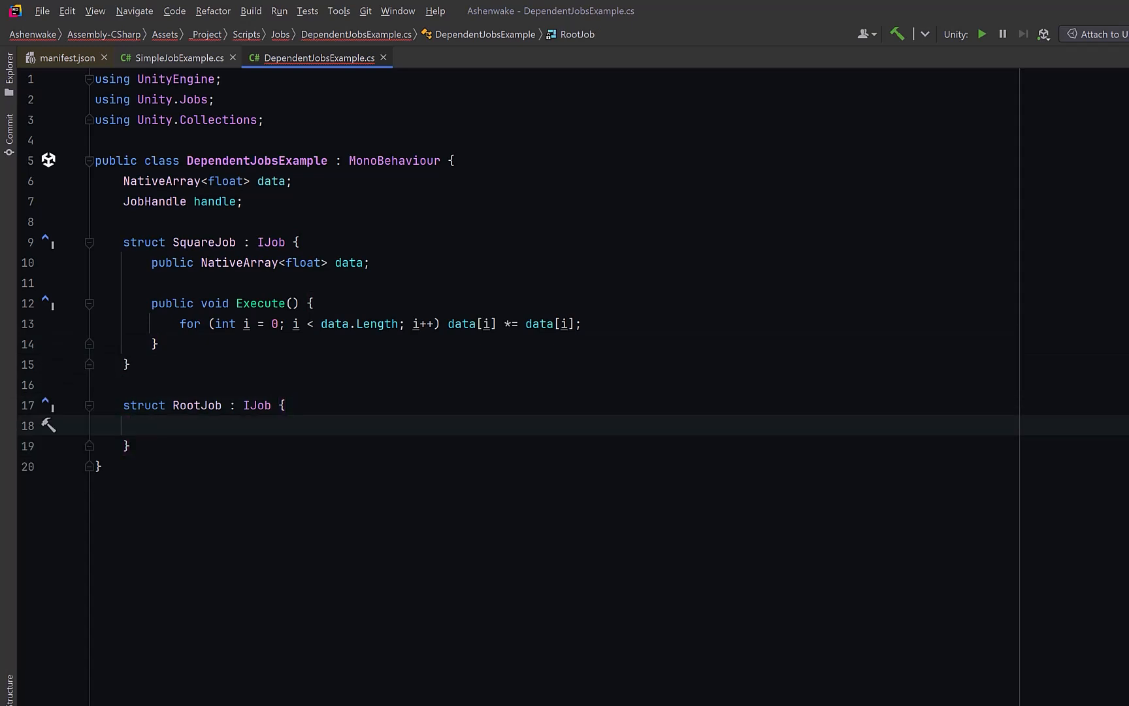
type("public NativeArray<float> data;")
type("public void Execute() {")
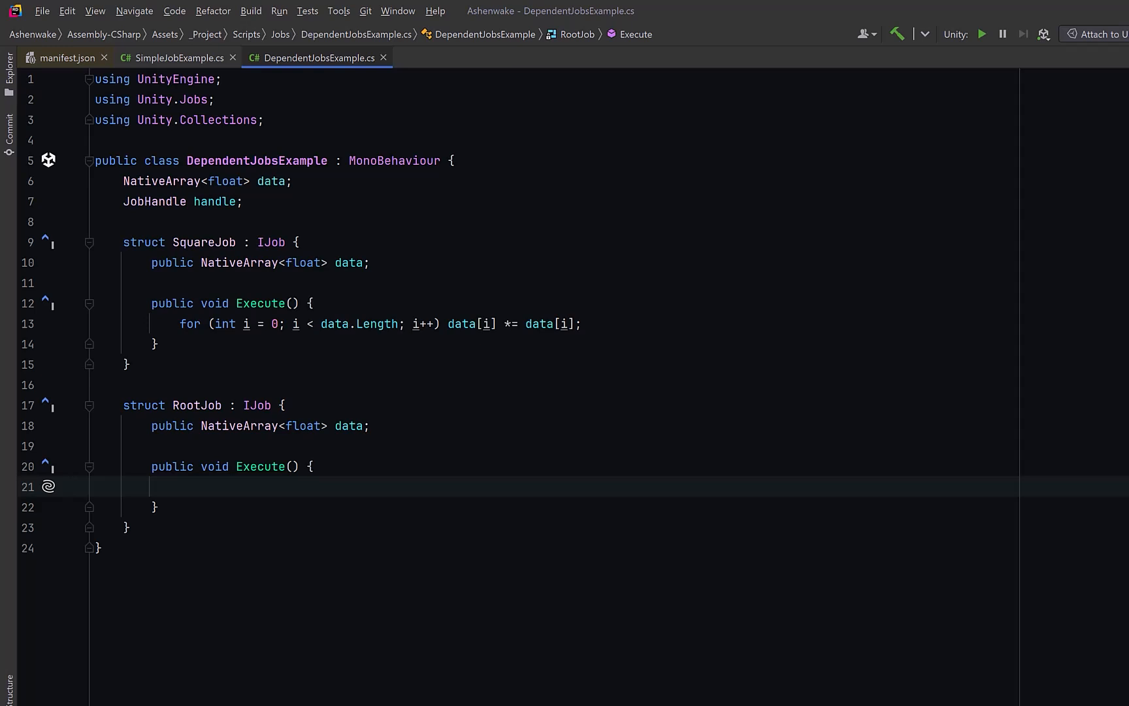
type("for (int i = 0; i < data.Length; i++) data[i] = Mathf.Sqrt(data[i]);")
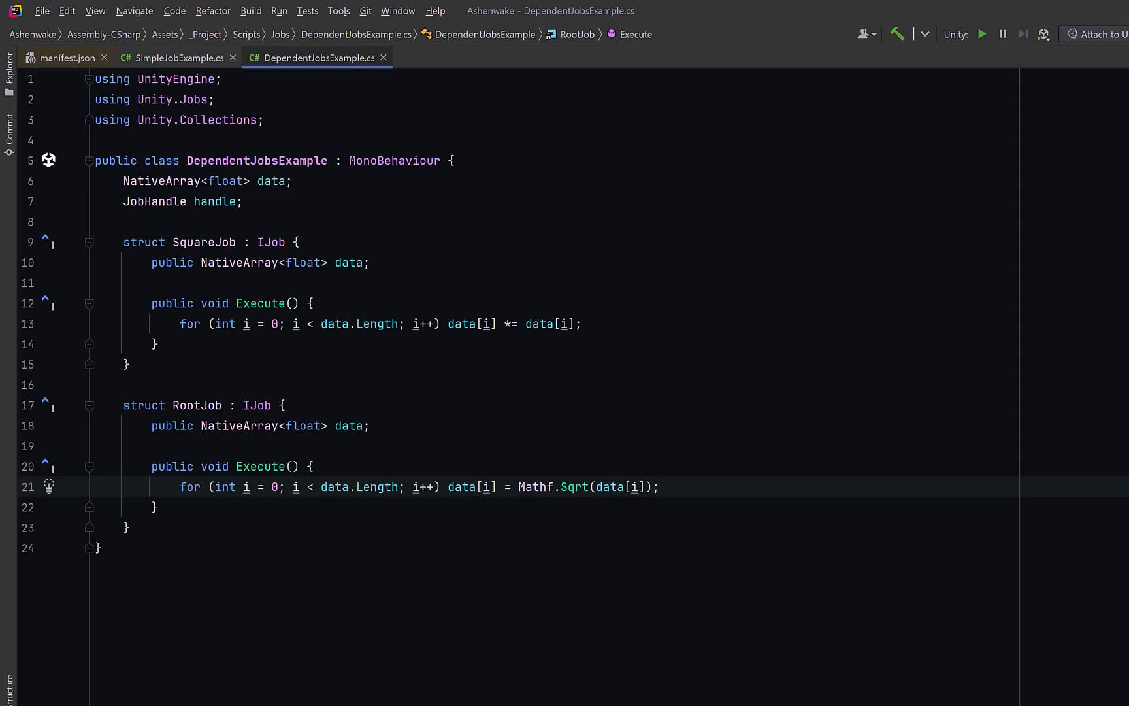
left_click(657, 486)
type("void Start() { ")
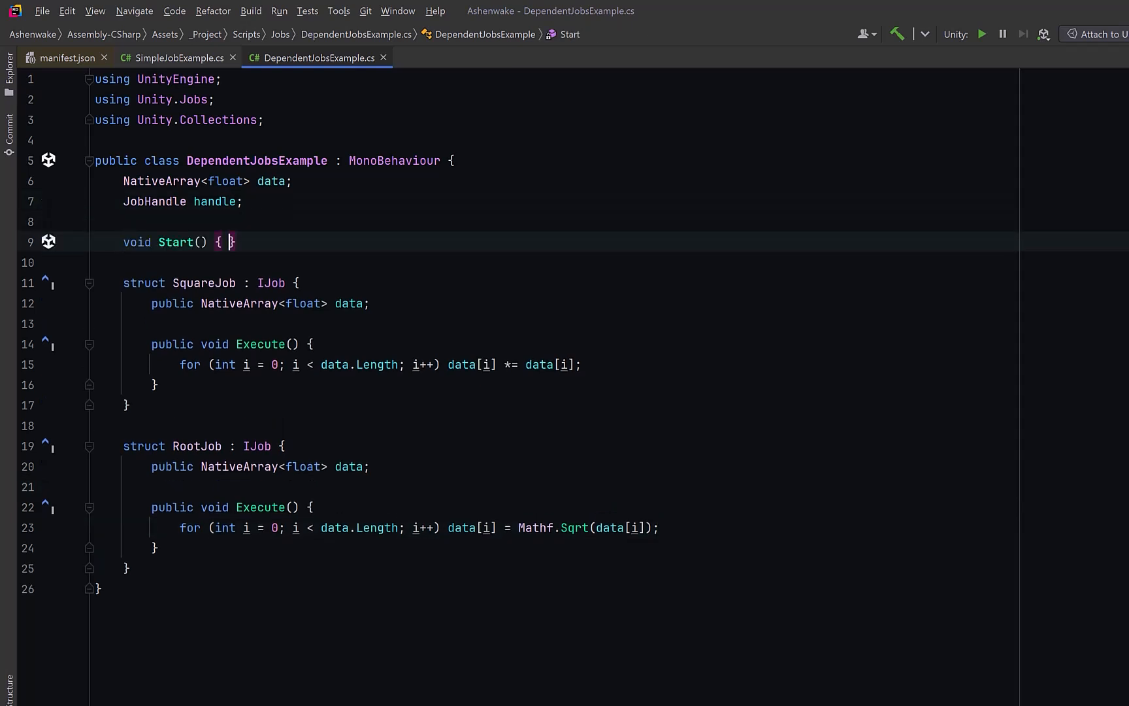
Have Start allocate a persistent NativeArray<float>(256) and fill each element with its index
type("data = new NativeArray<float>(256, Allocator.Persistent);")
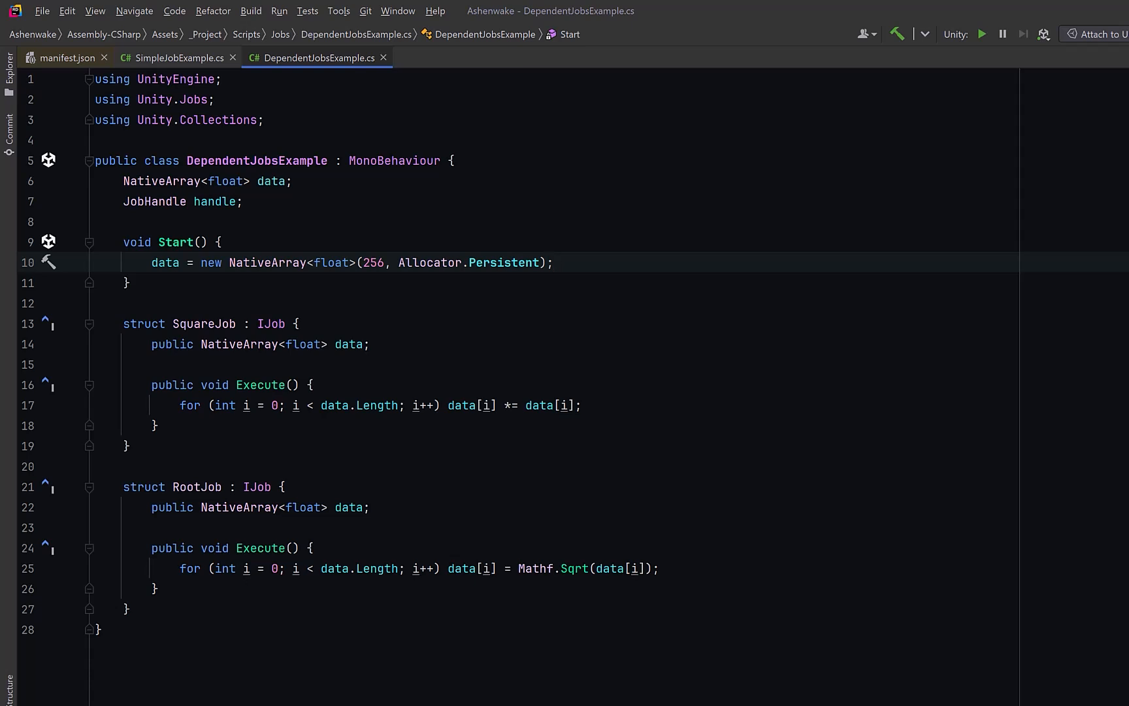
type("for (int i = 0; i < data.Length; i++) data[i] = i;")
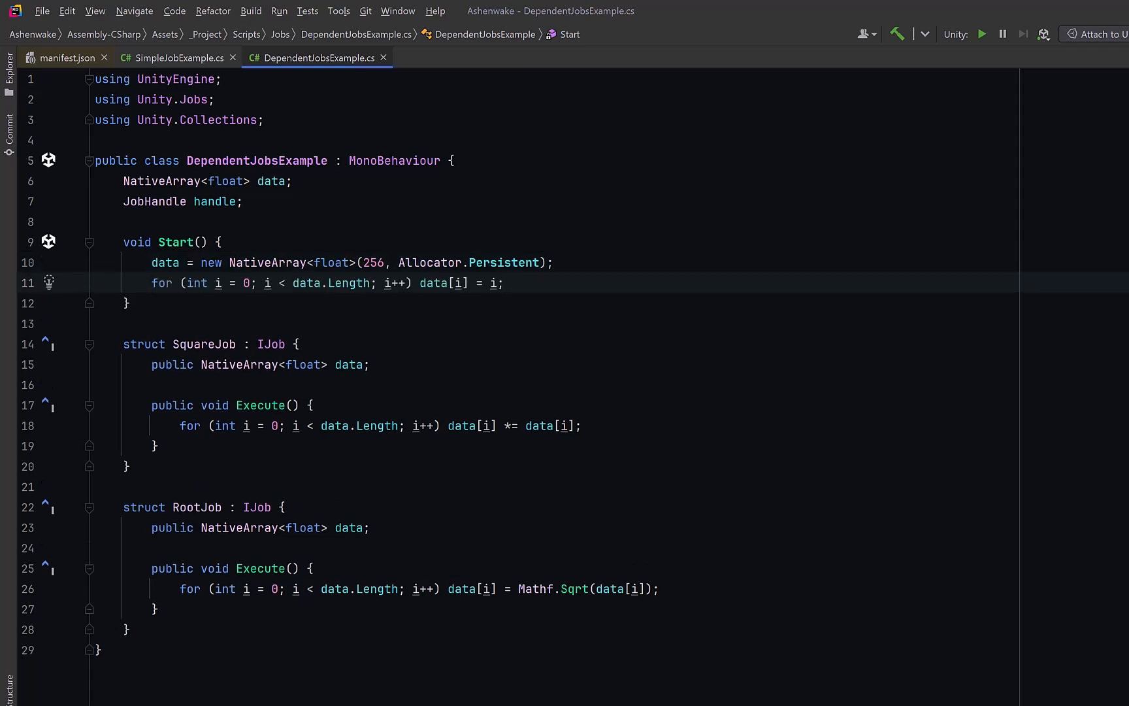
key("enter")
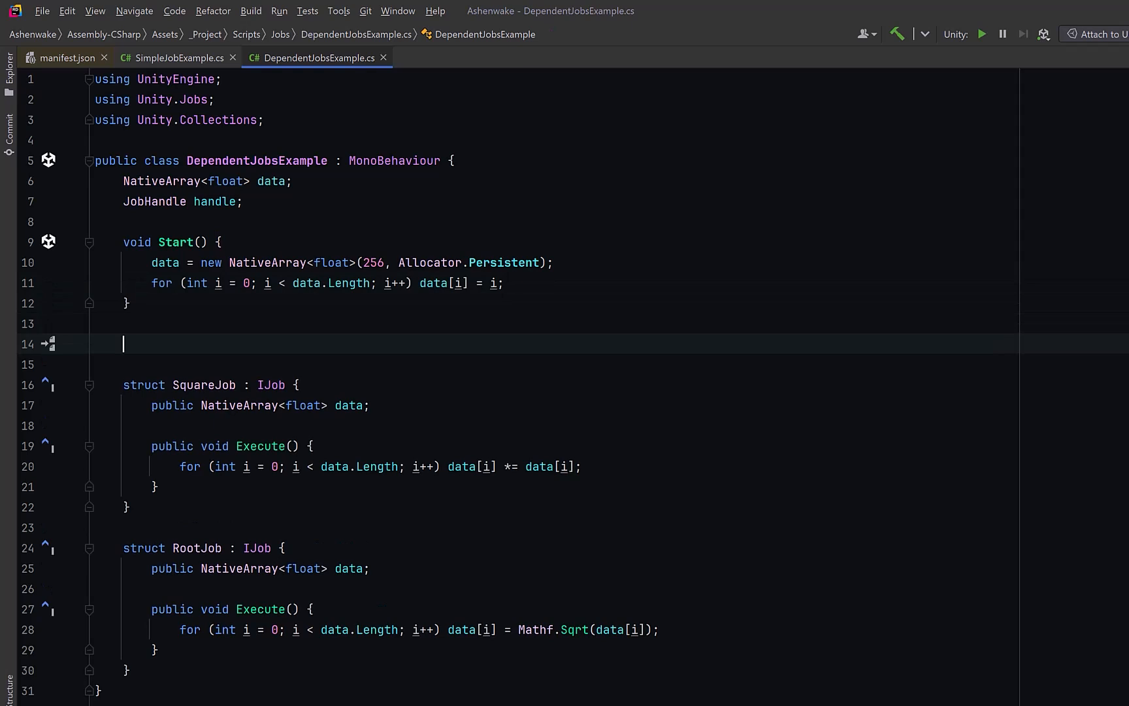
Add Update scheduling SquareJob as jobA, then RootJob as jobB dependent on handleA
type("void Update() {")
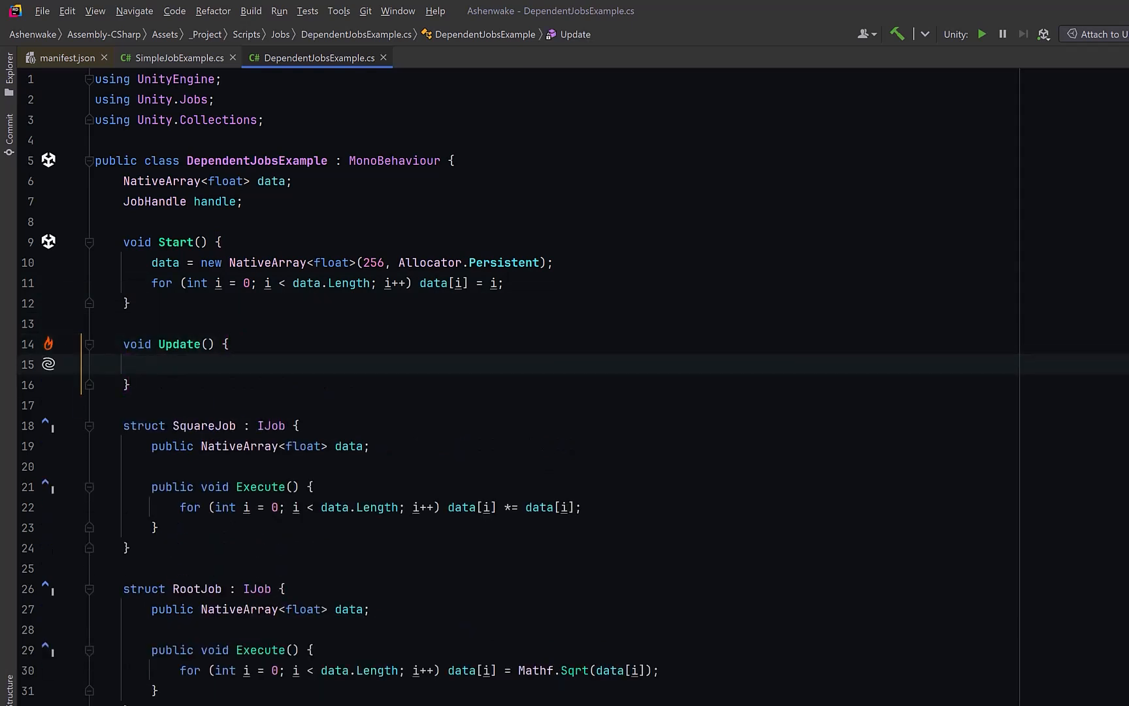
type("var jobA = new SquareJob { data = data };")
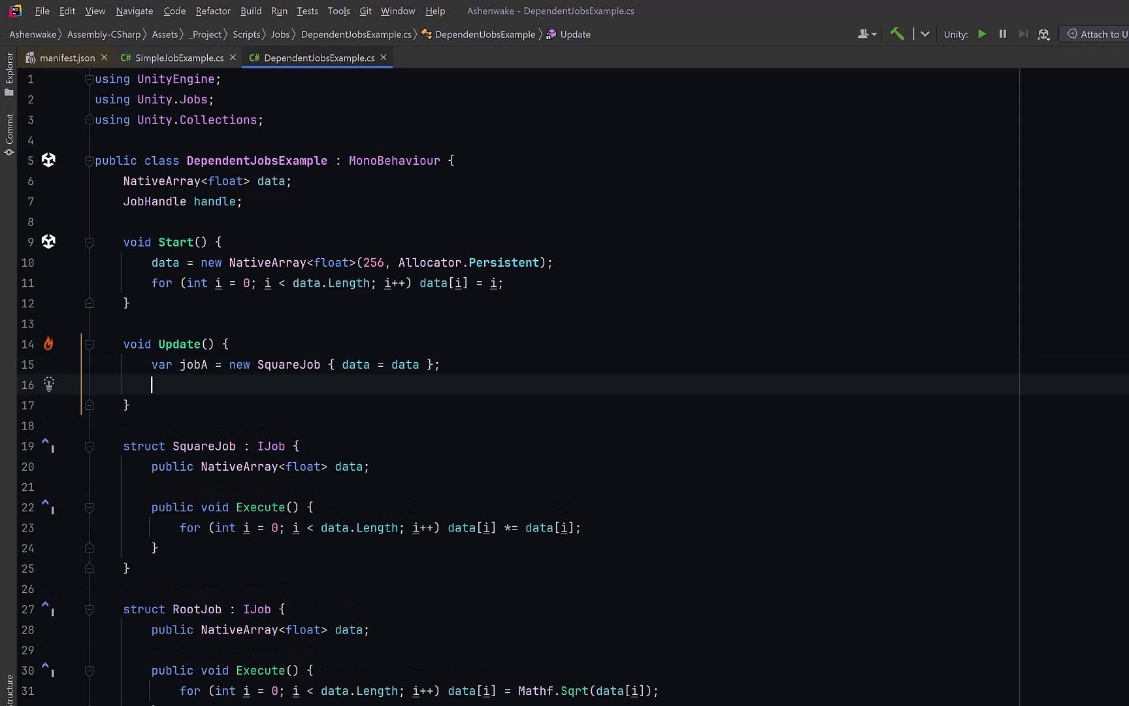
type("JobHandle handleA = jobA.Schedule();")
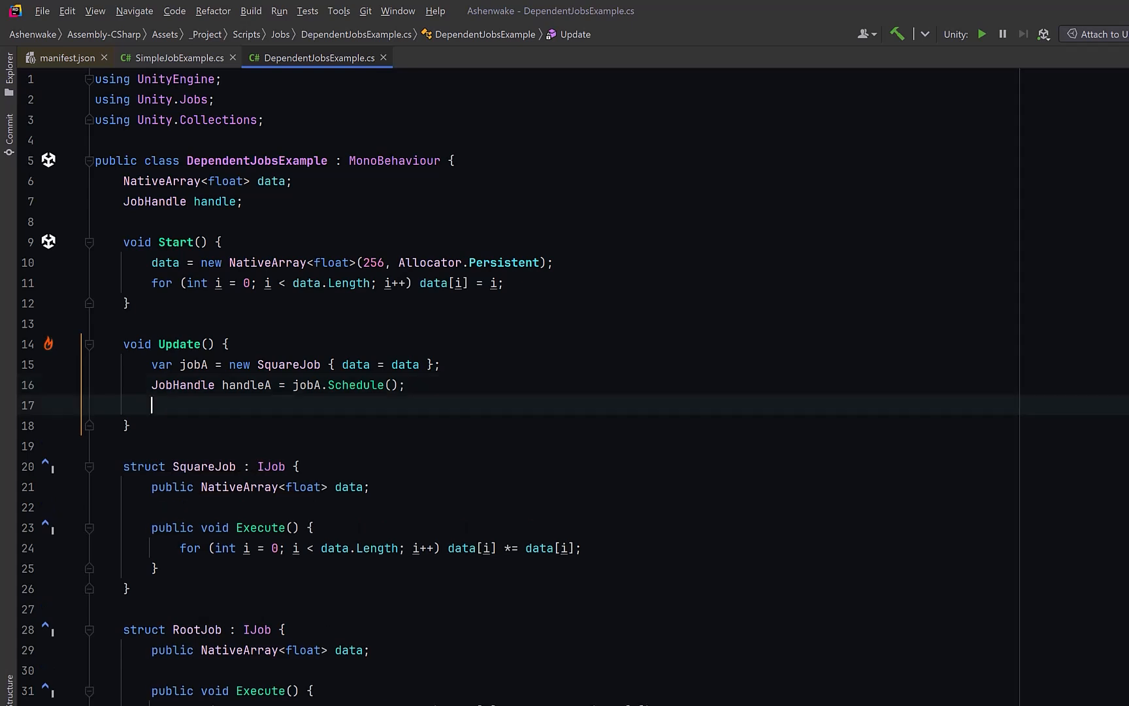
type("var jobB = new RootJob { data = data };")
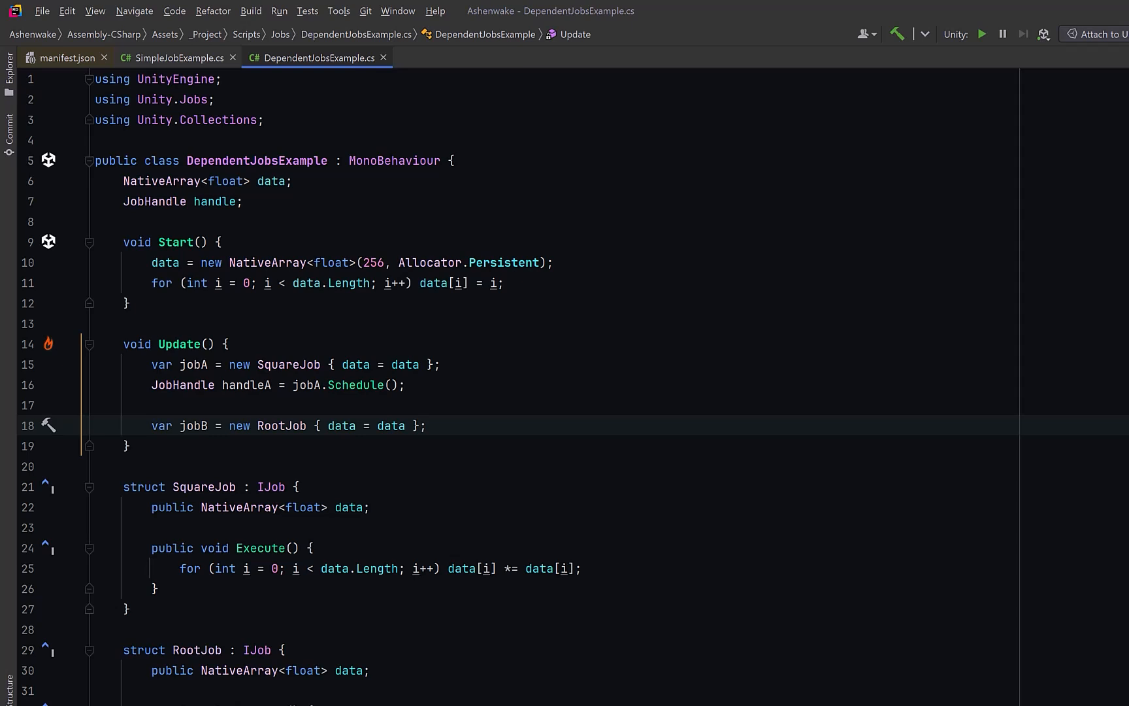
type("handle = jobB.Schedule(handleA);")
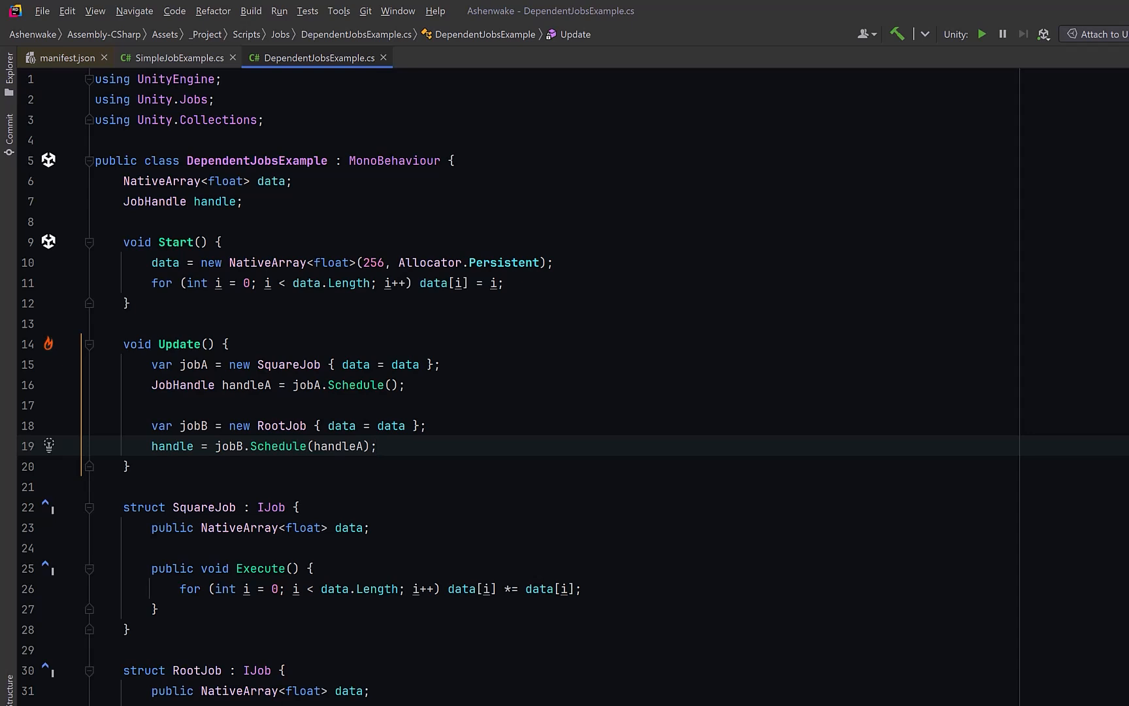
type("// dependent on jobA")
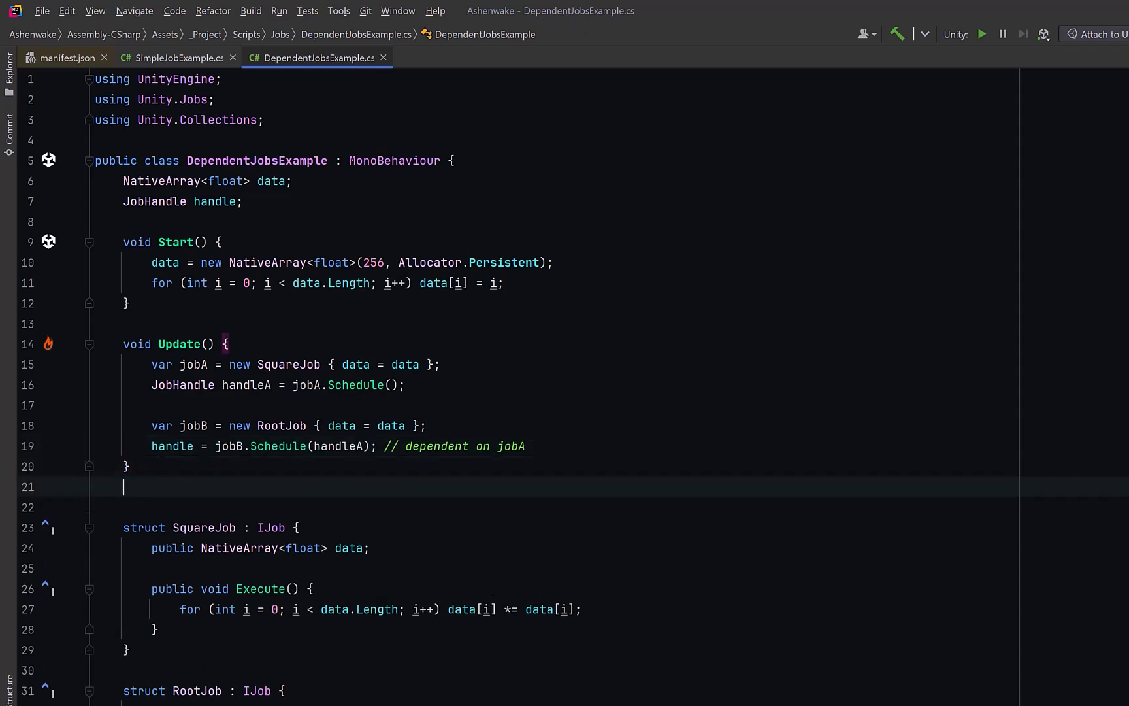
Add LateUpdate completing the handle and OnDestroy disposing the data array
type("void LateUpdate() => handle.Complete();")
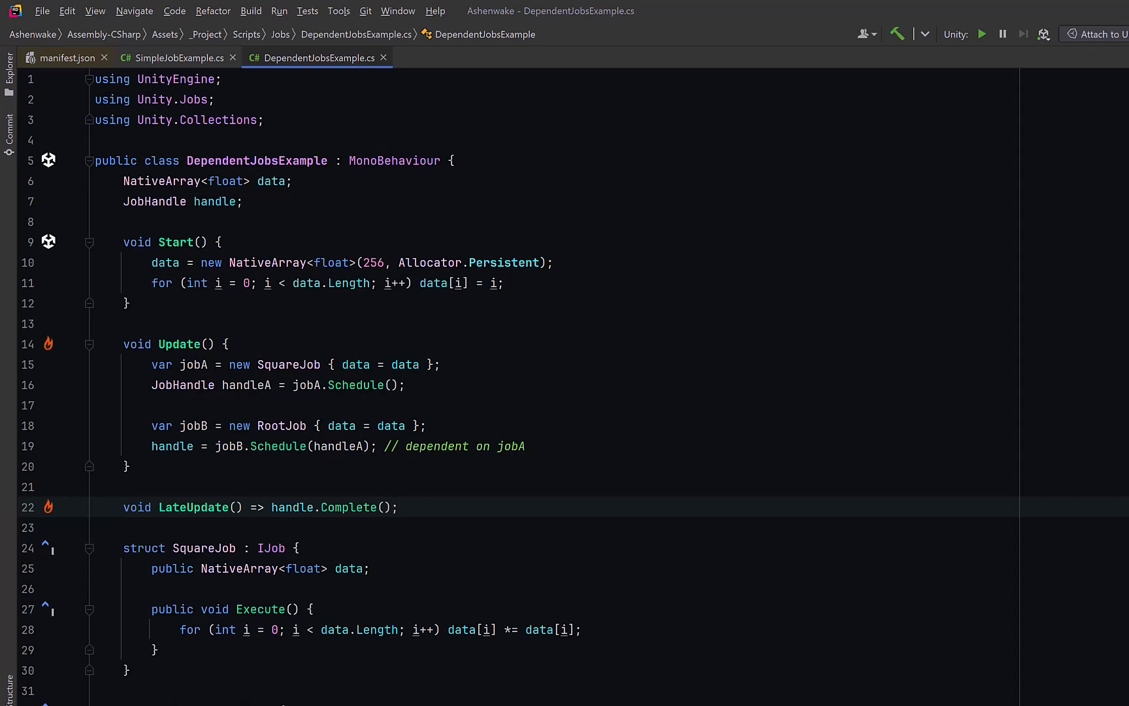
left_click(398, 507)
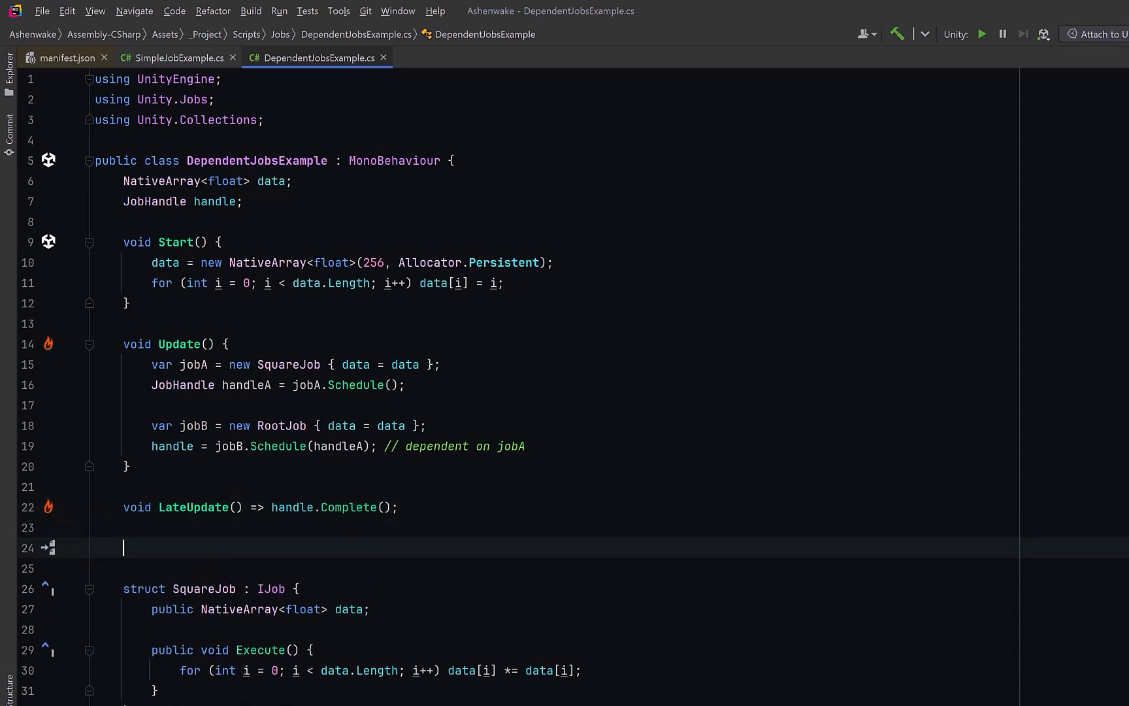
type("void OnDestroy() => data.Dispose();")
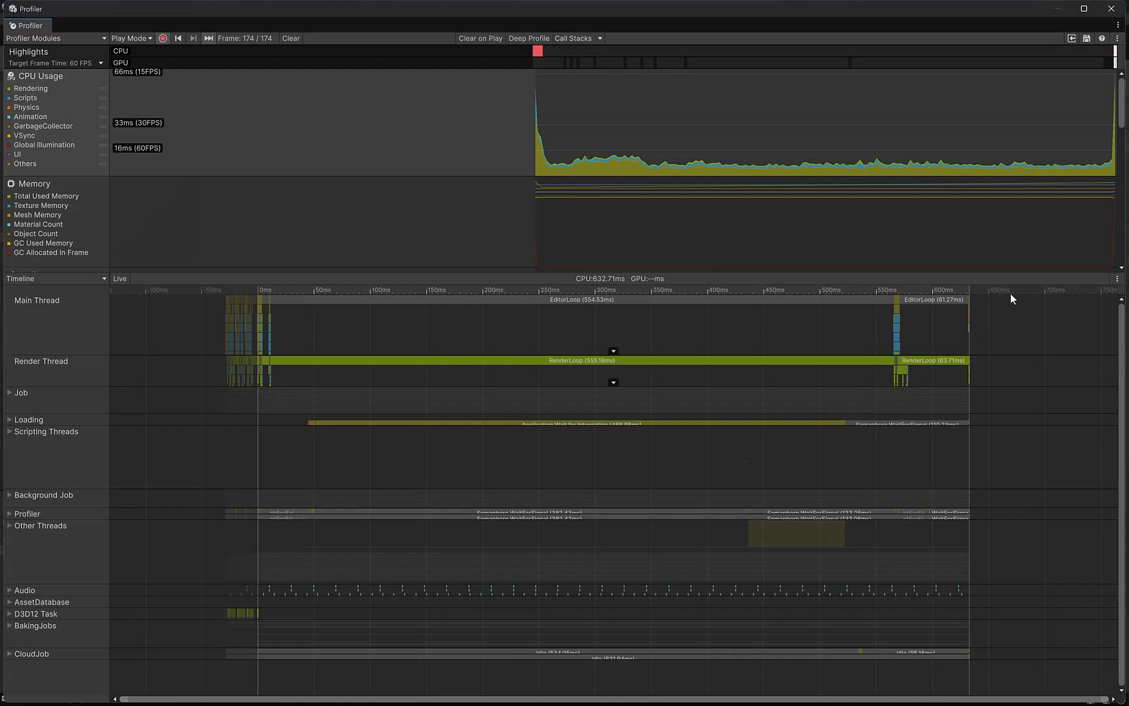
mouse_move(473, 76)
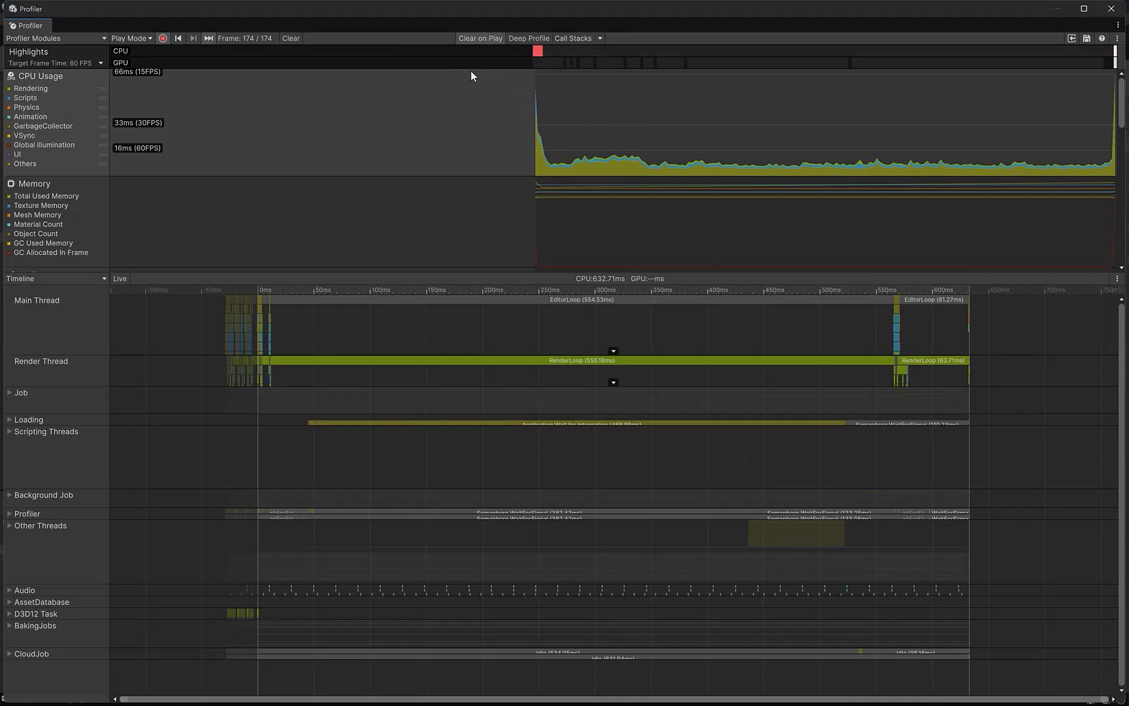
Clear and re-record the Profiler, select frame 1, and switch to New Timeline (Experimental)
left_click(291, 38)
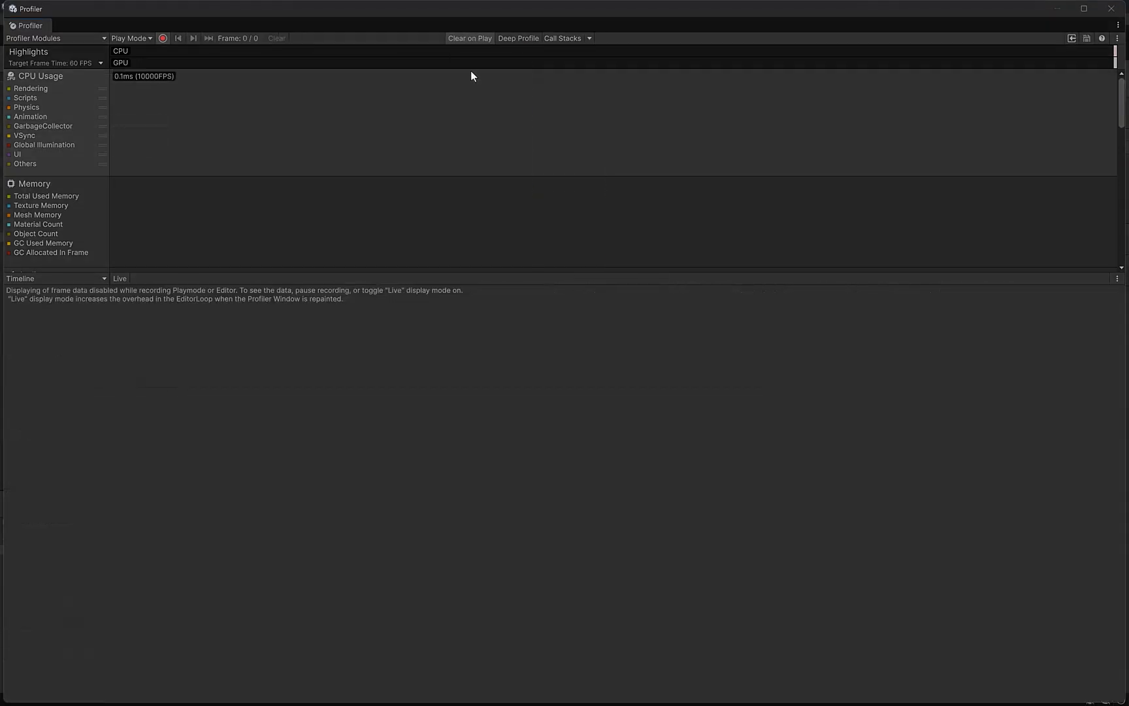
left_click(162, 38)
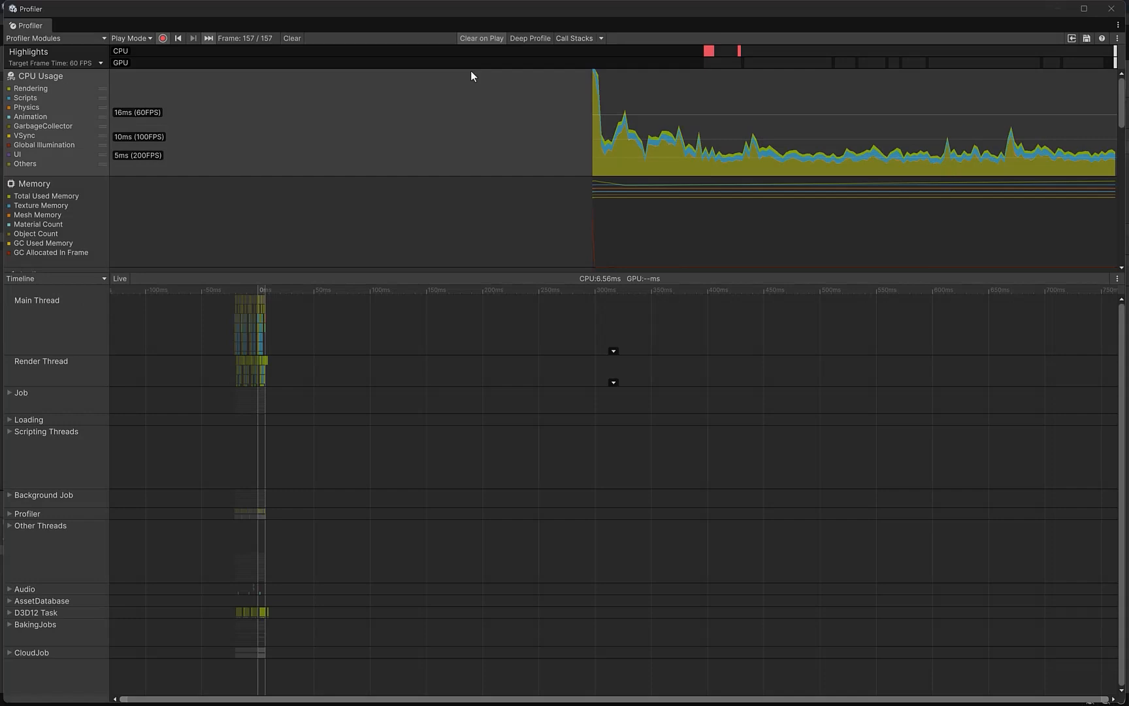
left_click(177, 38)
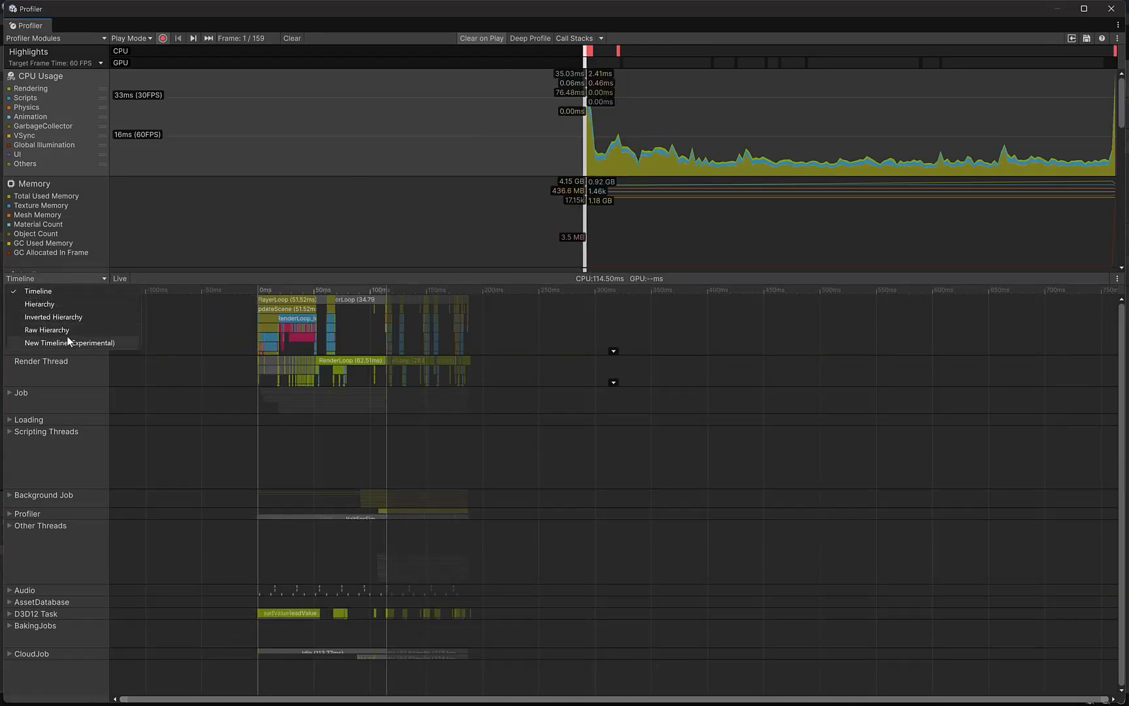
left_click(69, 342)
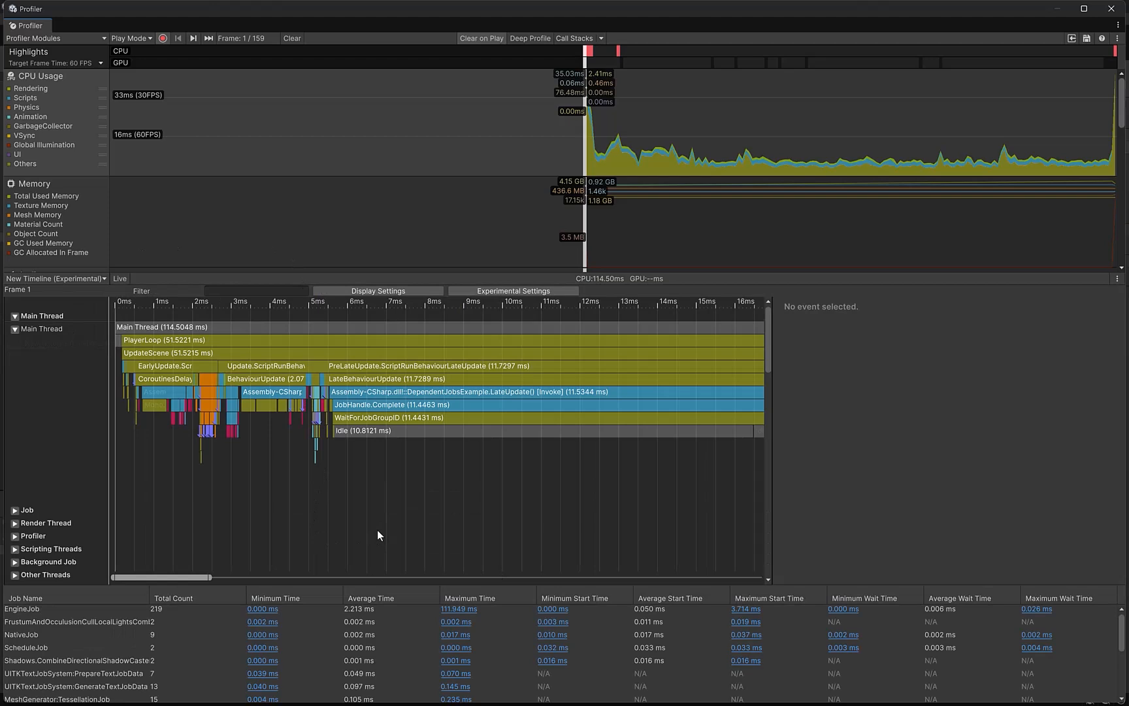
mouse_move(375, 501)
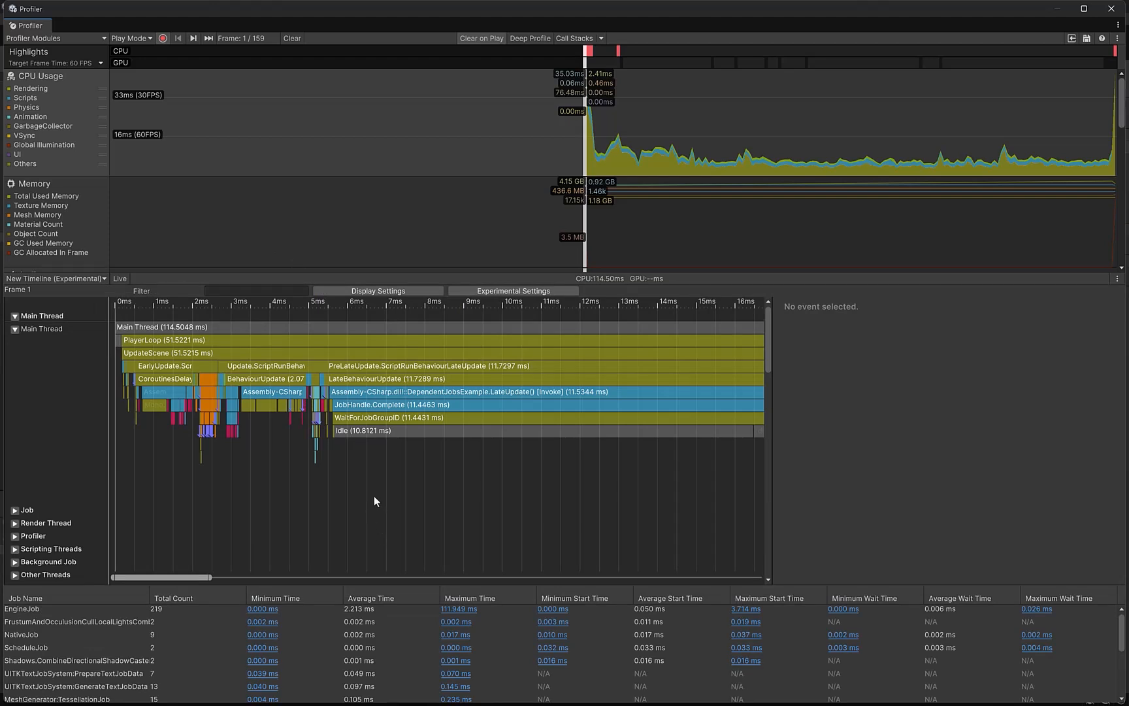
mouse_move(374, 403)
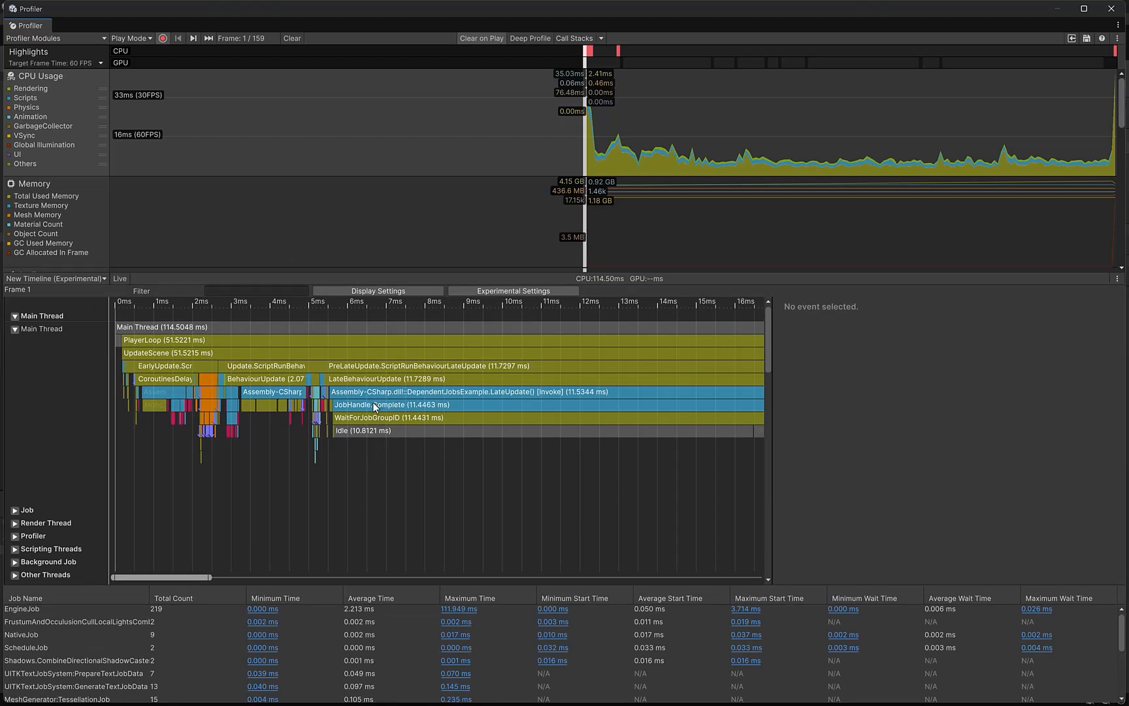
View details of JobHandle.Complete and DependentJobsExample.Update, then expand the Job group's worker threads
left_click(389, 403)
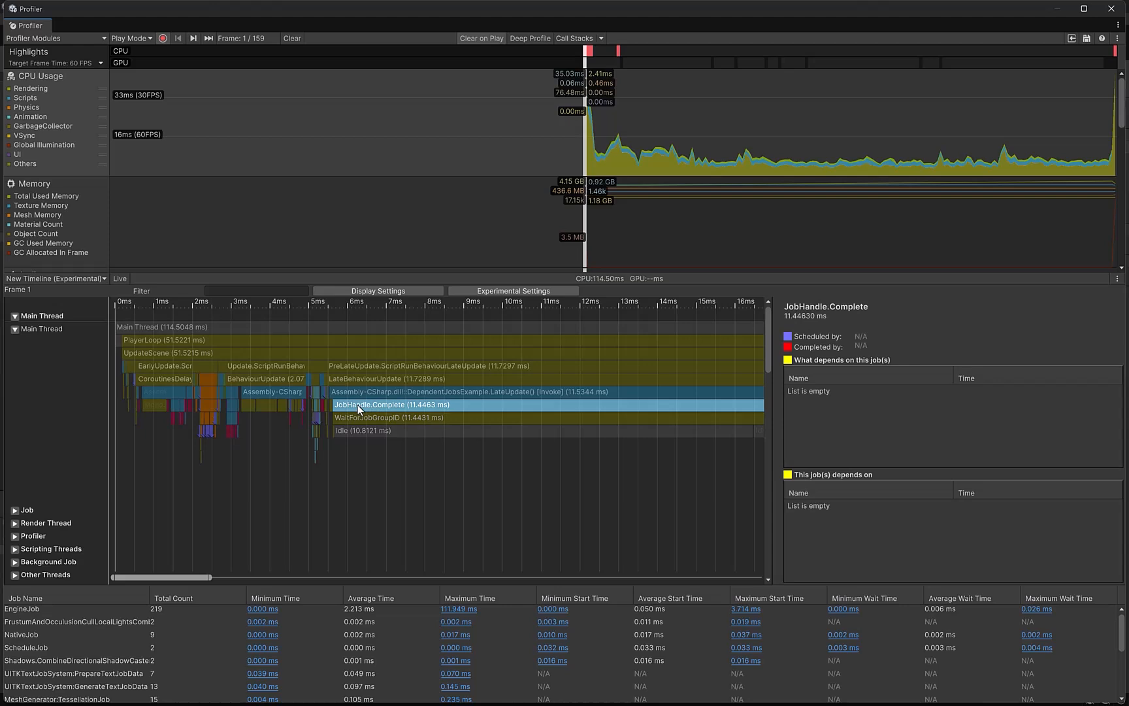
mouse_move(281, 413)
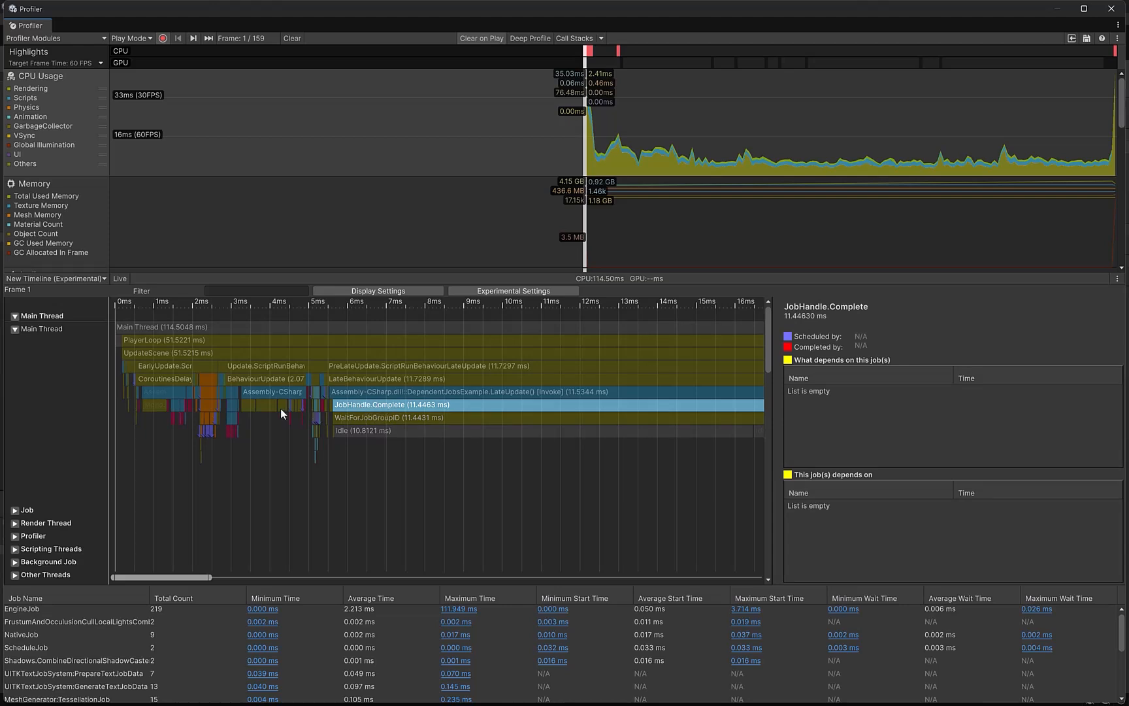
left_click(272, 391)
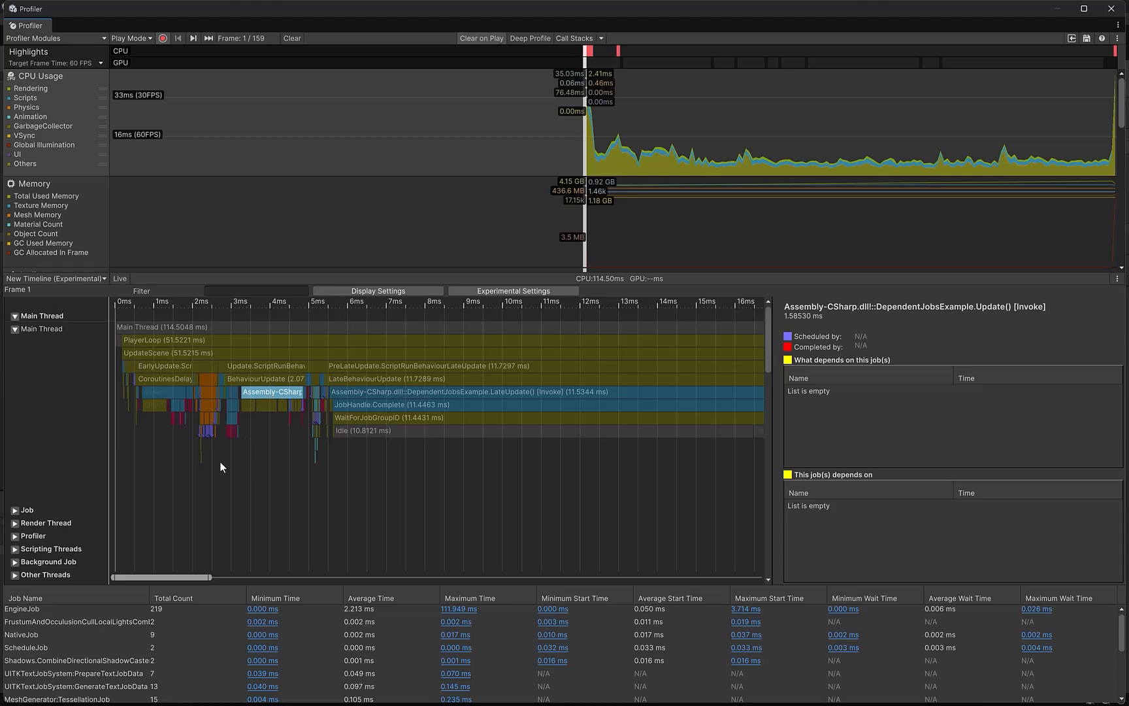
left_click(14, 510)
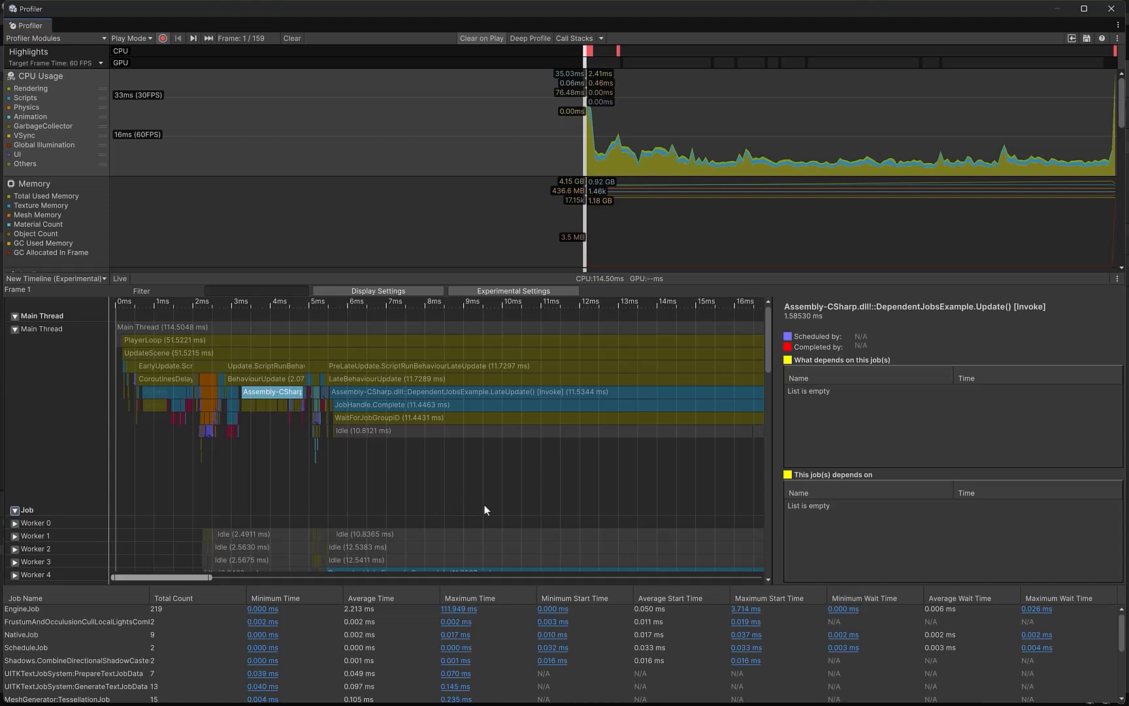
Inspect the SquareJob bar on Worker 4 and the following RootJob with its dependency links
scroll("down", 3)
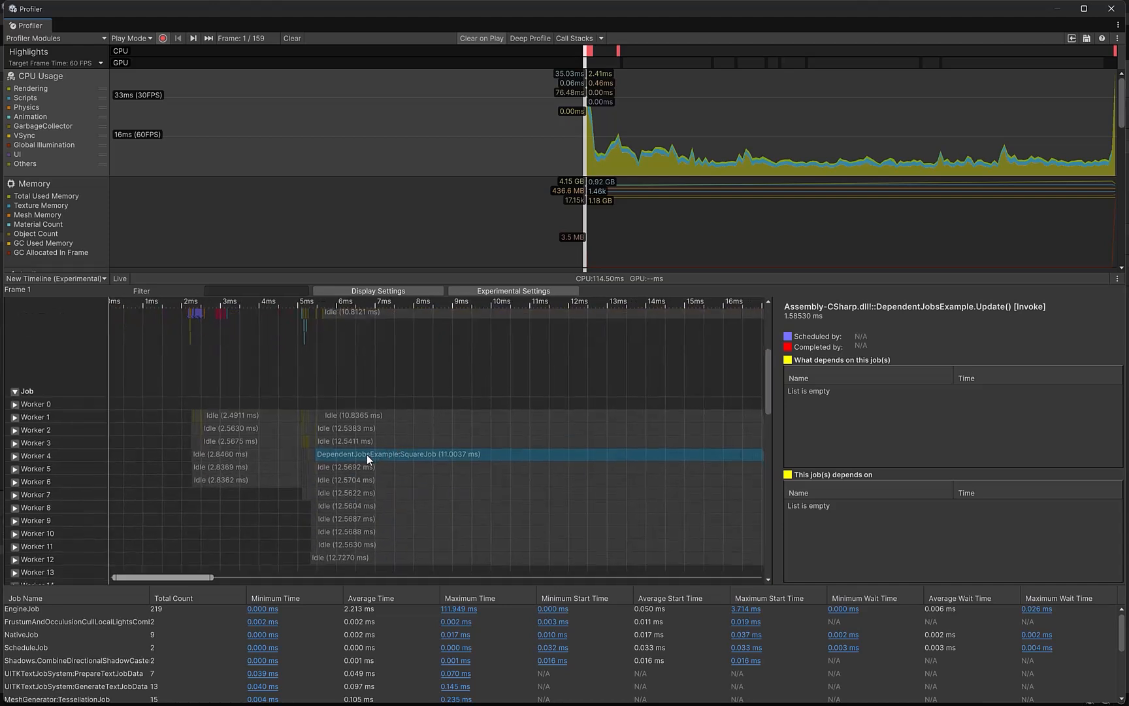
left_click(389, 454)
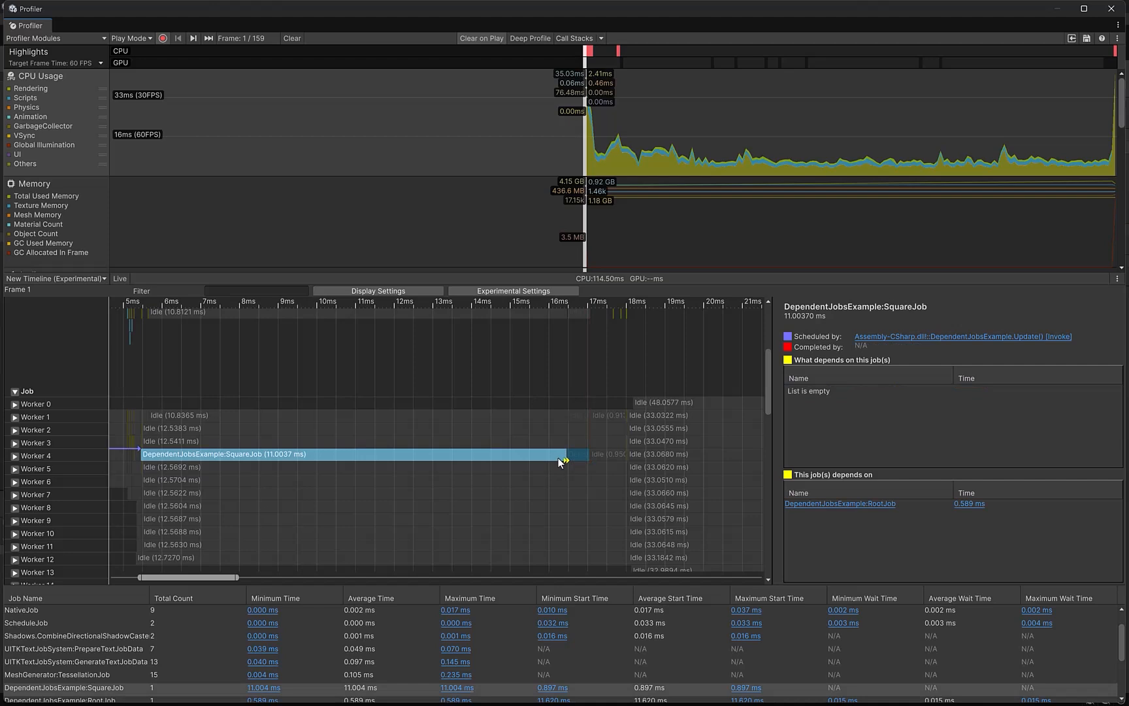
left_click(840, 503)
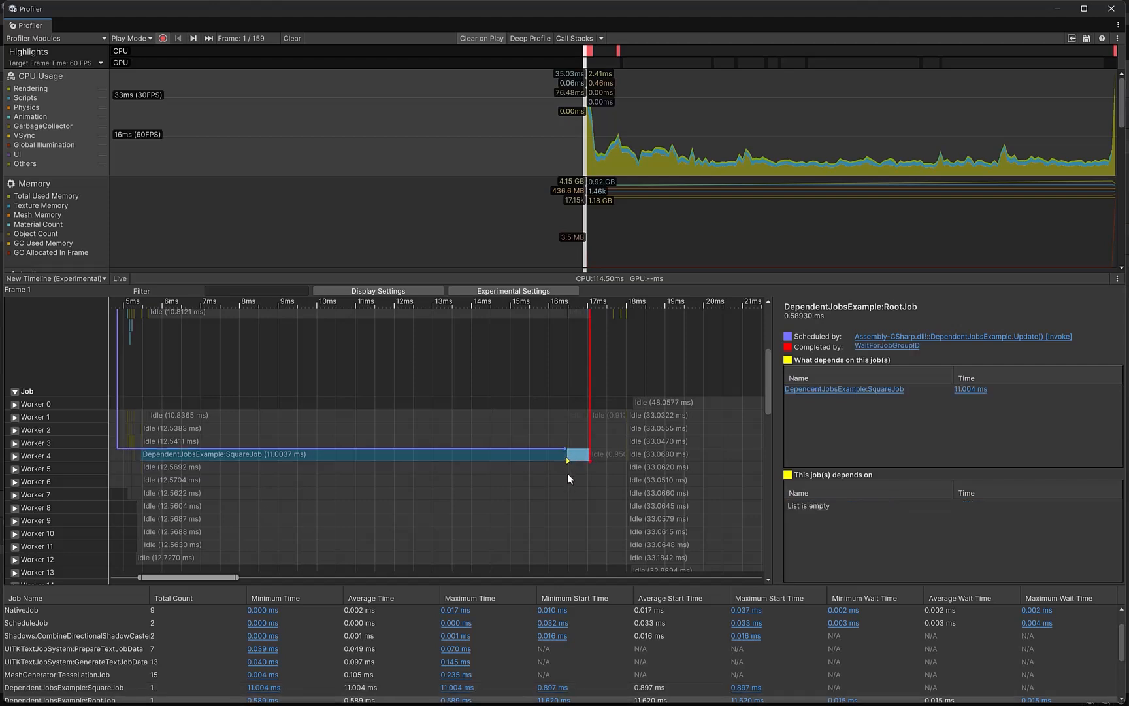
mouse_move(837, 369)
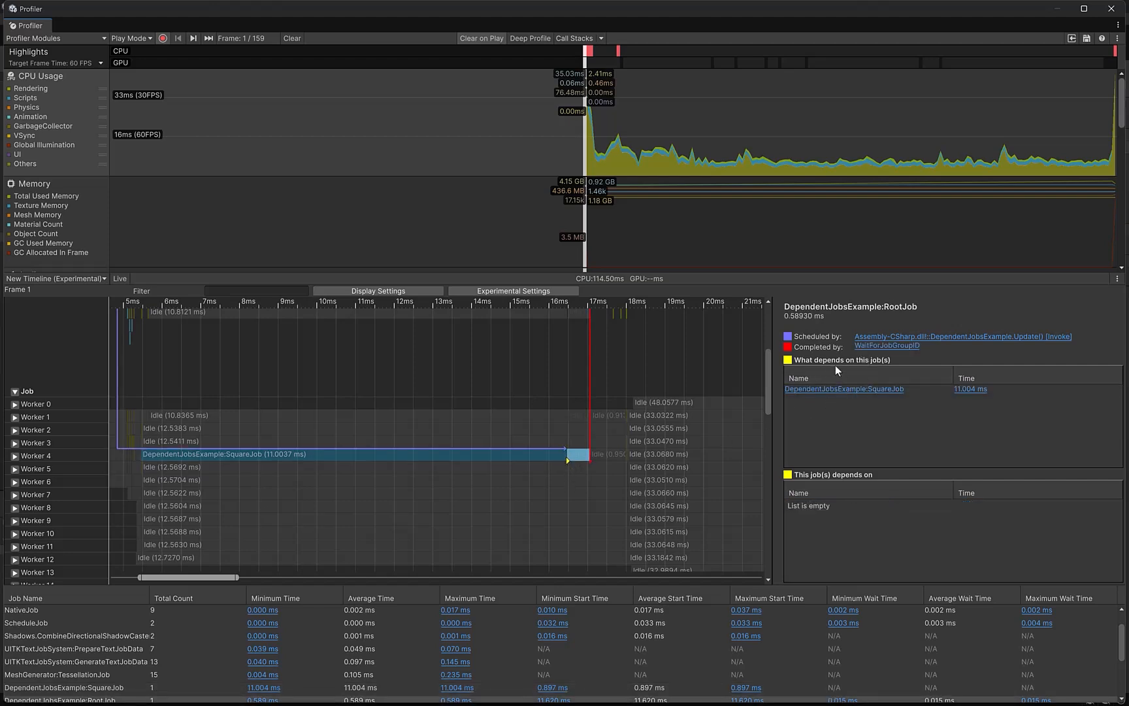
mouse_move(556, 472)
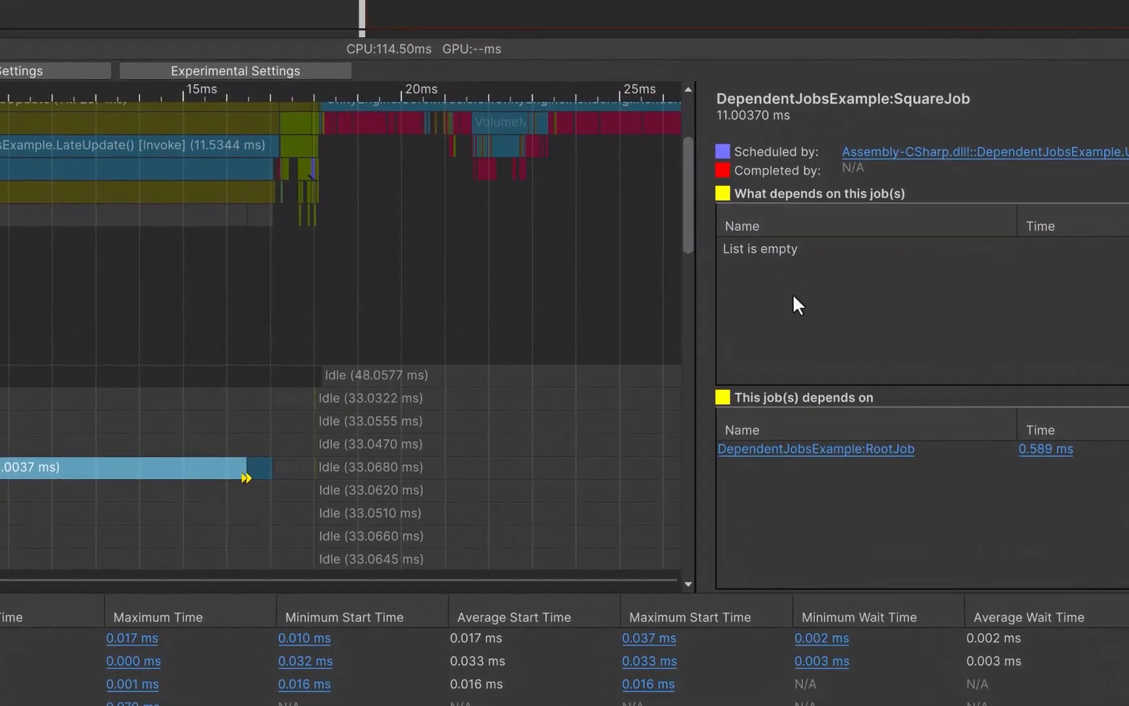
mouse_move(302, 477)
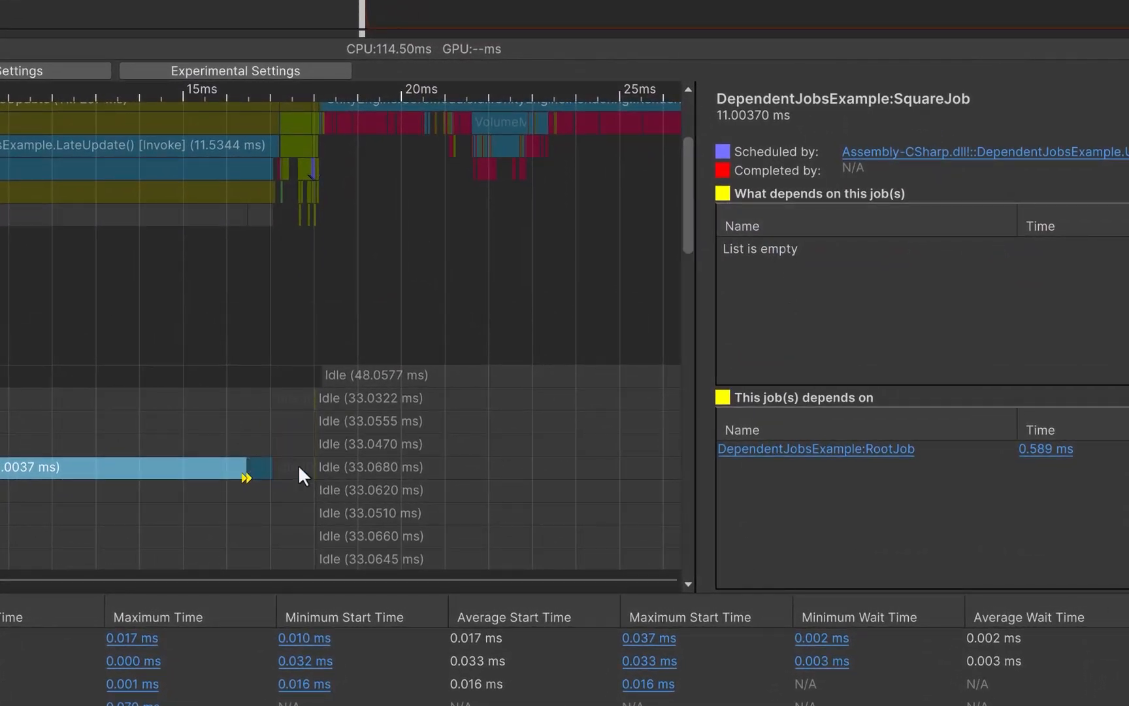
mouse_move(258, 468)
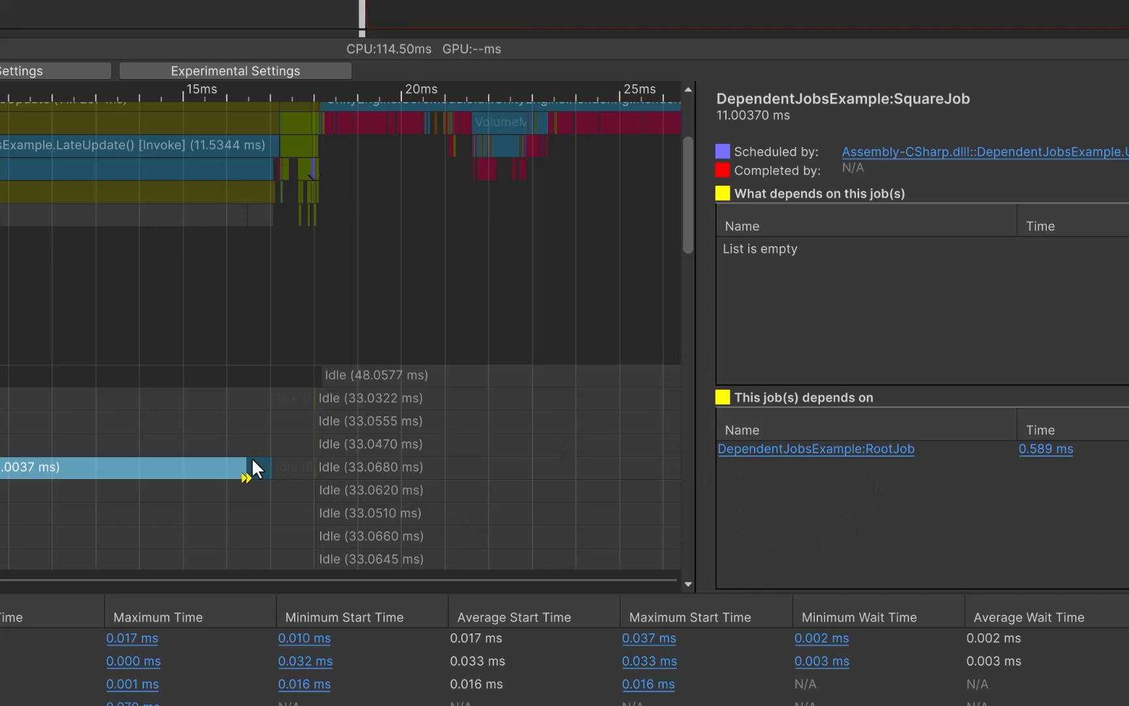
left_click(815, 449)
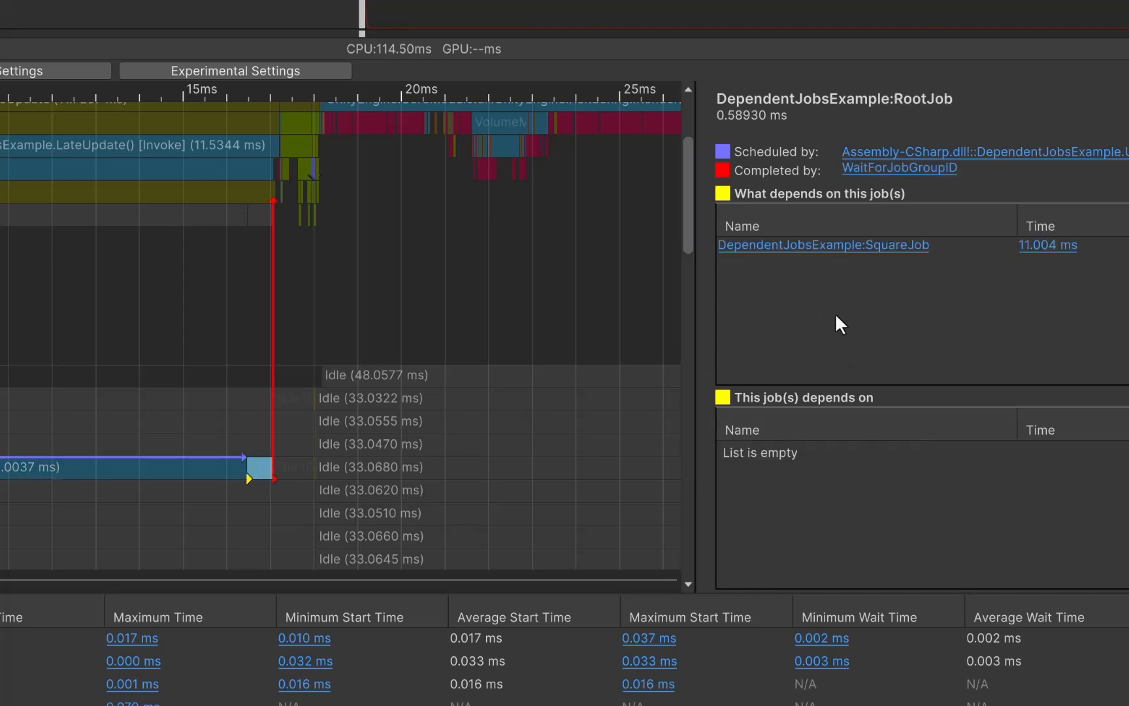
left_click(824, 245)
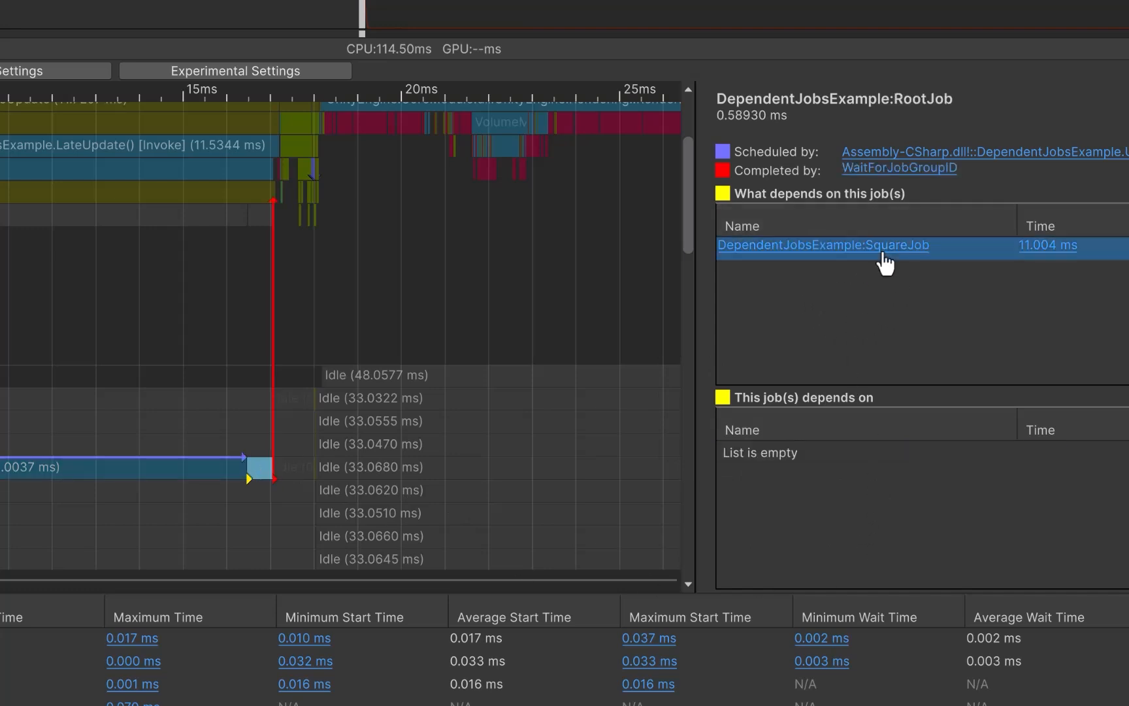
mouse_move(853, 248)
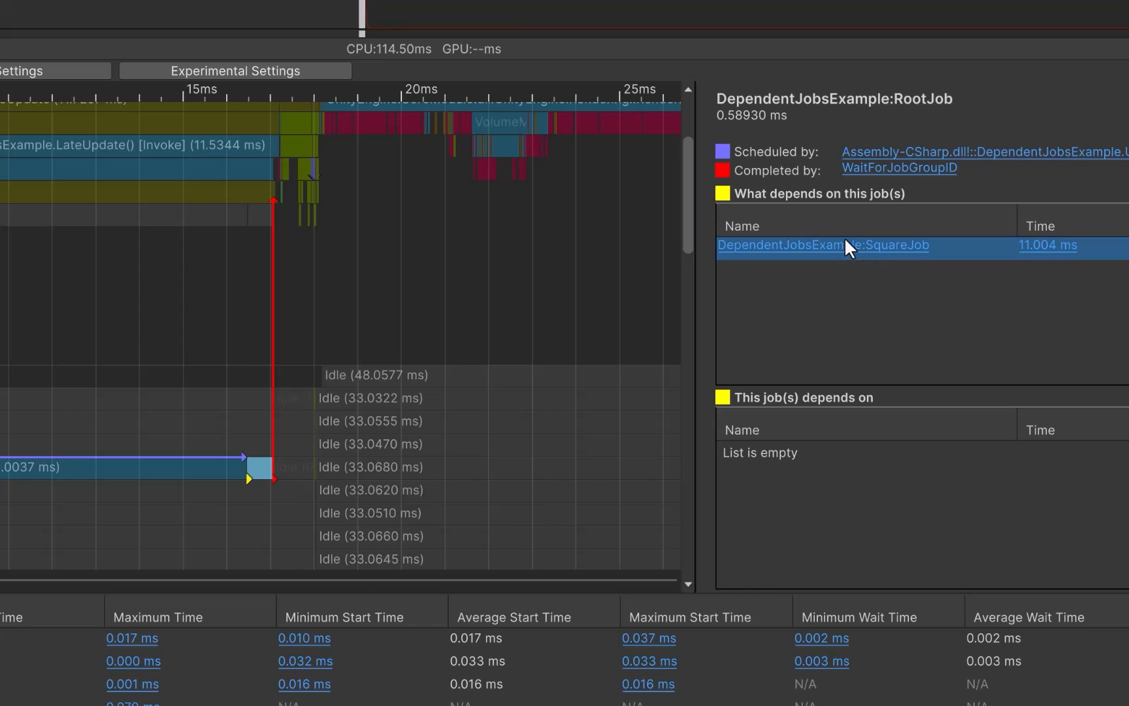
mouse_move(210, 475)
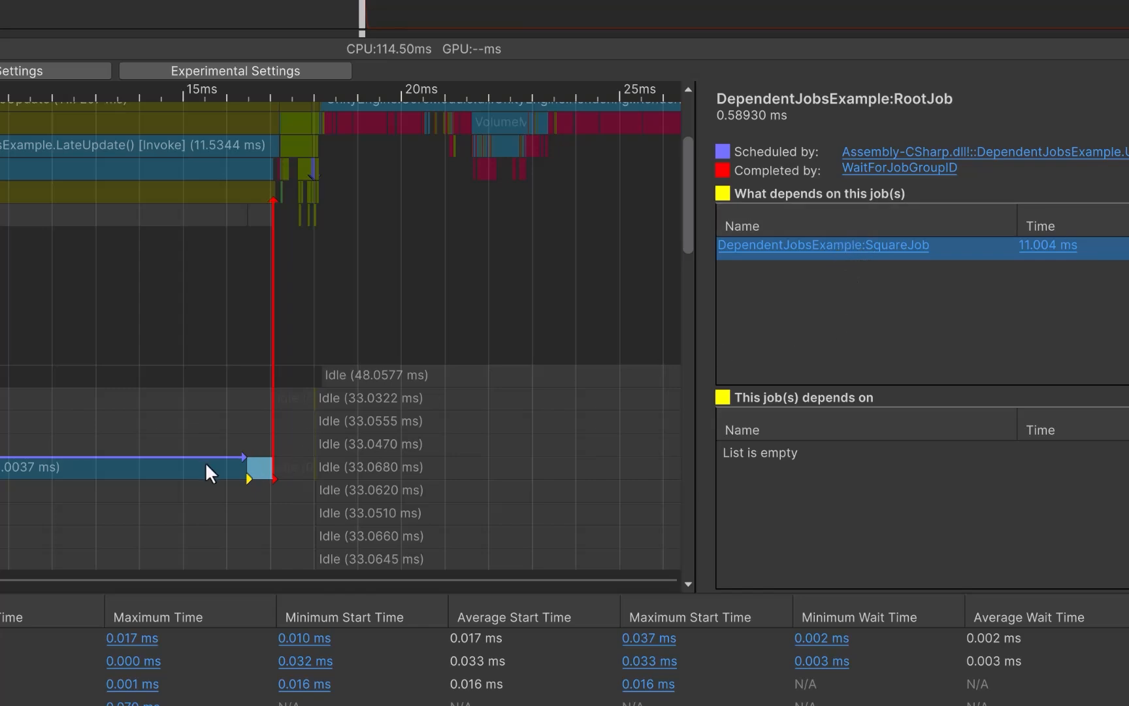
left_click(823, 245)
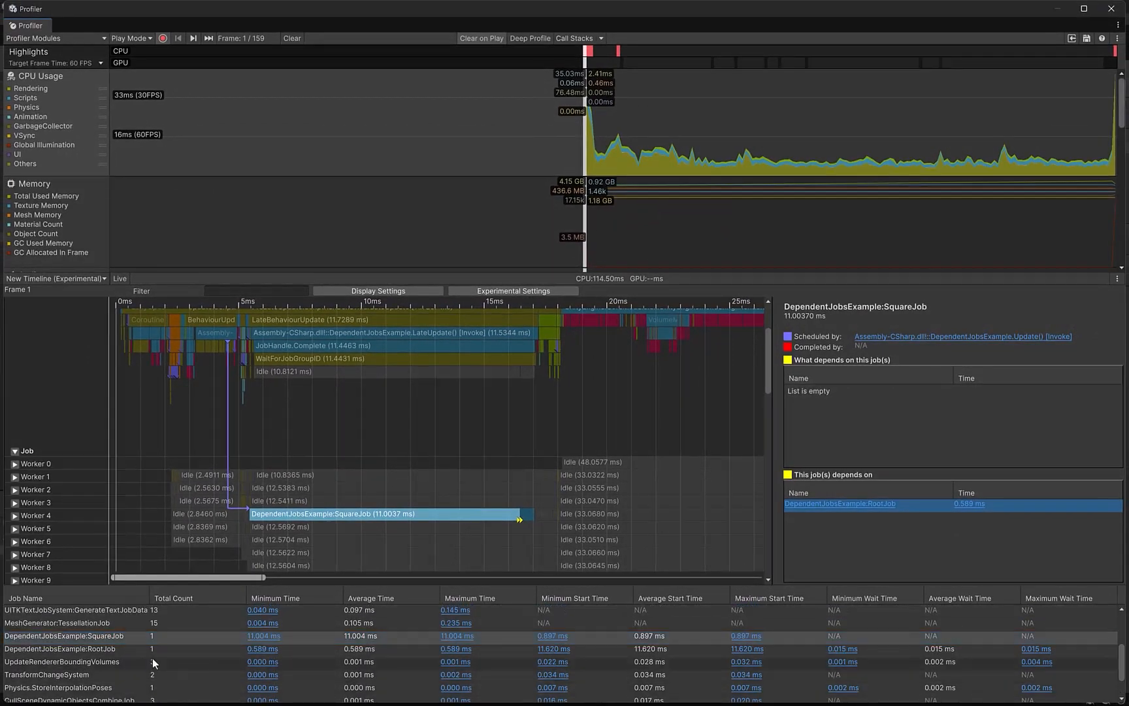
left_click(63, 635)
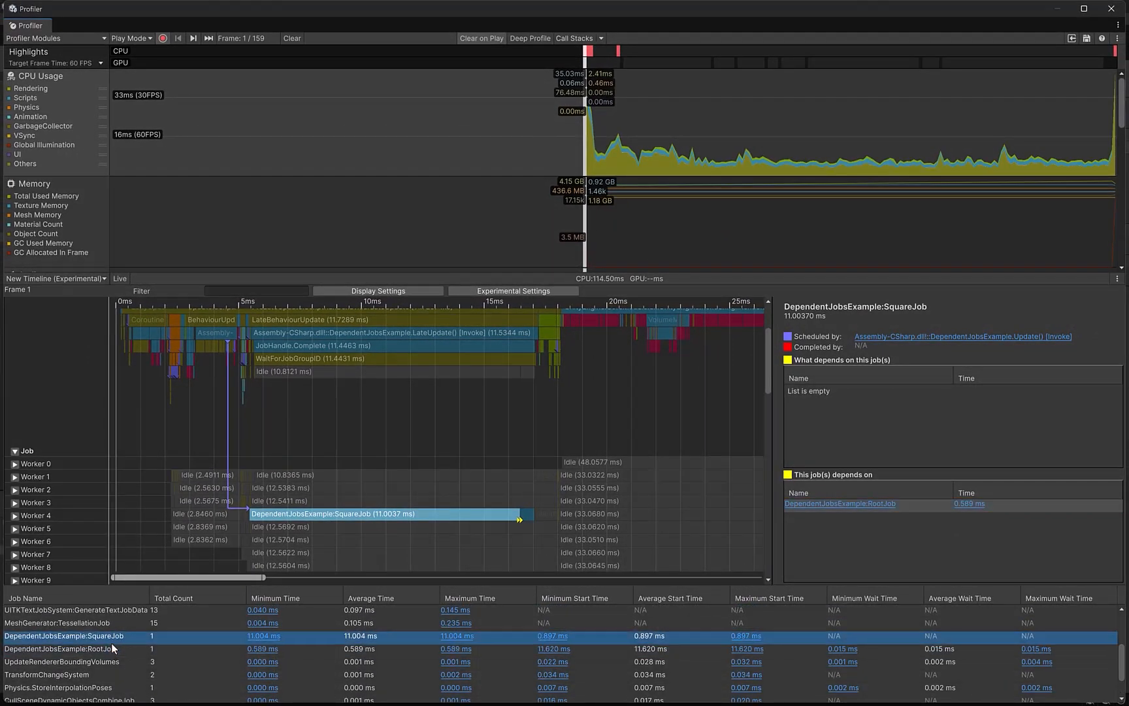
left_click(63, 648)
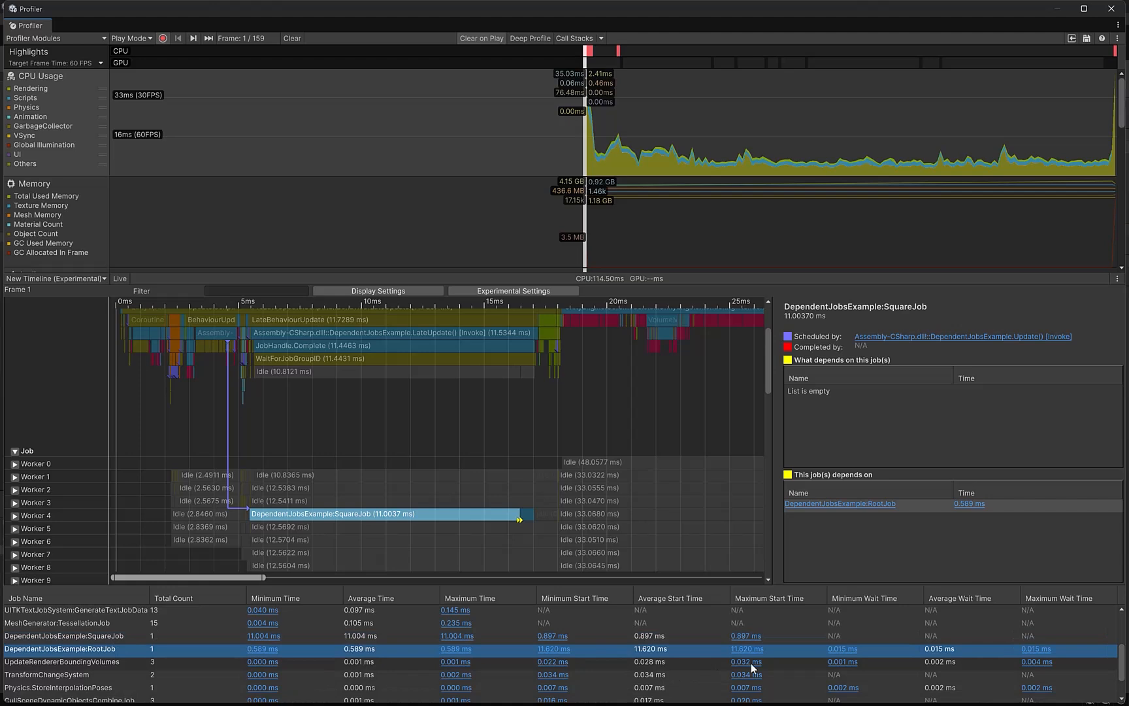
mouse_move(478, 650)
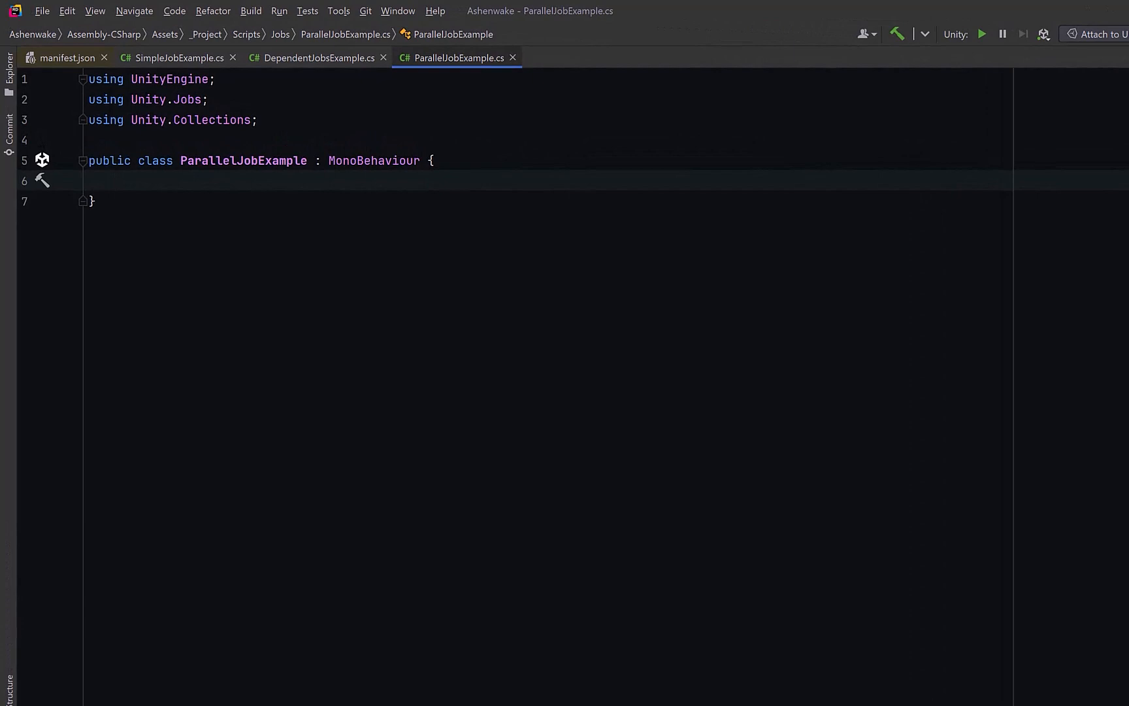
Declare input and output float arrays, plus DistanceJob's read-only Vector3 positions and float results fields
left_click(117, 181)
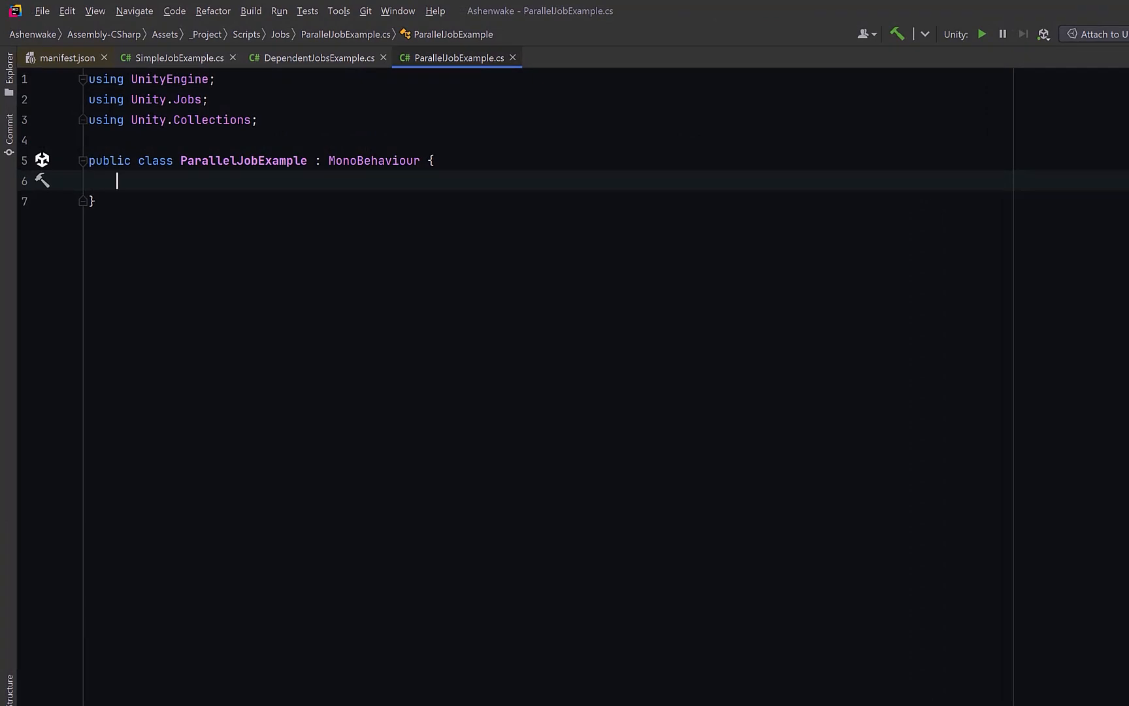
type("NativeArray<float> input;")
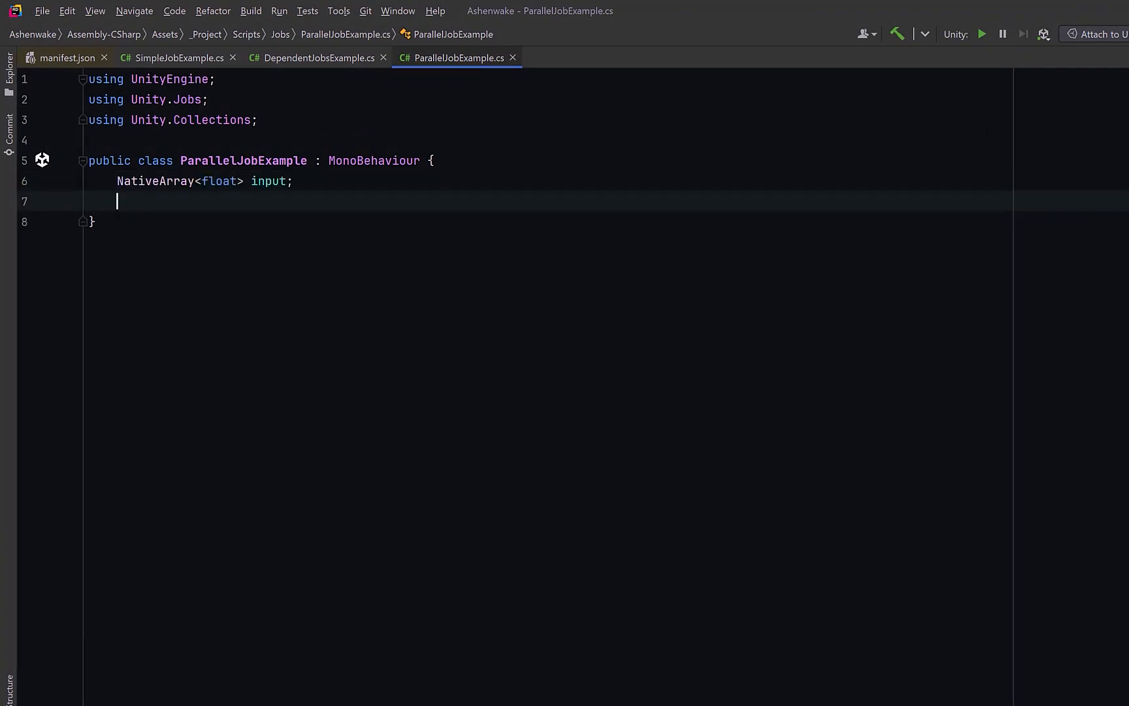
type("NativeArray<float> output;")
type("struct DistanceJob : IJobParallelFor {")
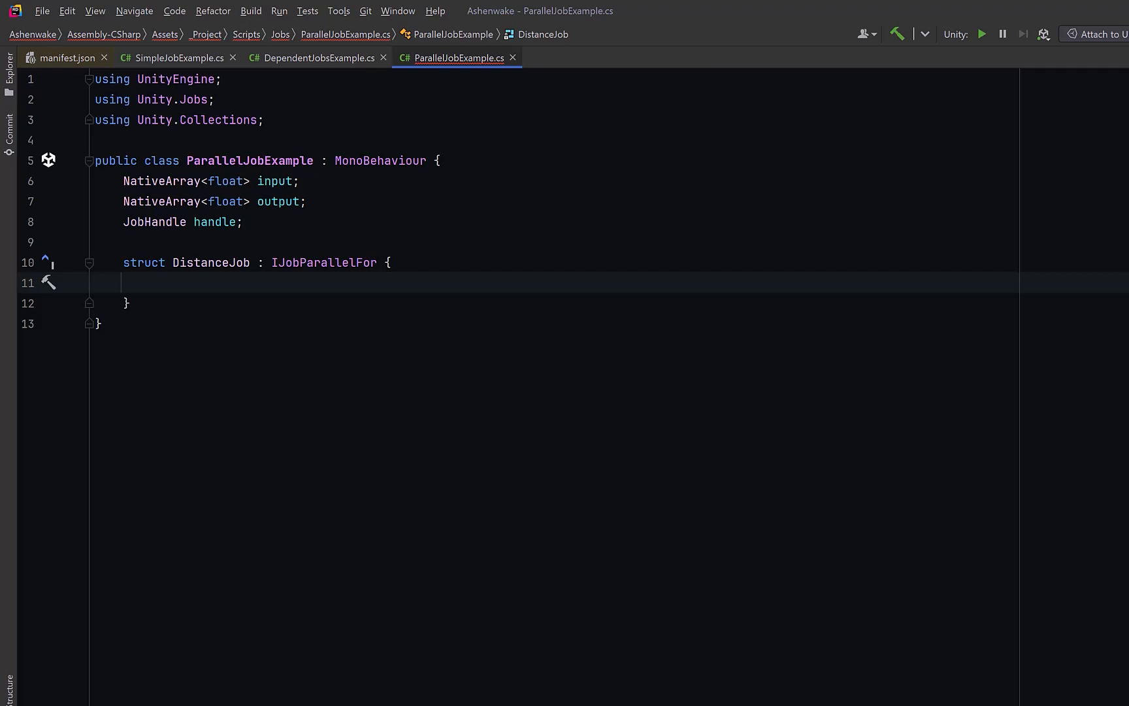
type("[ReadOnly] public NativeArray<Vector3> positions;")
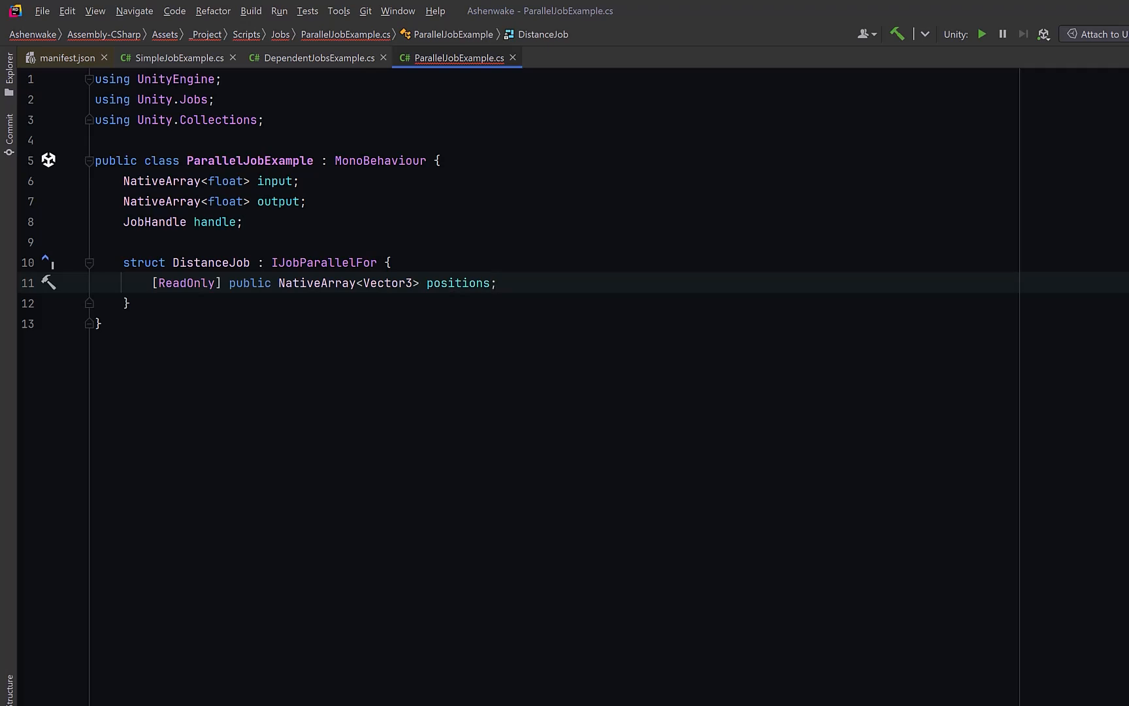
type("public NativeArray<float> results;")
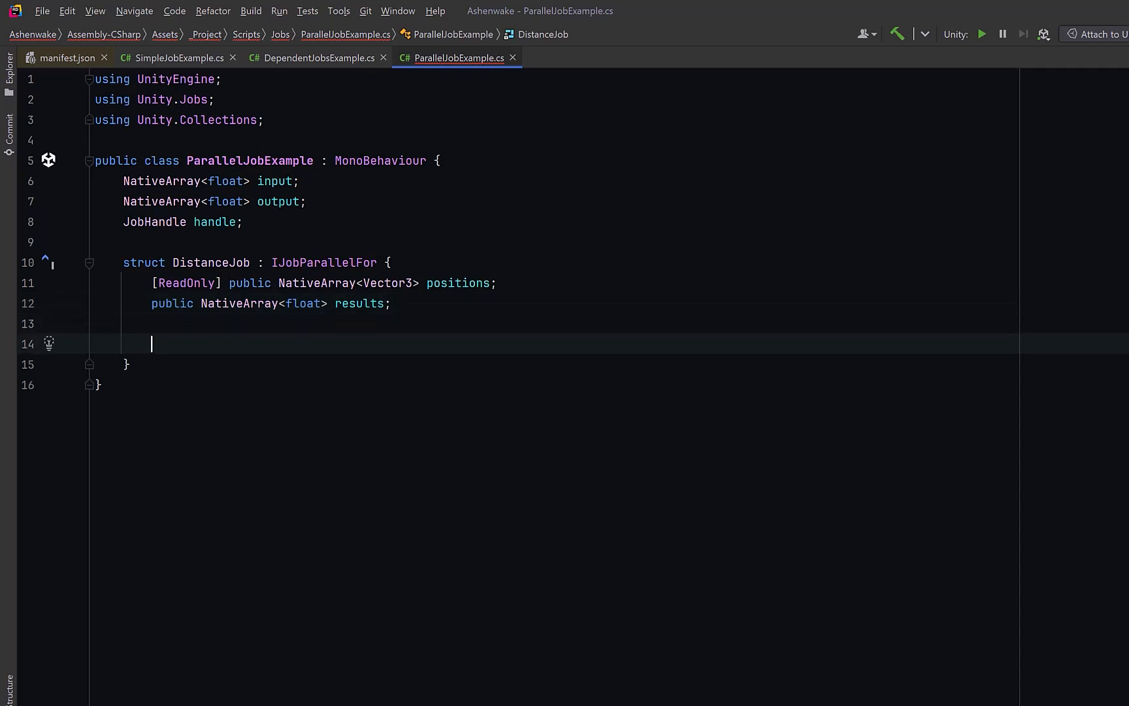
Write Execute(int index) storing Mathf.Sqrt of squared components into results[index], and declare a class-level positions array
type("public void Execute(int index) {")
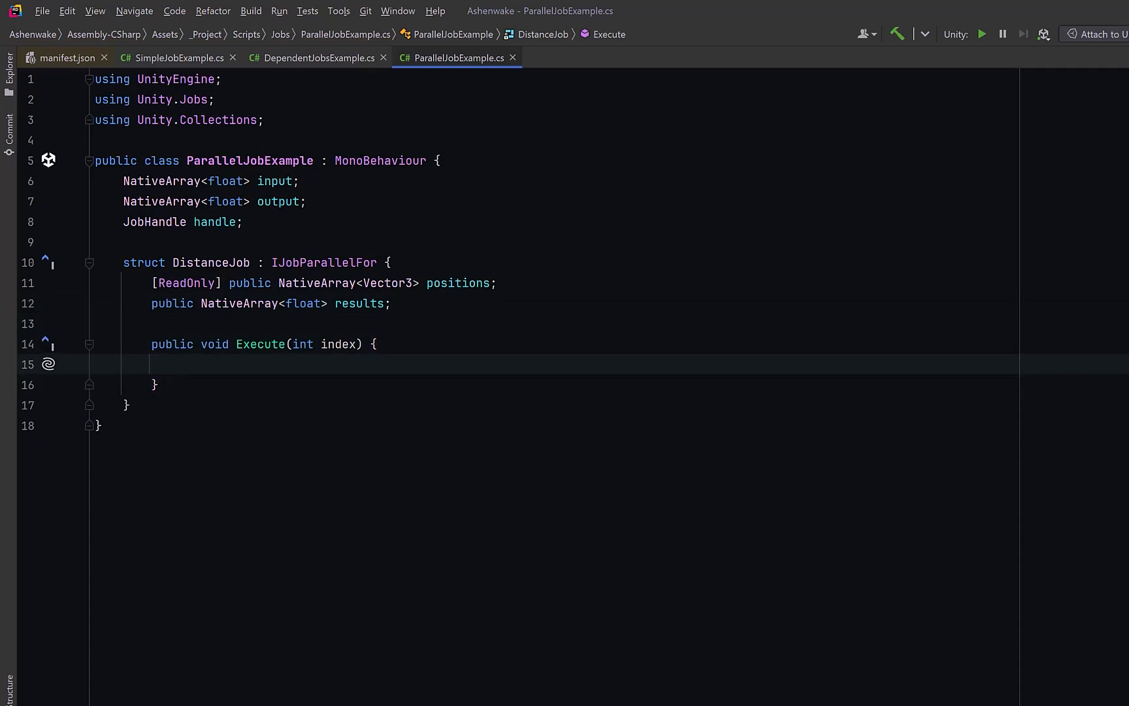
left_click(179, 364)
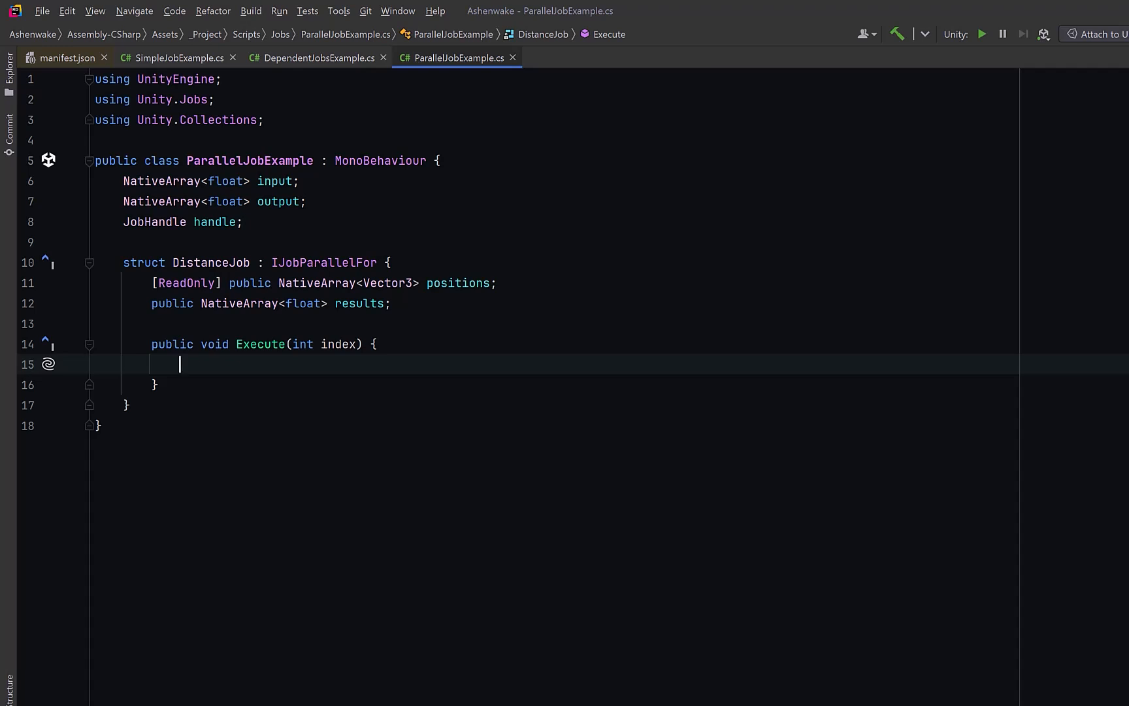
type("Vector3 p = positions[index];")
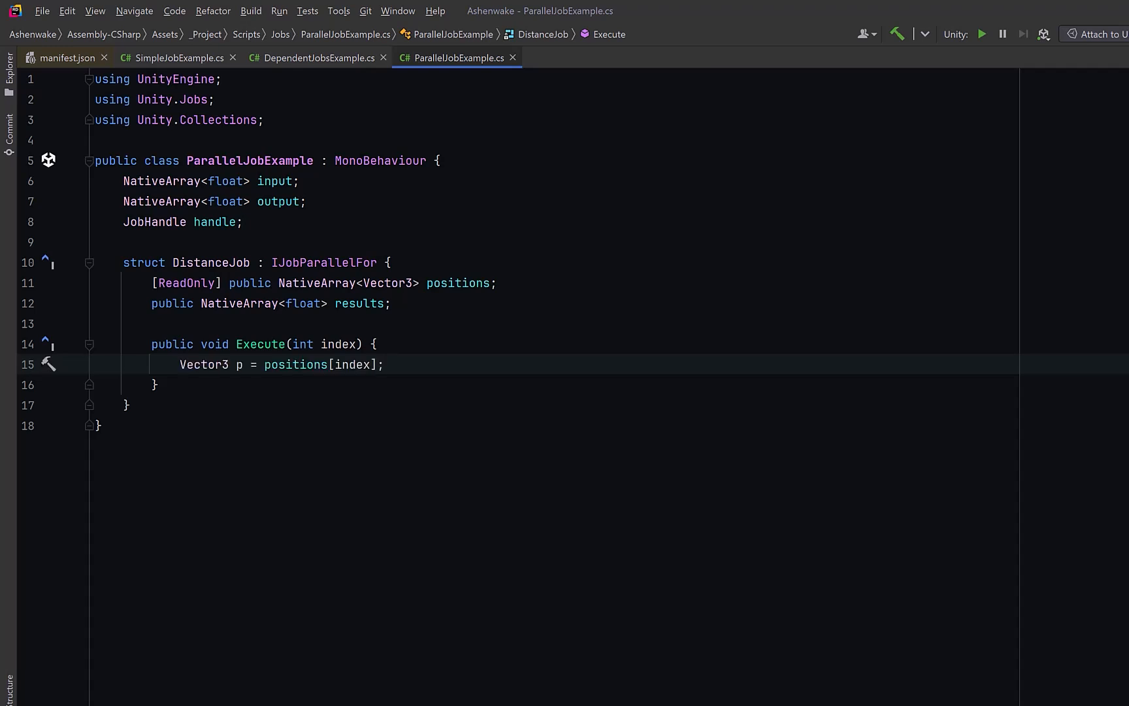
type("results[index] = Mathf.Sqrt(p.x * p.x + p.y * p.y + p.z * p.z);")
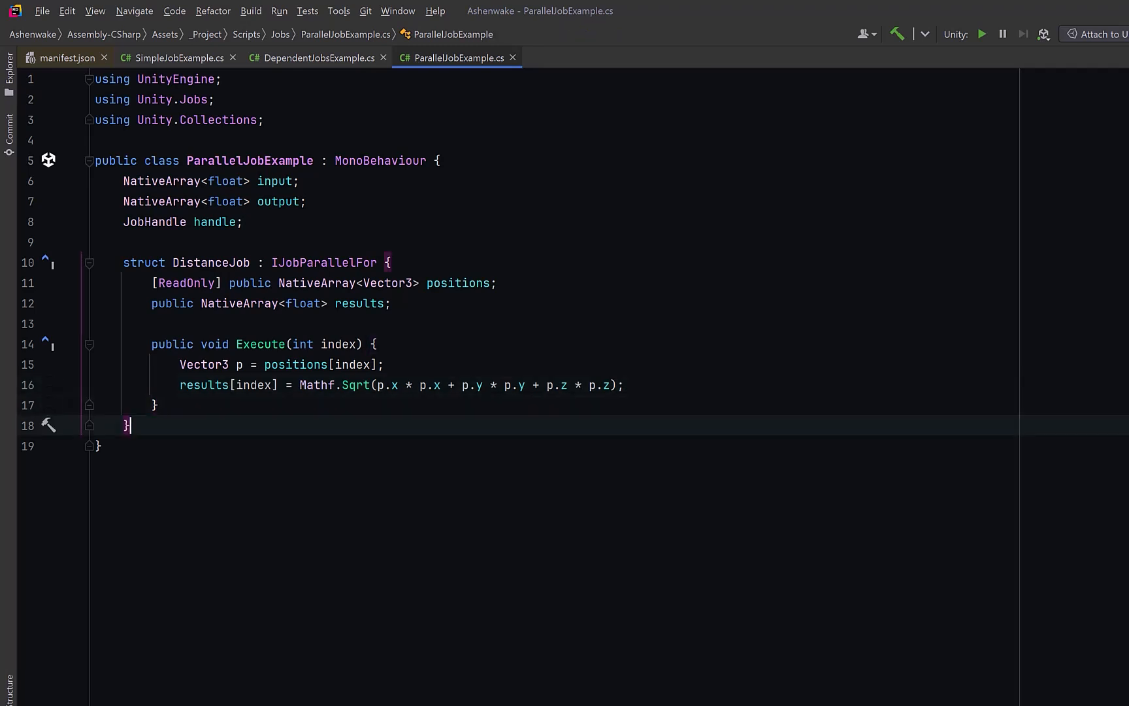
type("NativeArray<Vector3> positions;")
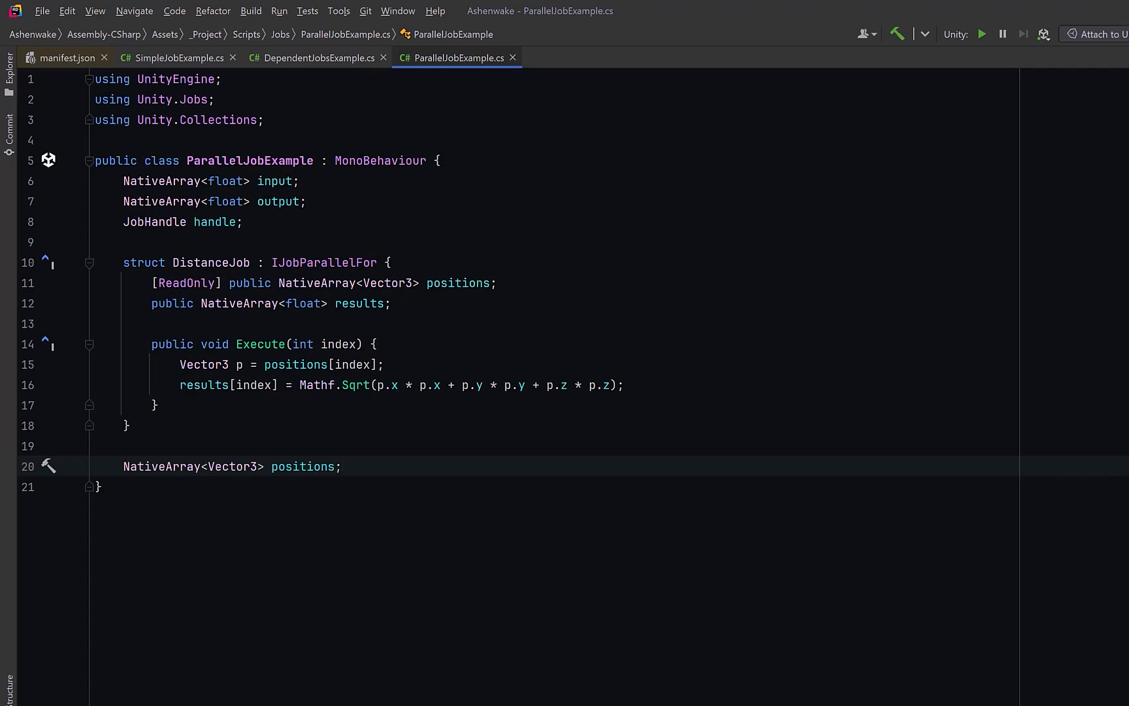
Write Start allocating 10000-element persistent positions and output arrays and filling each position Vector3 in a loop
type("void Start() {")
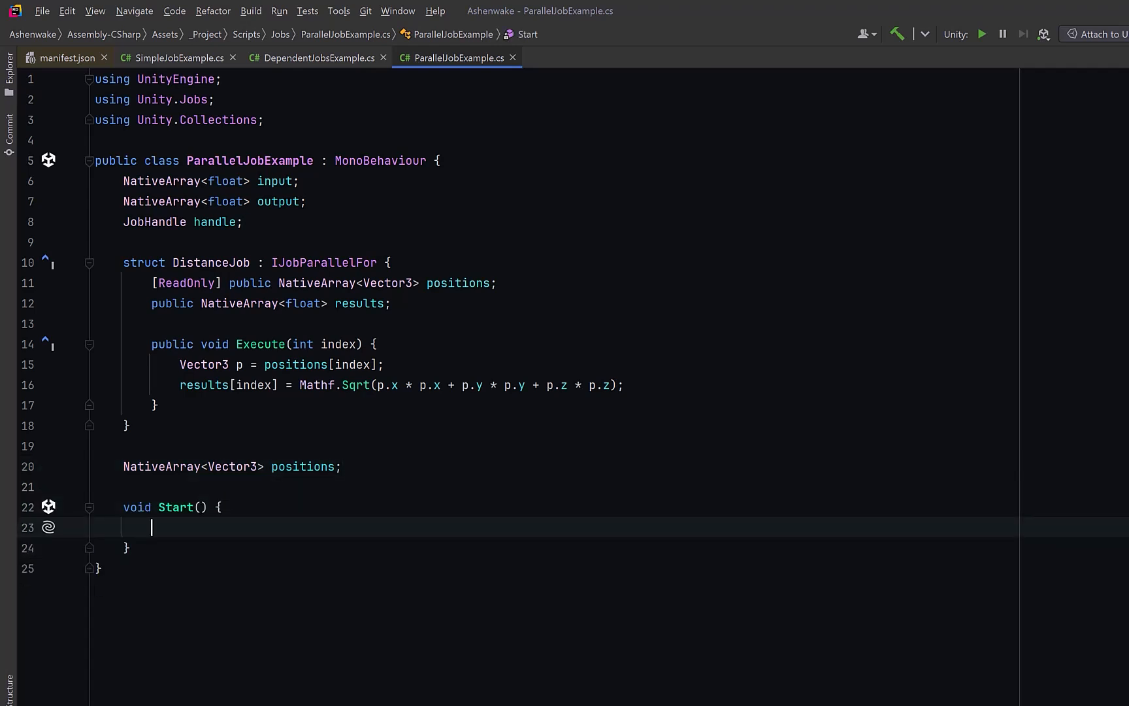
type("int count = 10000;")
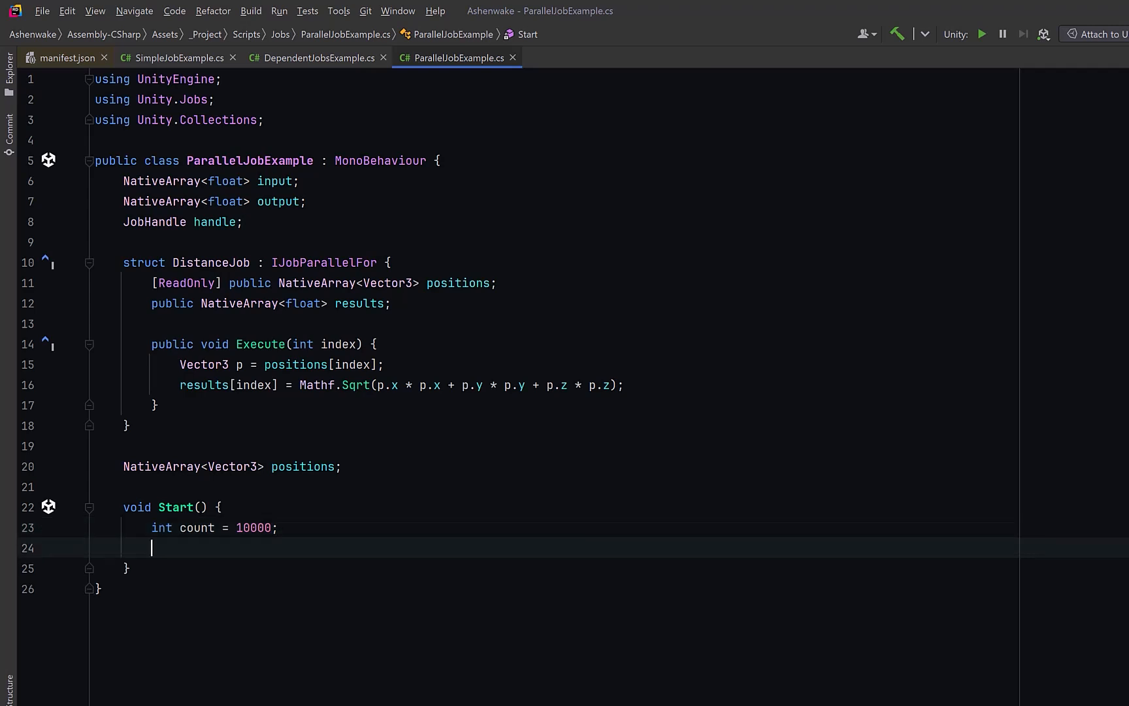
type("positions = new NativeArray<Vector3>(count, Allocator.Persistent);")
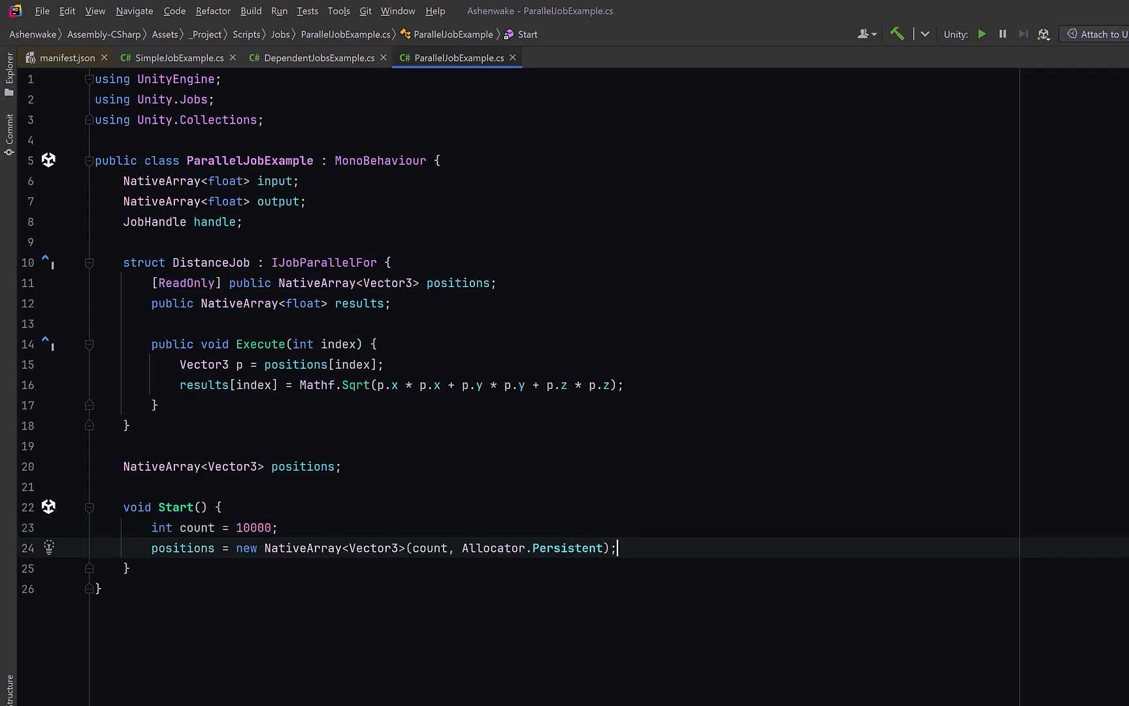
type("output = new NativeArray<float>(count, Allocator.Persistent);")
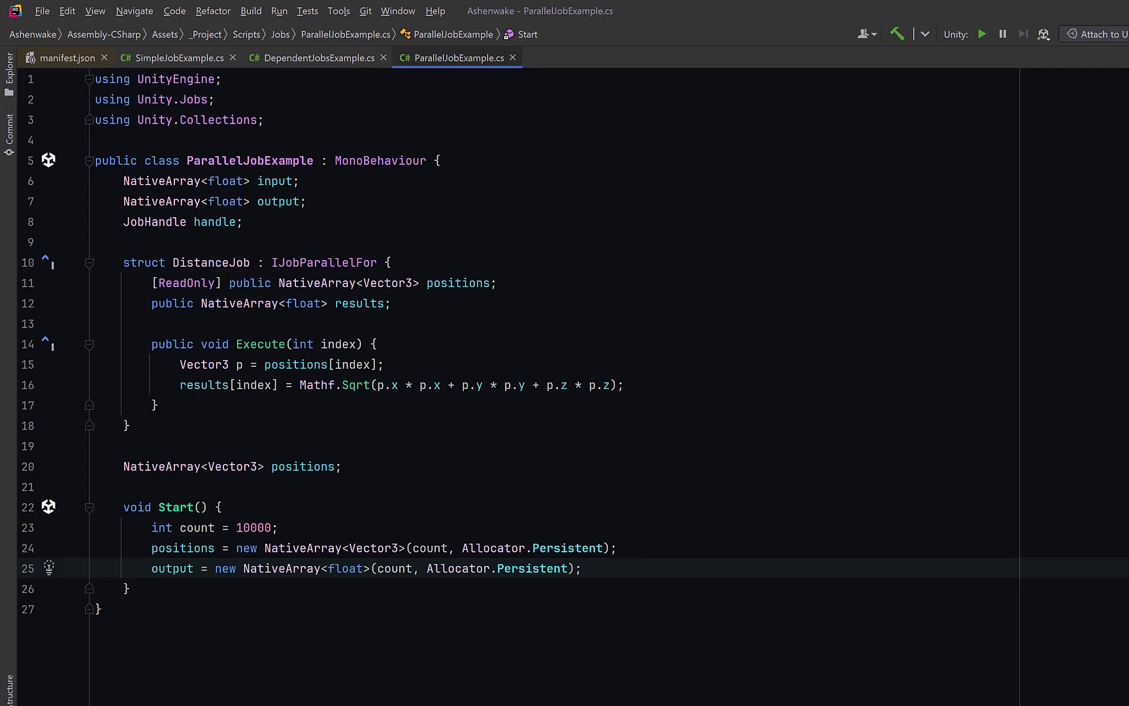
type("for (int i = 0; i < count; i++)")
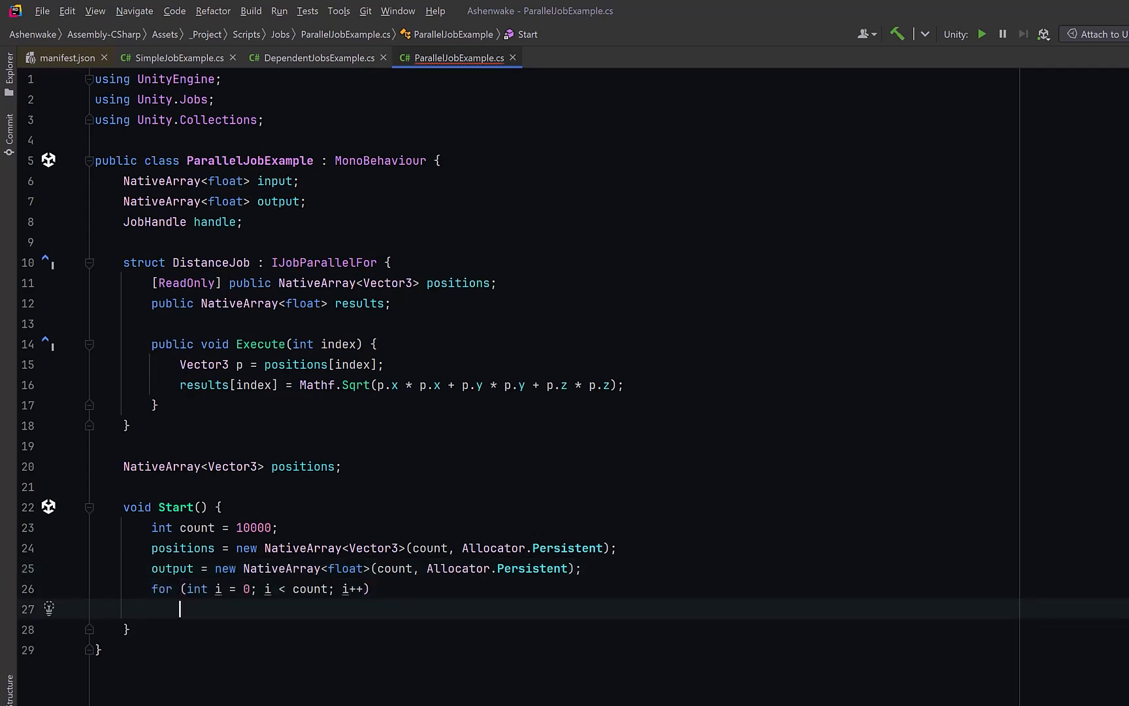
type("positions[i] = new Vector3(i % 100, (i / 100) % 100, Mathf.Sin(i * 0.1f));")
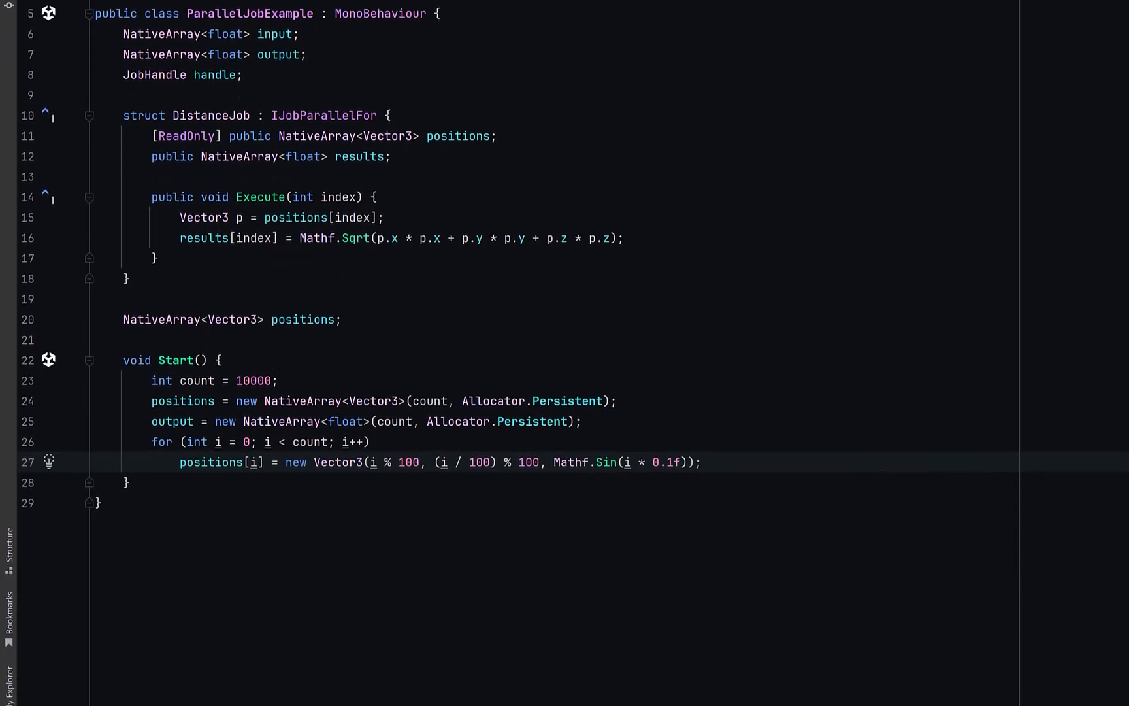
Write Update scheduling a DistanceJob via job.Schedule(positions.Length, 64) and LateUpdate completing the handle
scroll("down", 3)
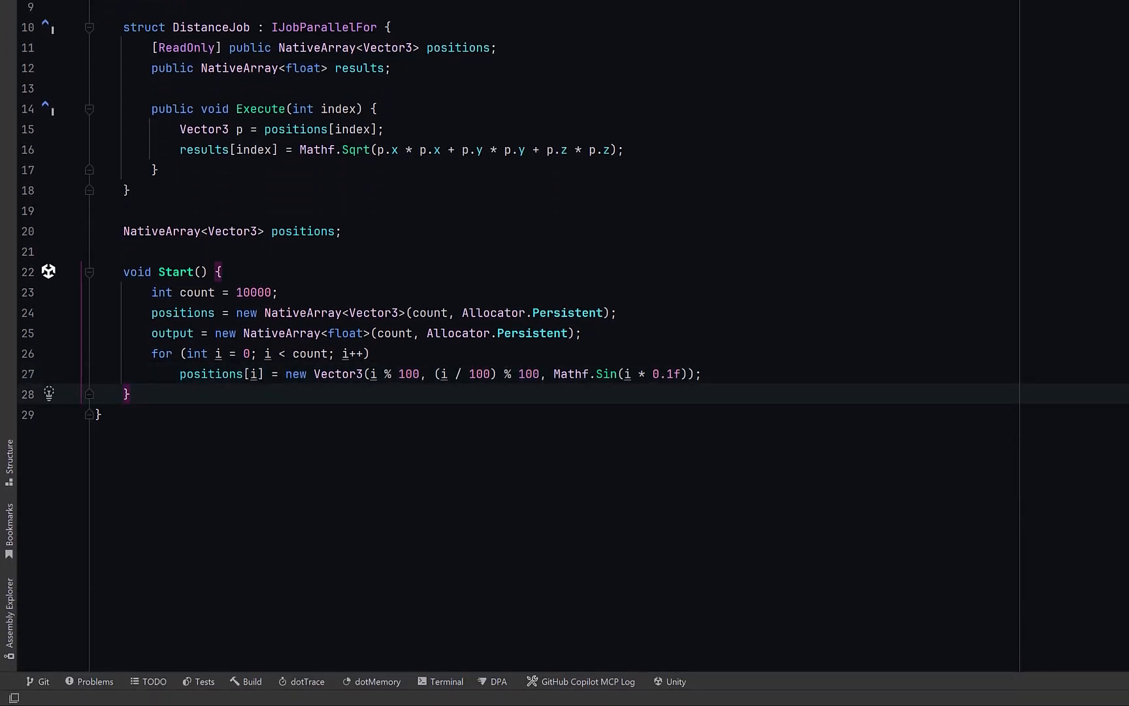
type("void Update() {}")
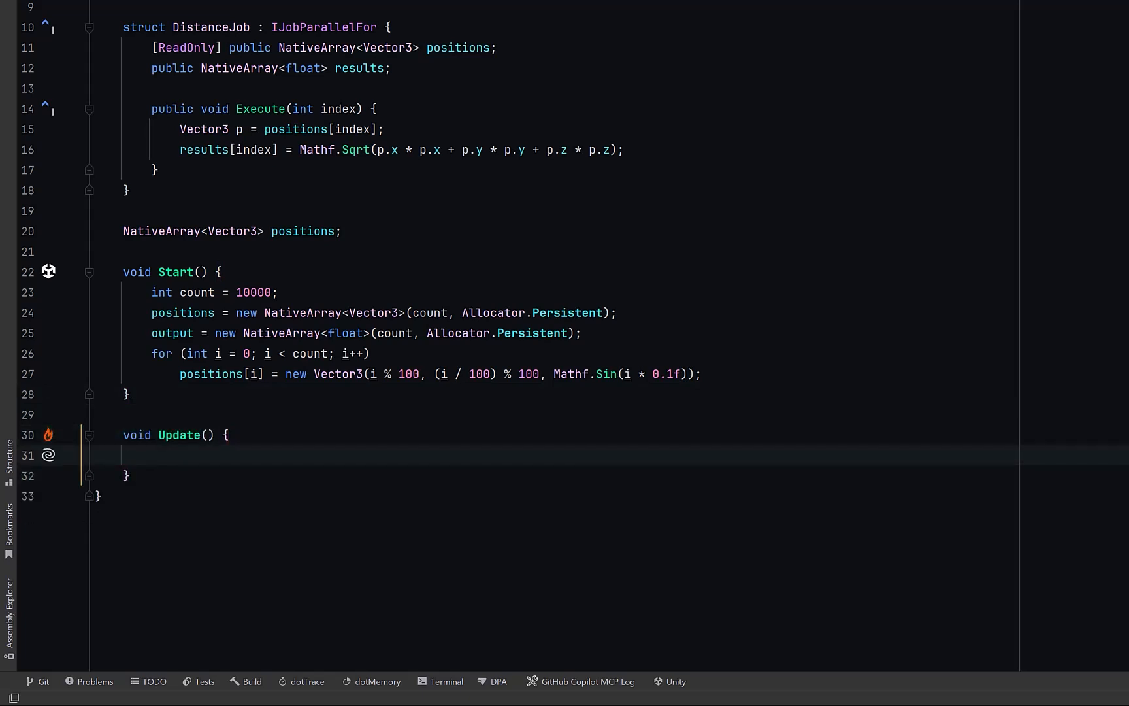
type("var job = new DistanceJob { positions = positions, results = output };")
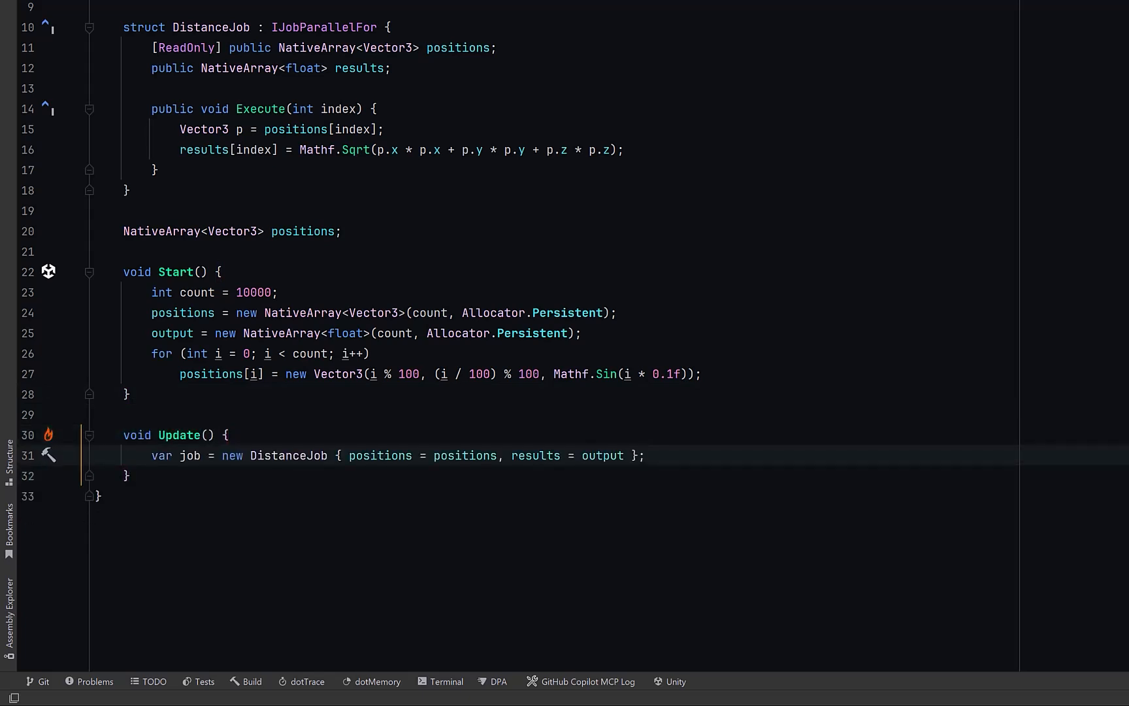
key("enter")
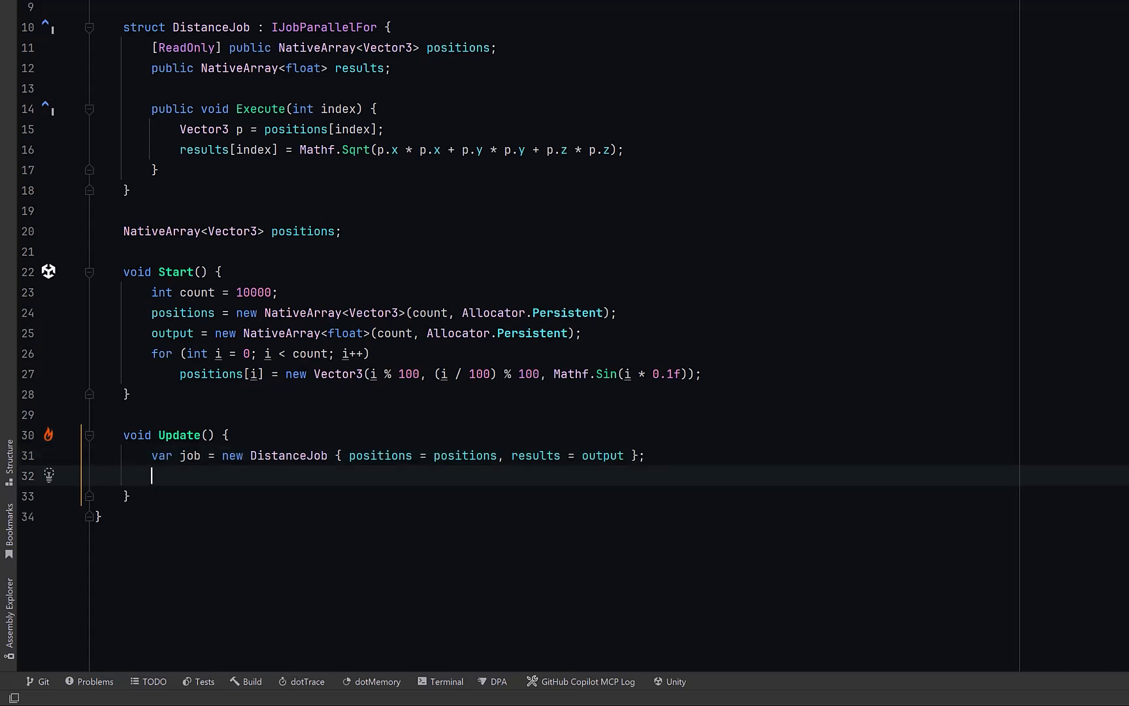
type("handle = job.Schedule(positions.Length, 64);")
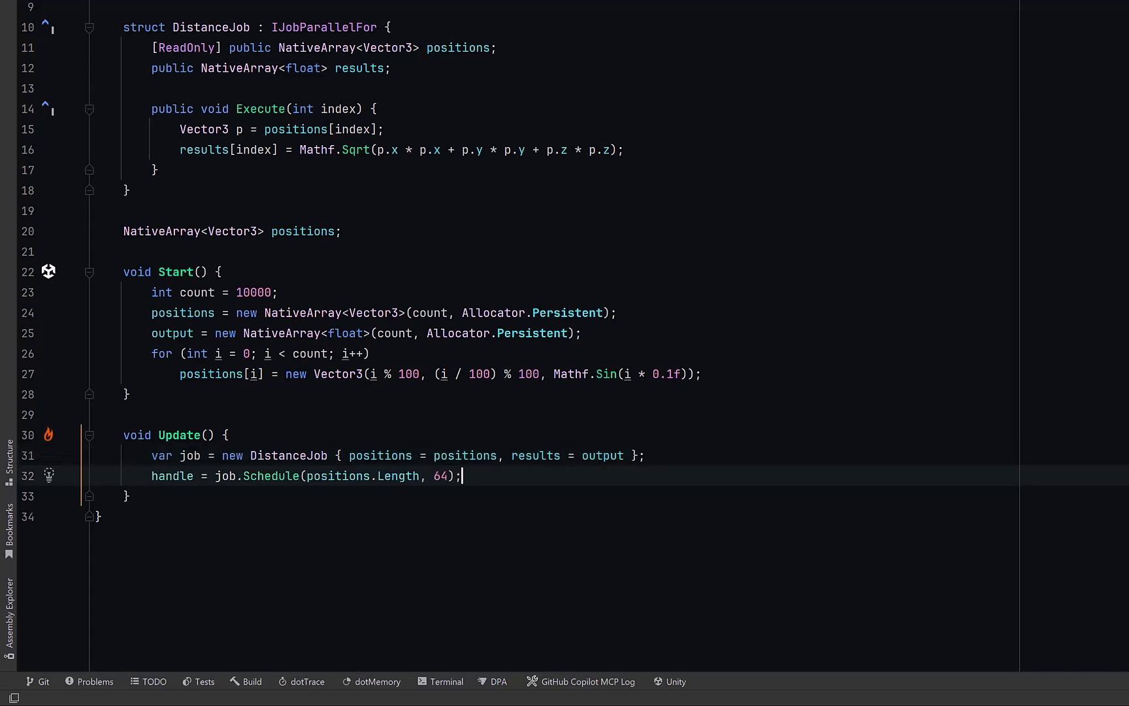
mouse_move(461, 475)
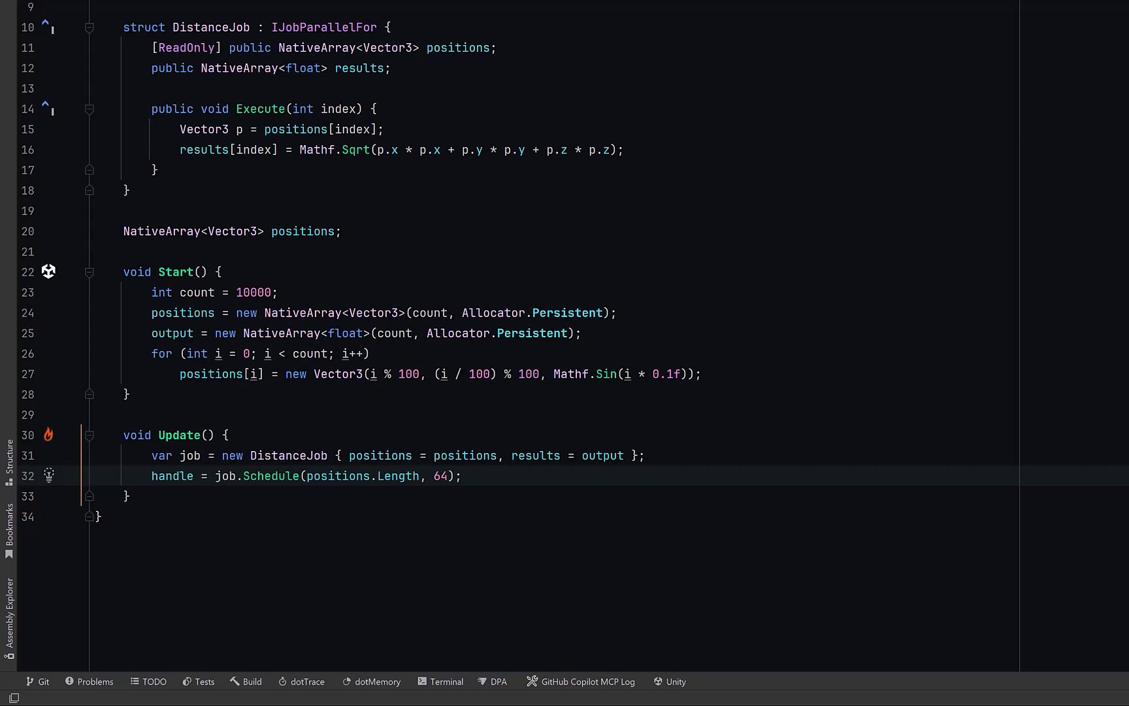
type("void LateUpdate() => handle.Complete();")
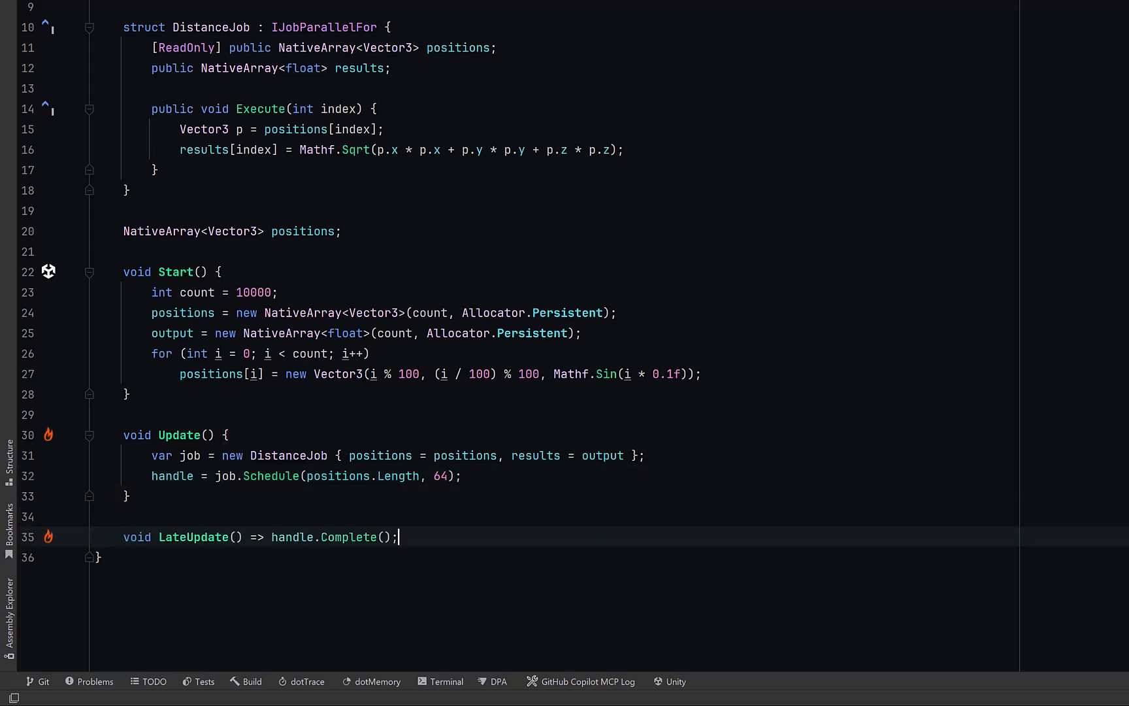
Dispose positions and output in OnDestroy
key("enter")
type("void OnDestroy() {")
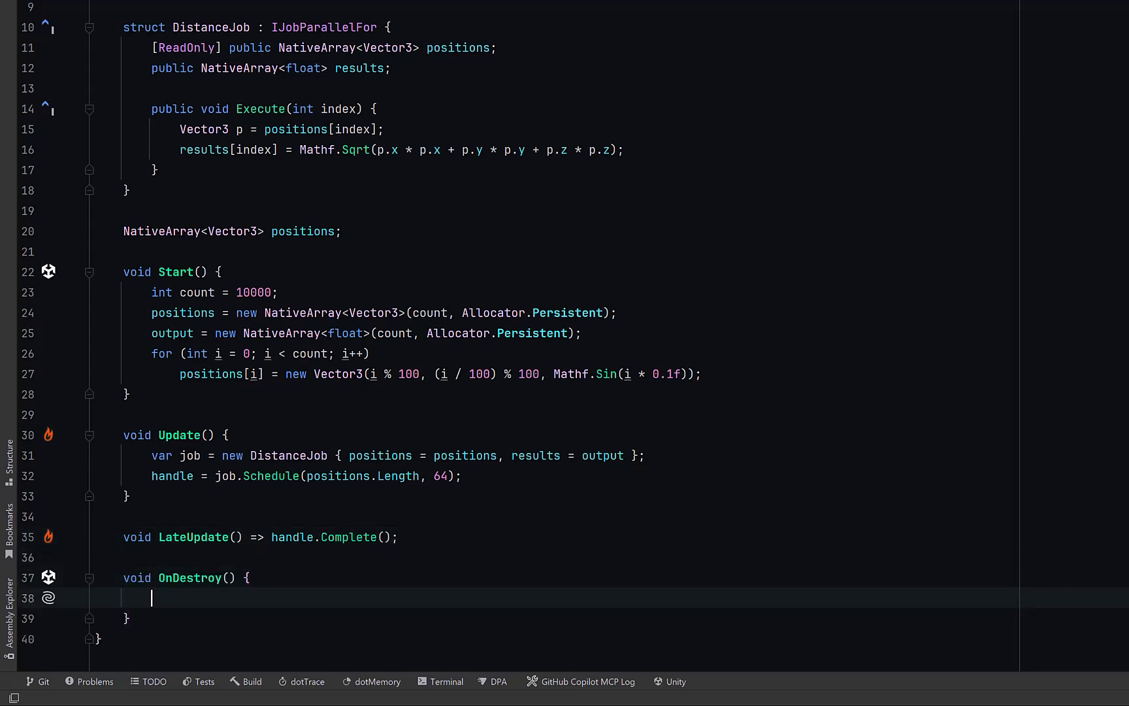
type("positions.Dispose();")
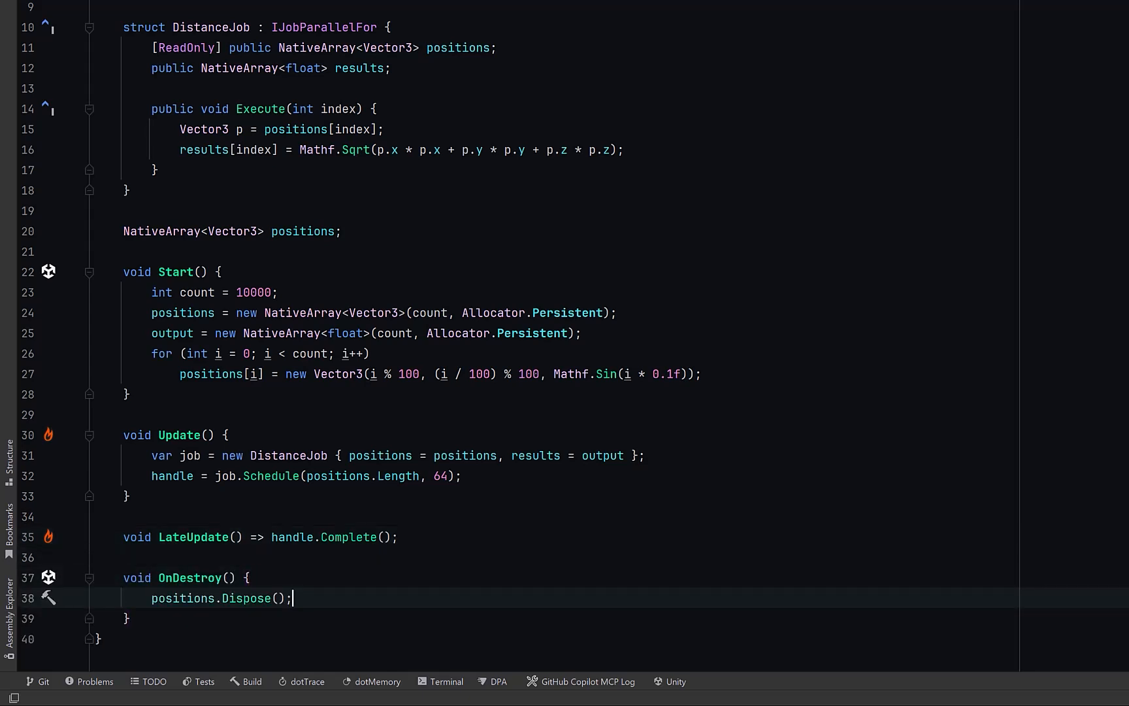
type("output.Dispose();")
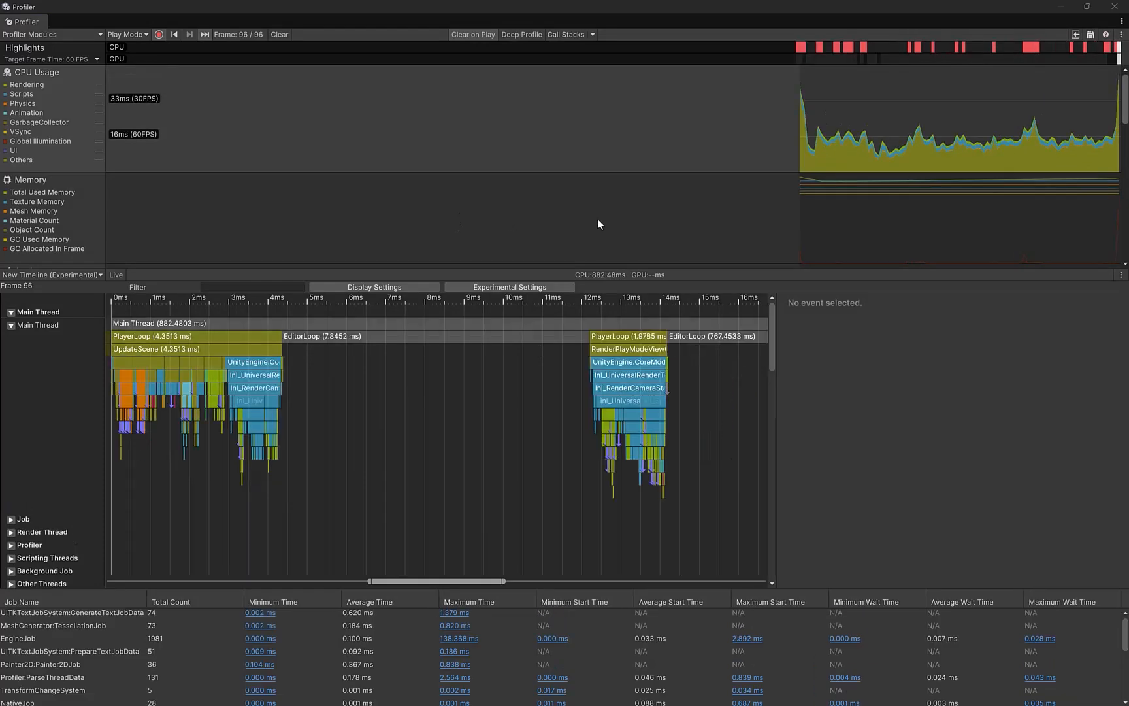
Select a DistanceJob batch on the first frame's worker threads, revealing it was scheduled by Update() and completed by WaitForJobGroupID
left_click(174, 34)
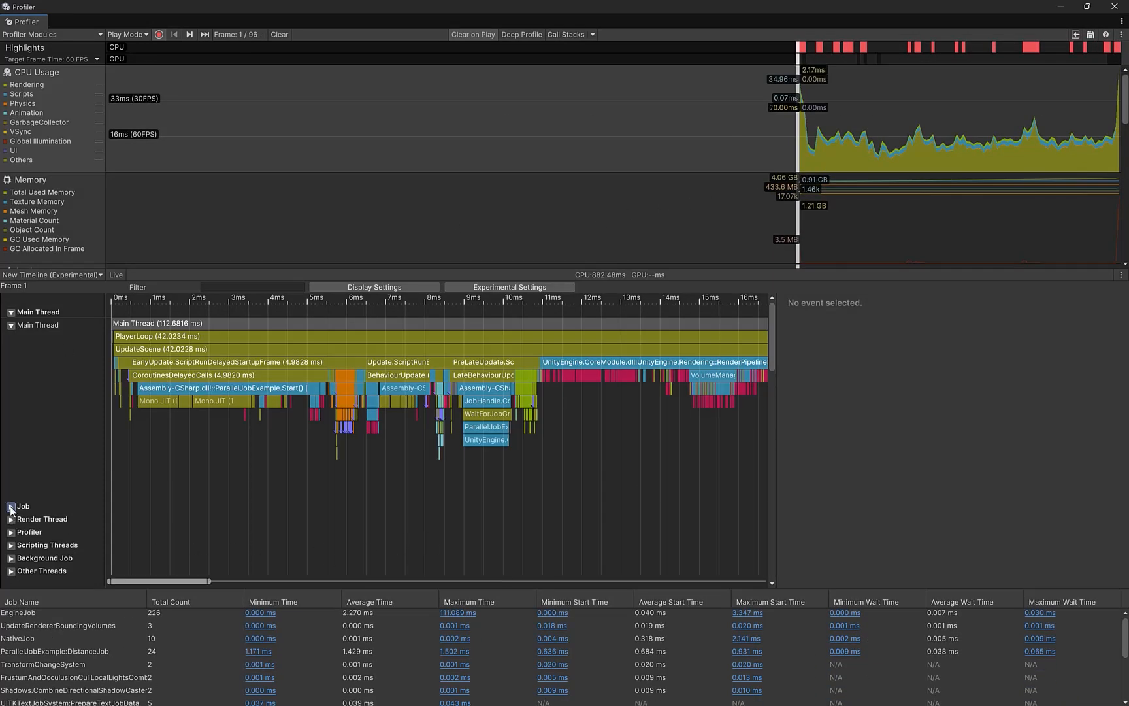
left_click(5, 506)
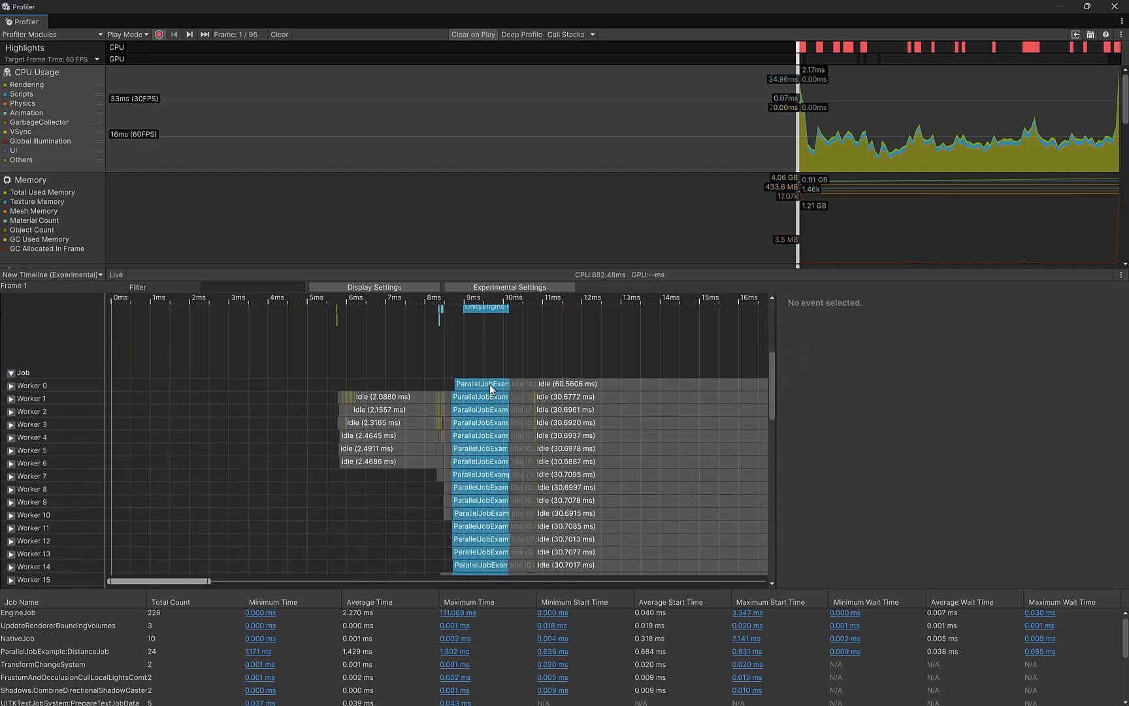
left_click(482, 383)
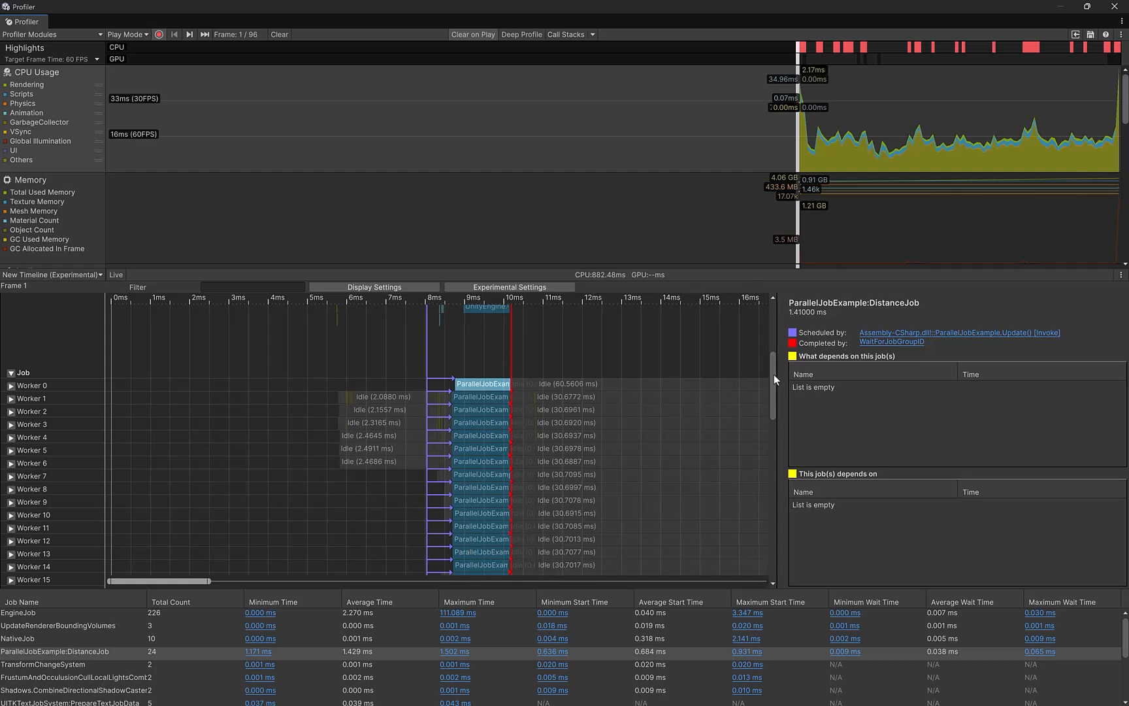
scroll("down", 3)
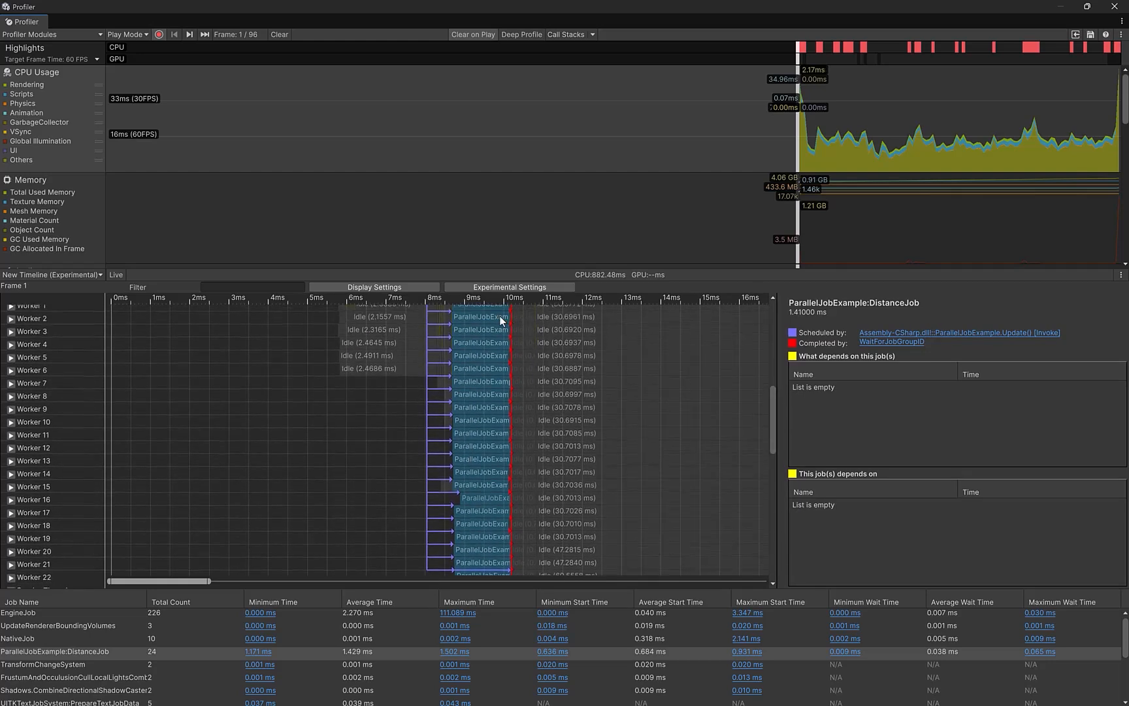
mouse_move(643, 421)
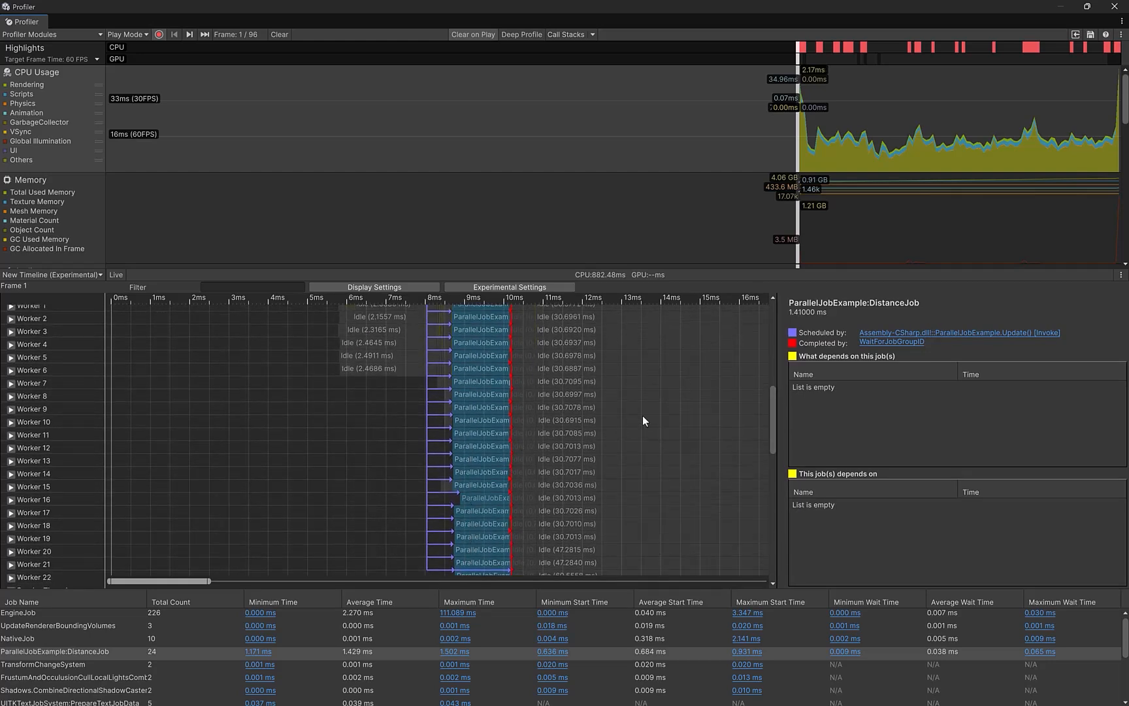
left_click(482, 420)
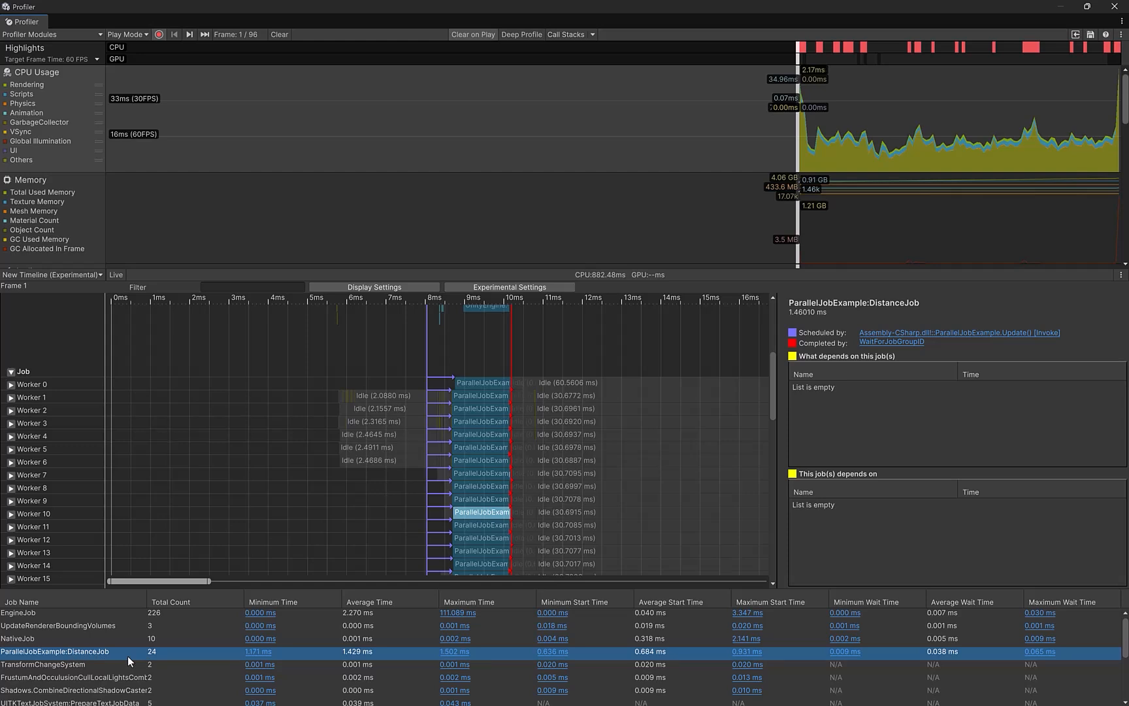
mouse_move(346, 532)
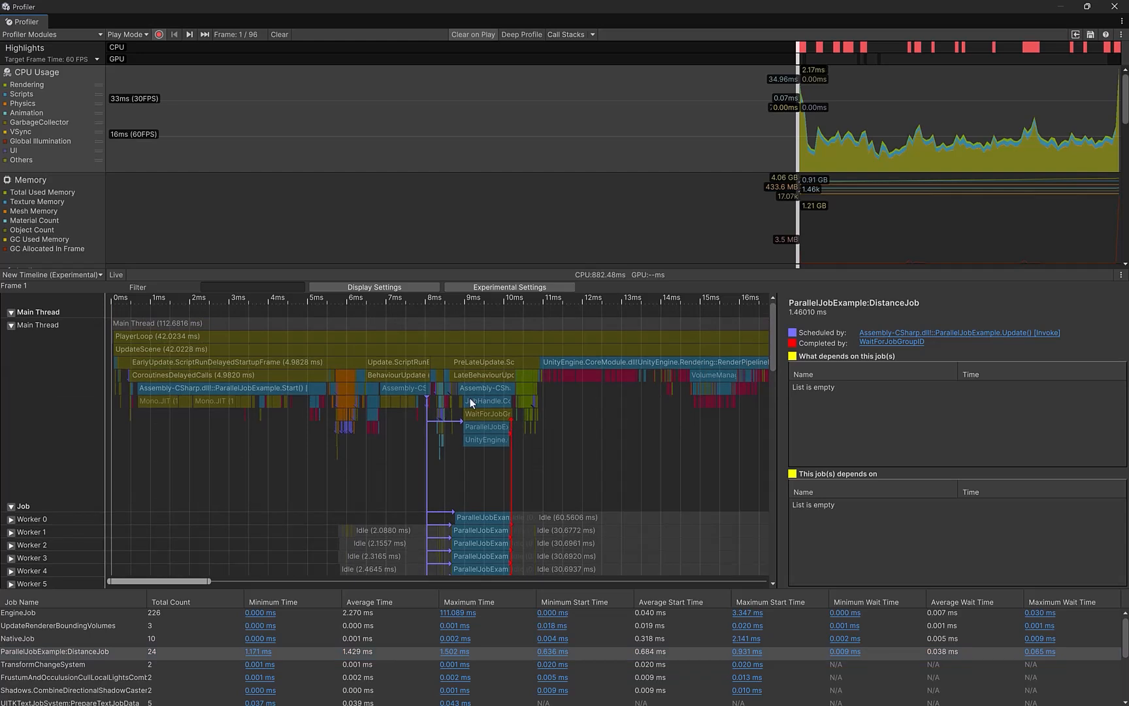
mouse_move(525, 450)
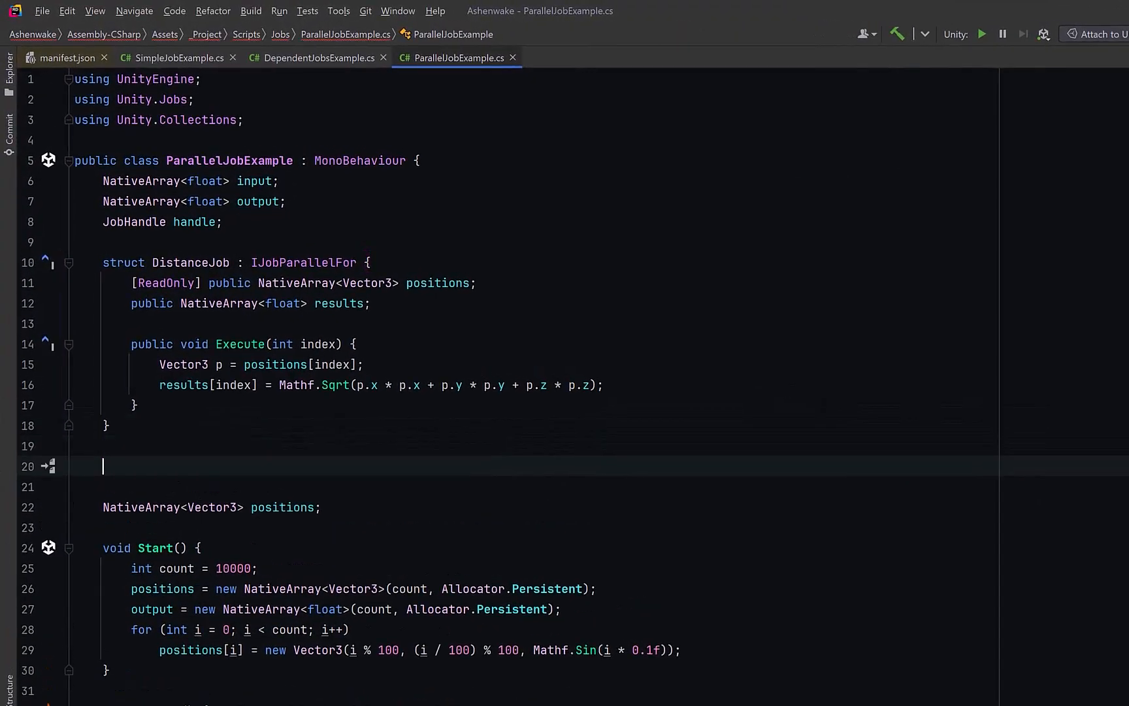
Write struct DependentJob : IJob with a [ReadOnly] NativeArray<float> results and an Execute loop accumulating total += results[i]
type("struct DependentJob : IJob {")
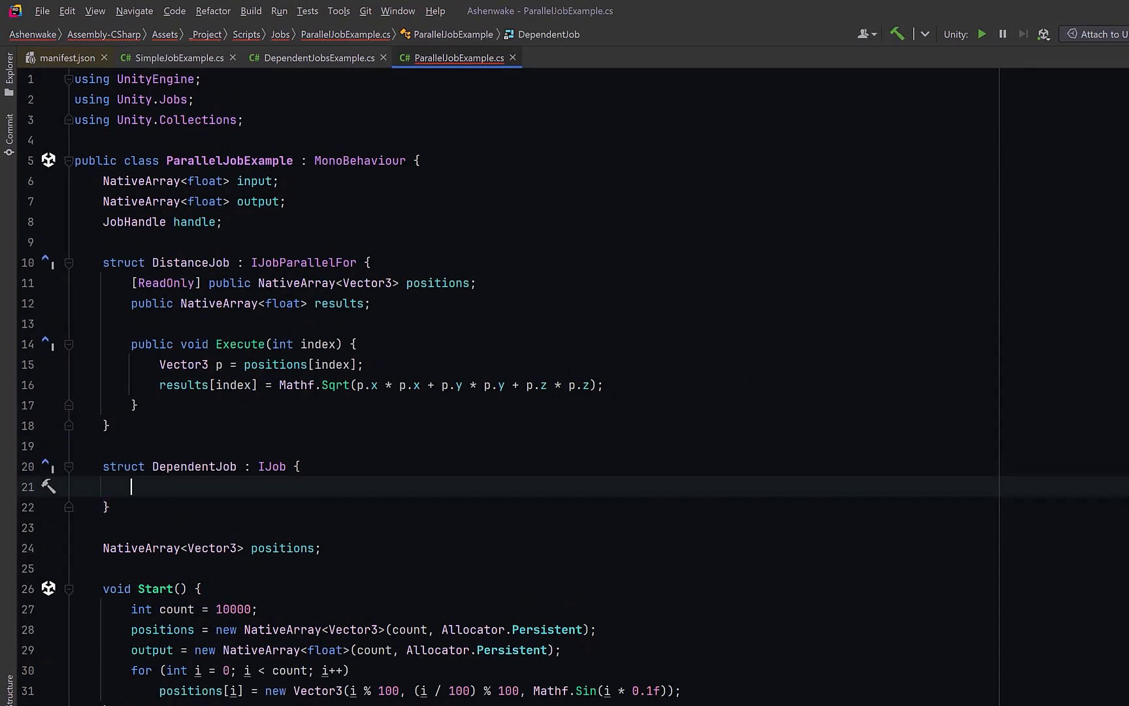
type("[ReadOnly] public NativeArray<float> results;")
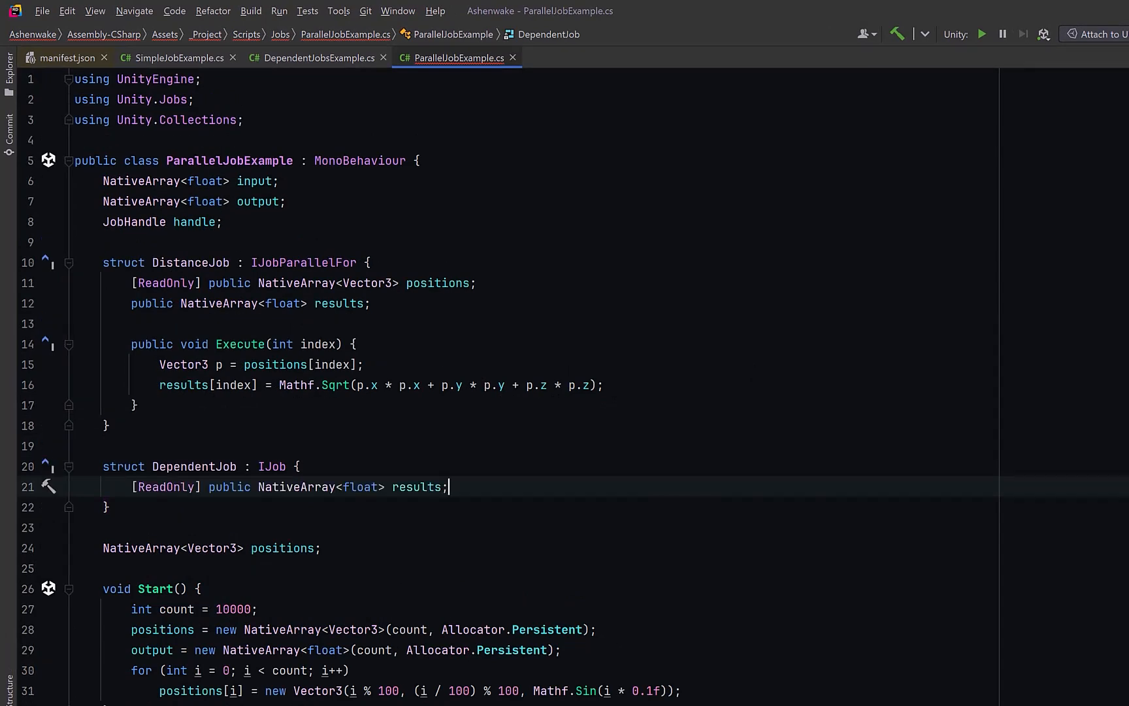
type("public void Execute() {")
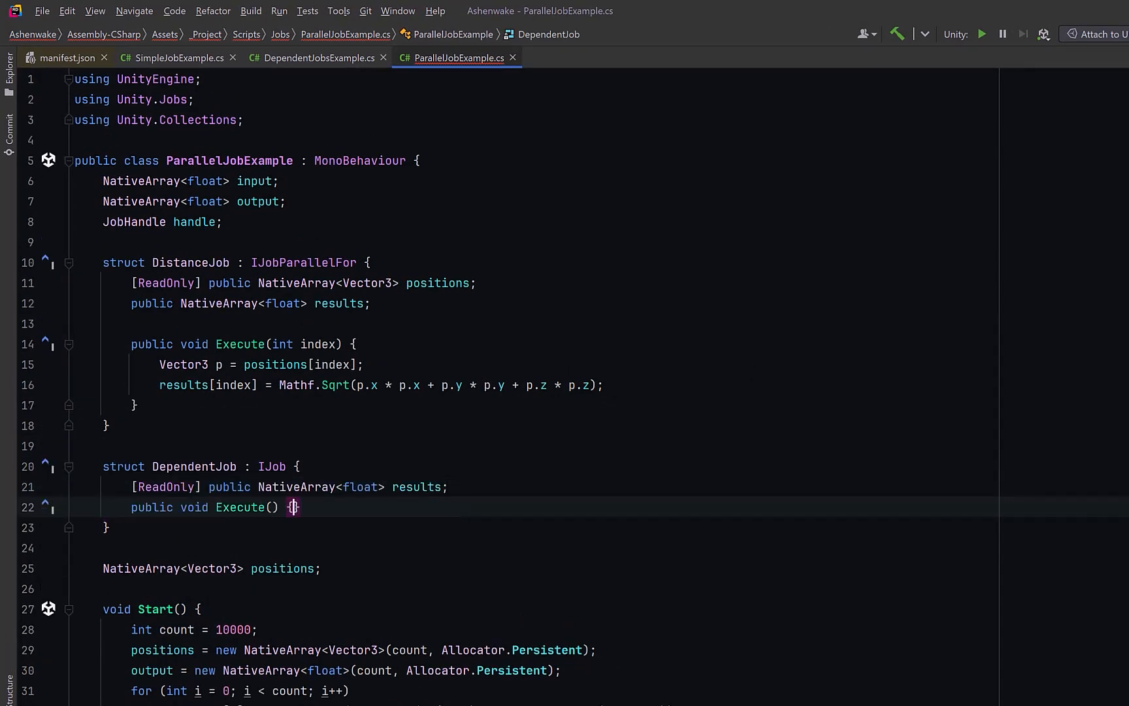
type("float total = 0f;")
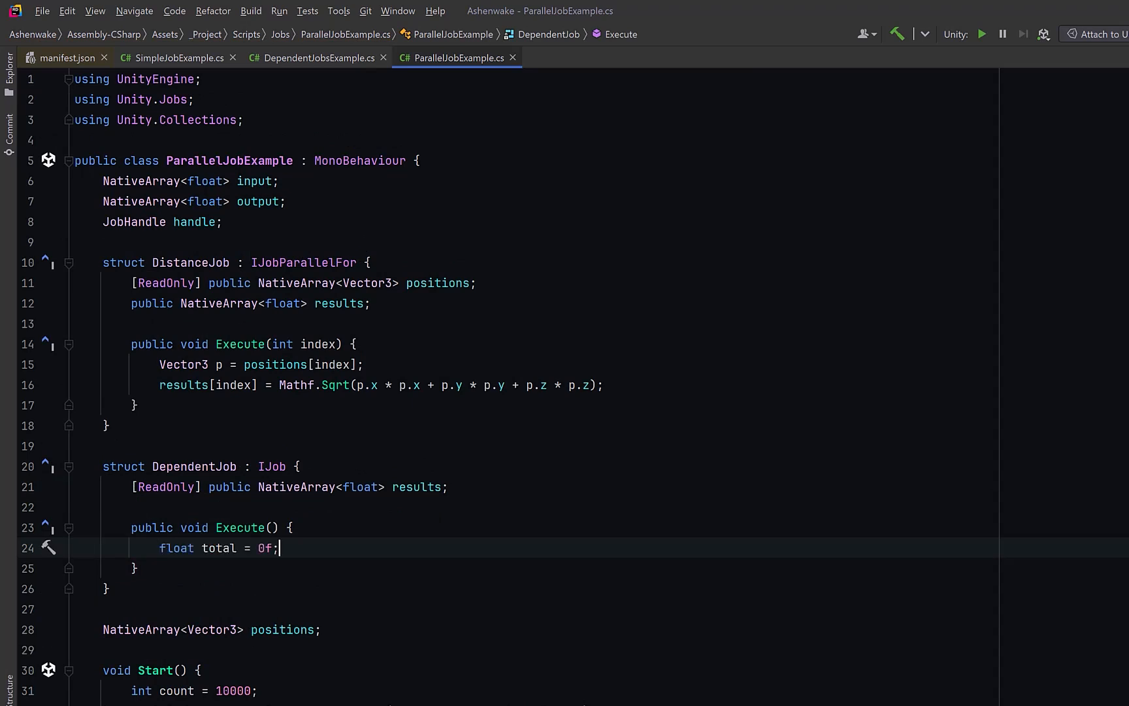
type("for (int i = 0; i < results.Length; i++)")
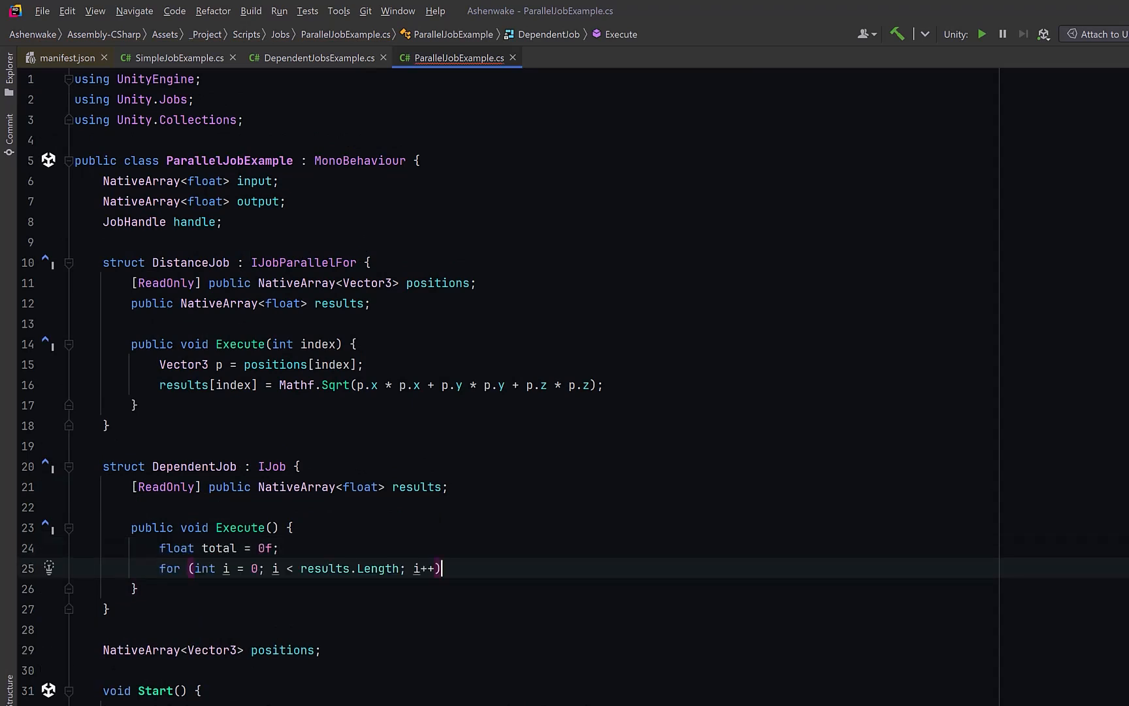
type("total += results[i];")
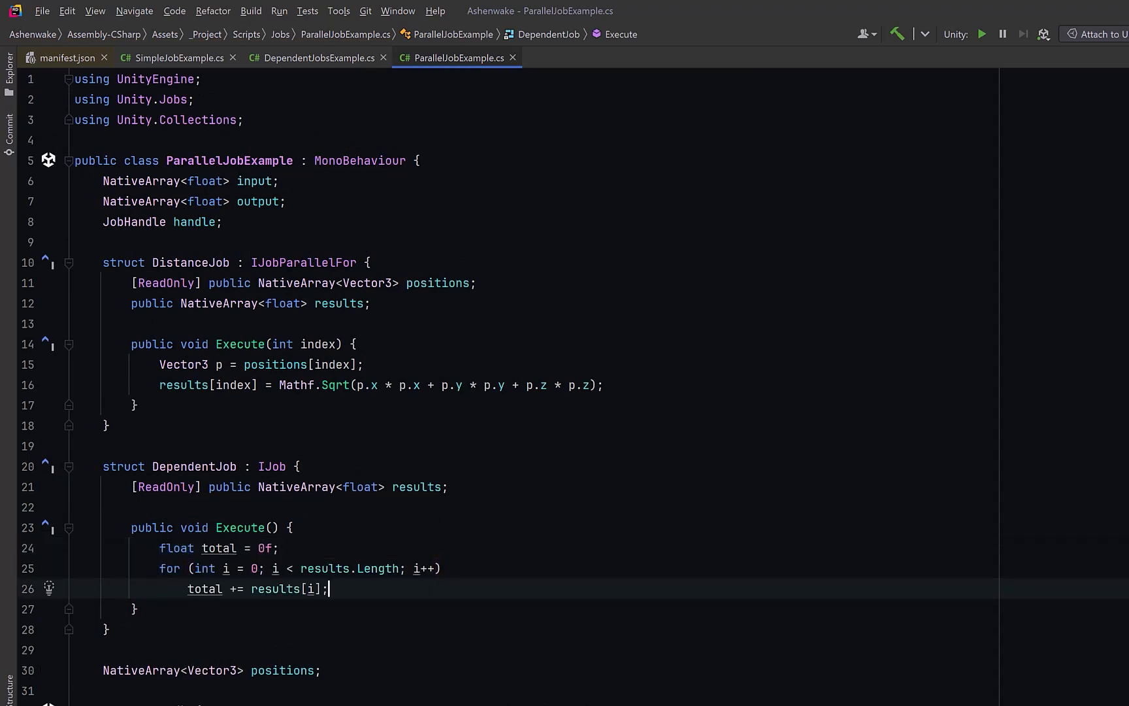
scroll("down", 3)
type("var handleA = job.Schedule(positions.Length, 64);")
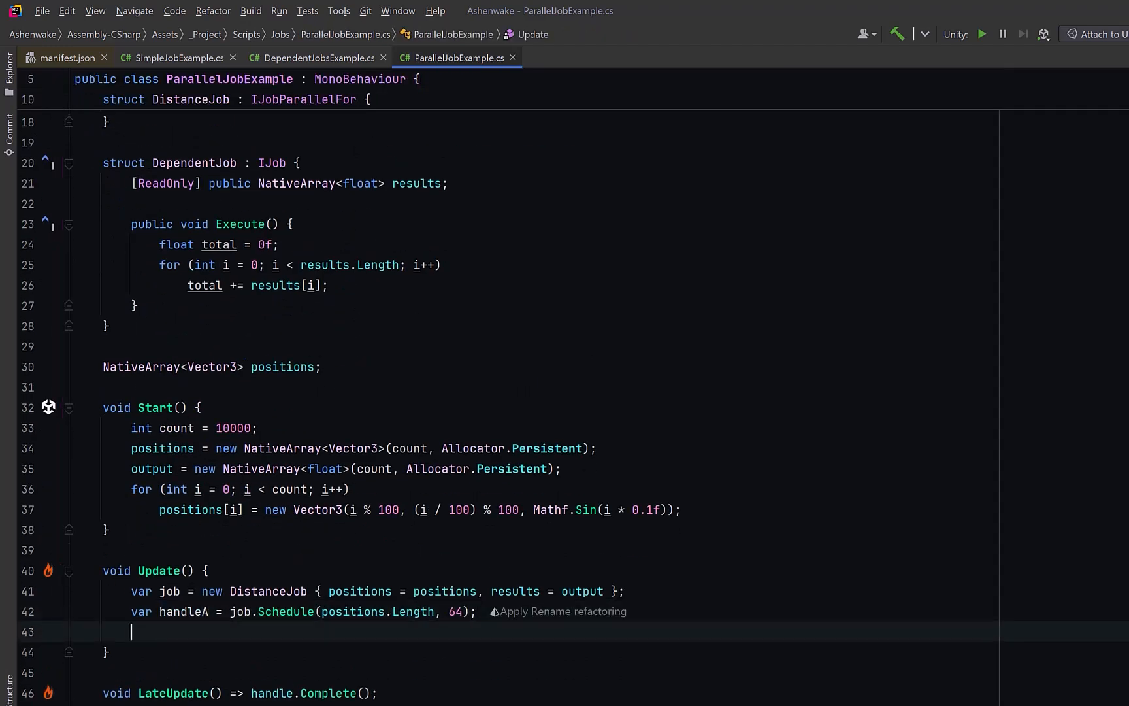
Create var dependent = new DependentJob { results = output } and schedule it with dependent.Schedule(handleA)
type("var dependent = new DependentJob { results = output };")
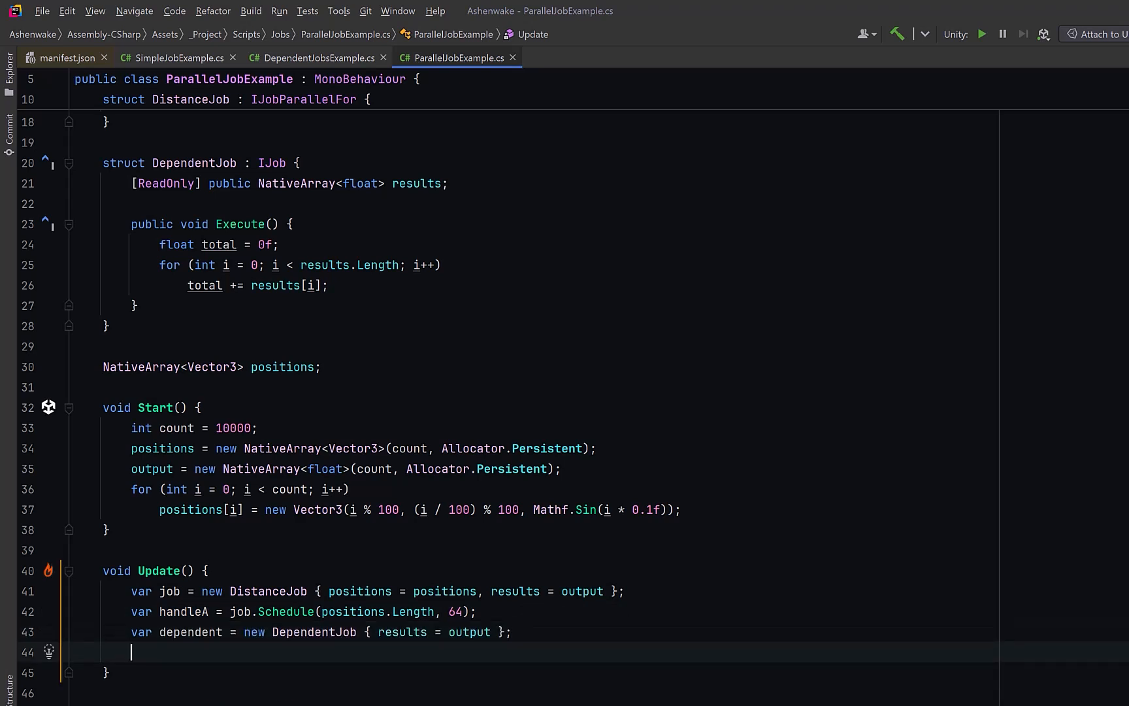
type("handle = dependent.Schedule(handleA);")
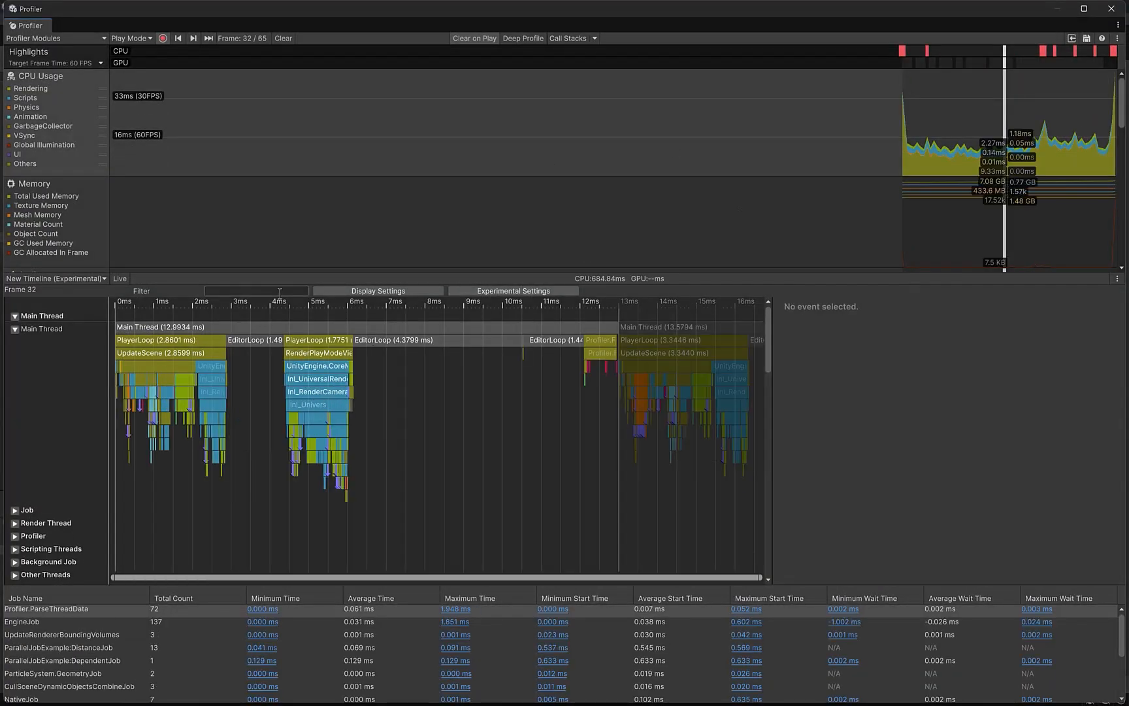
Filter the timeline by 'paral' and compare the DependentJob, a DistanceJob batch and the LateUpdate call's details
type("paral")
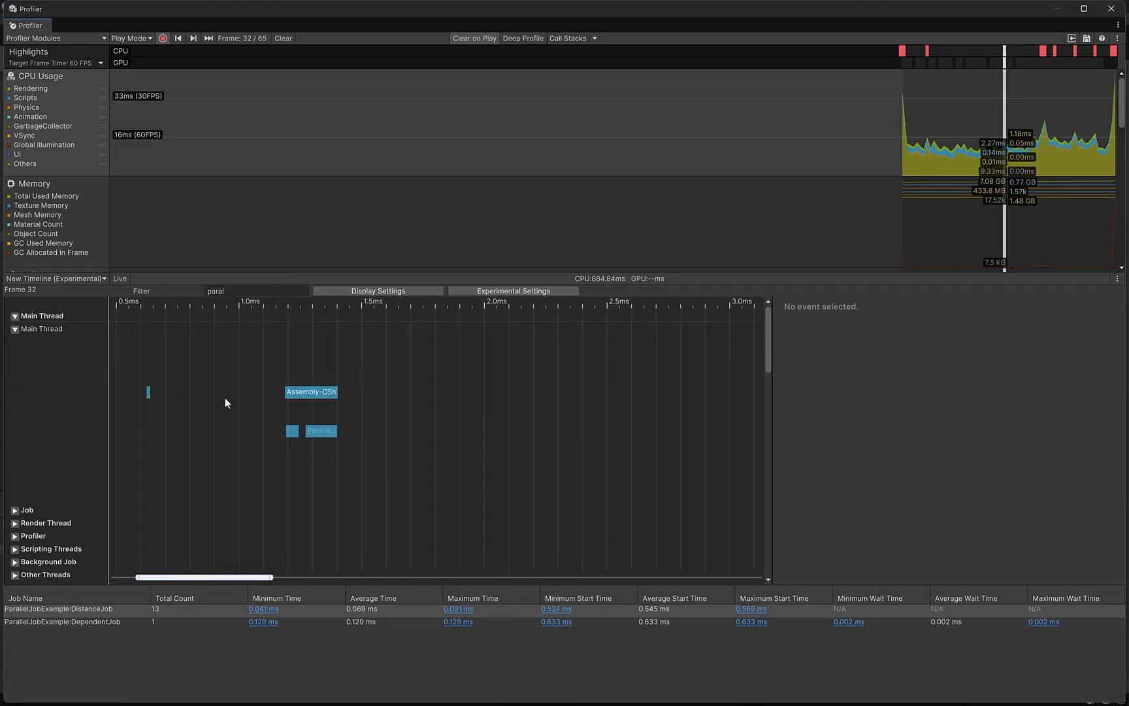
left_click(320, 430)
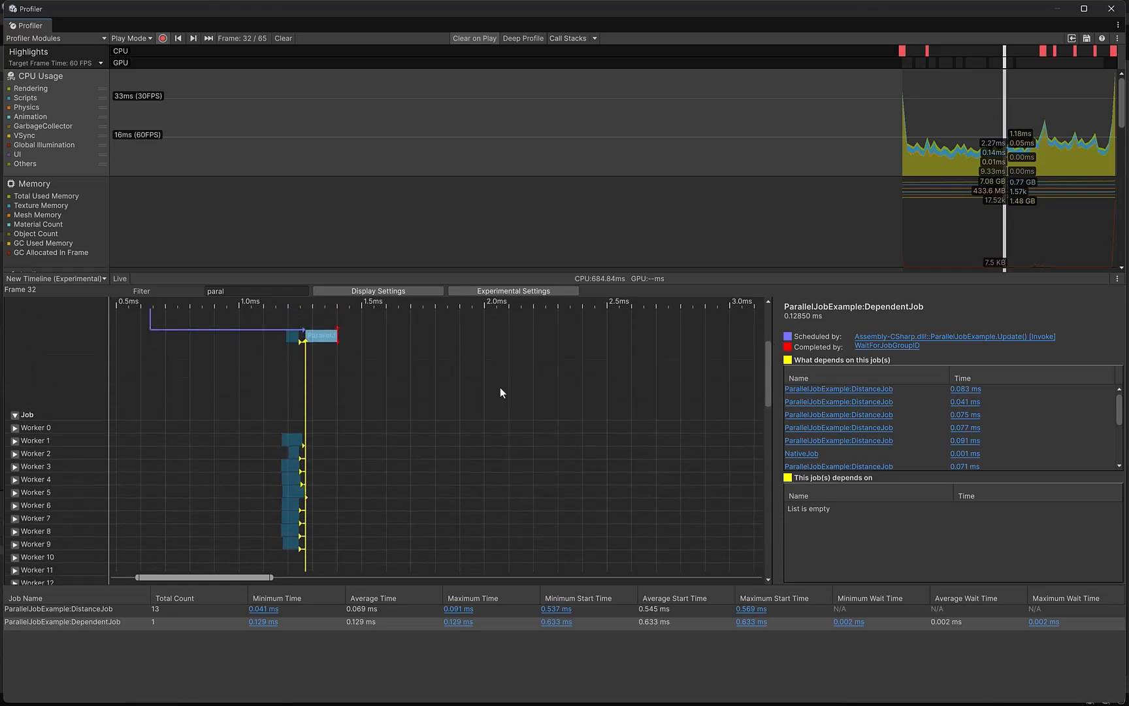
left_click(291, 486)
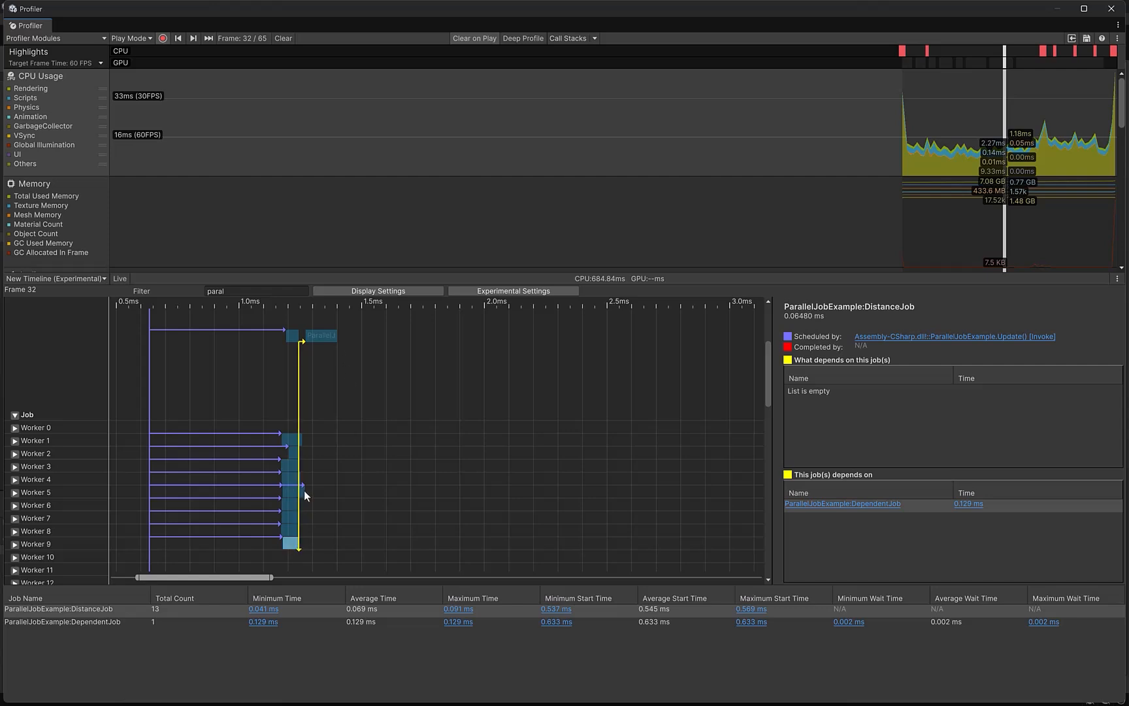
left_click(320, 335)
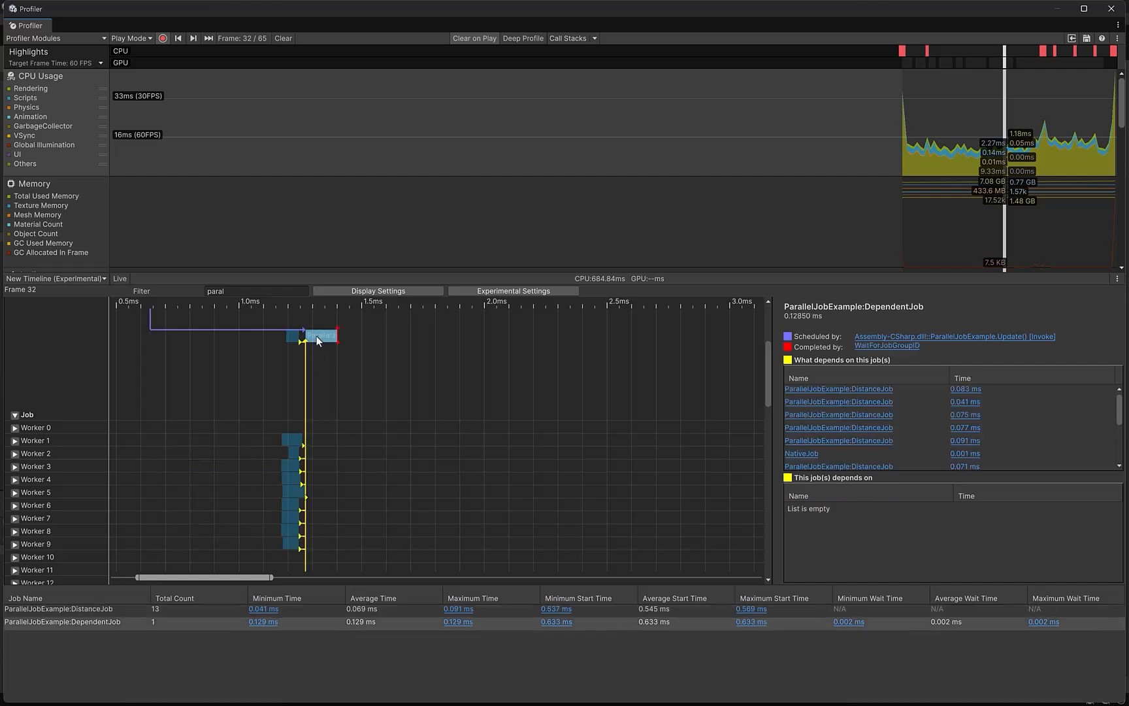
mouse_move(292, 340)
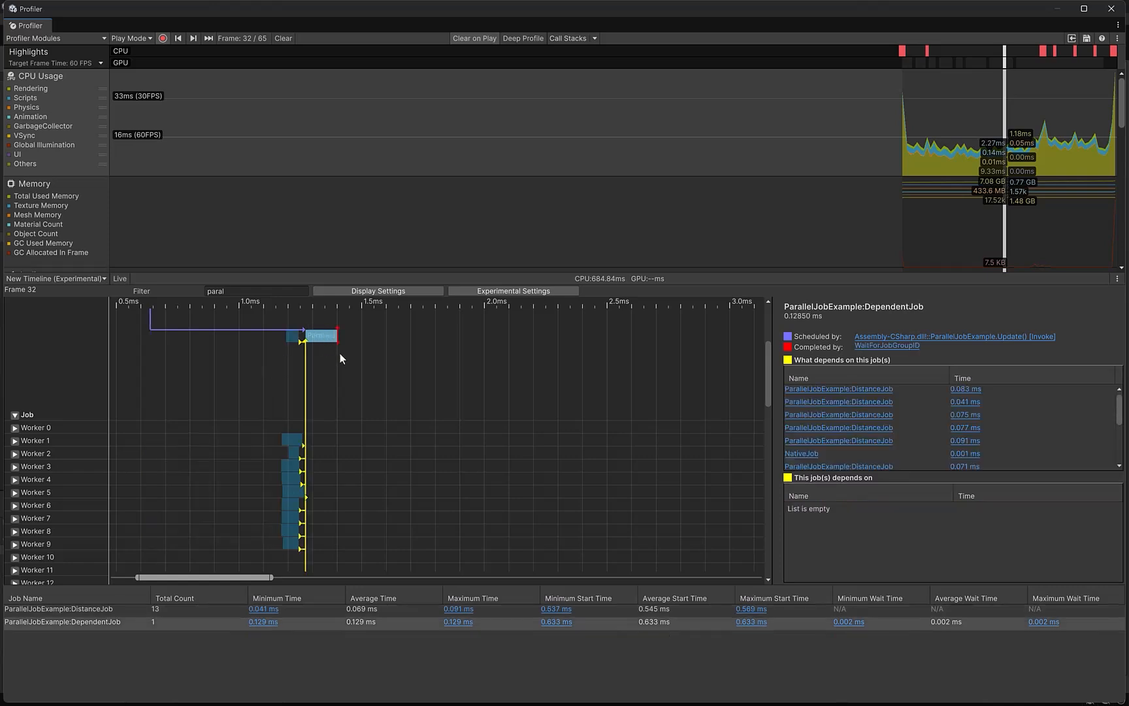
left_click(310, 366)
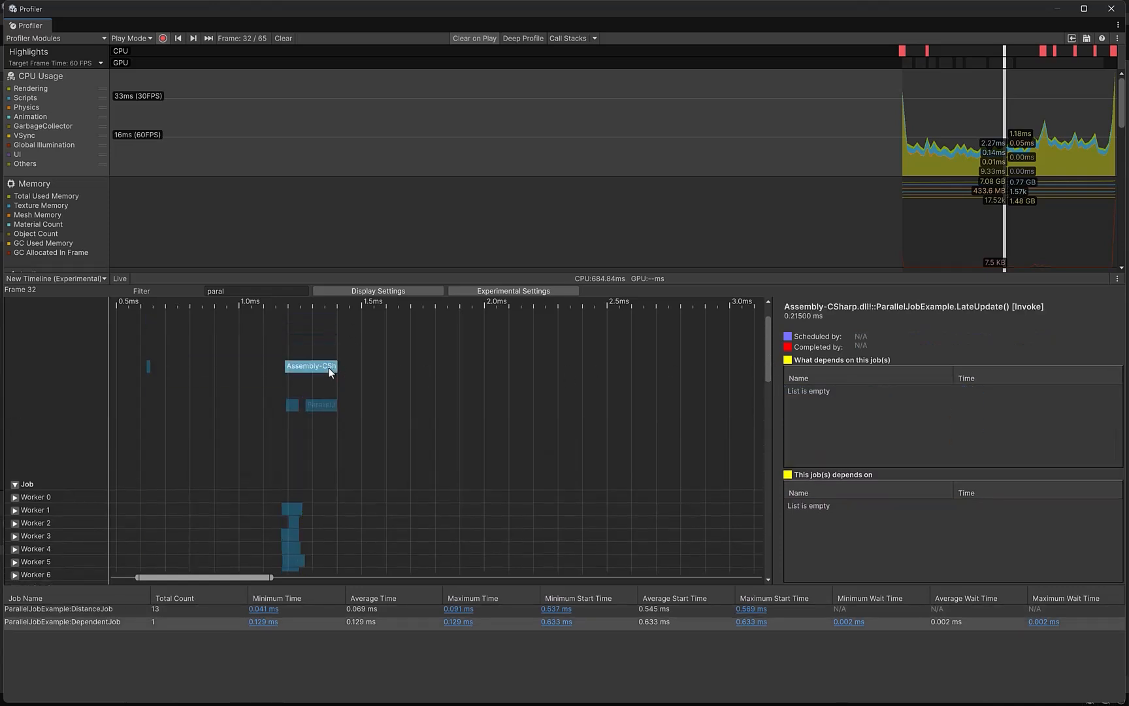
mouse_move(340, 416)
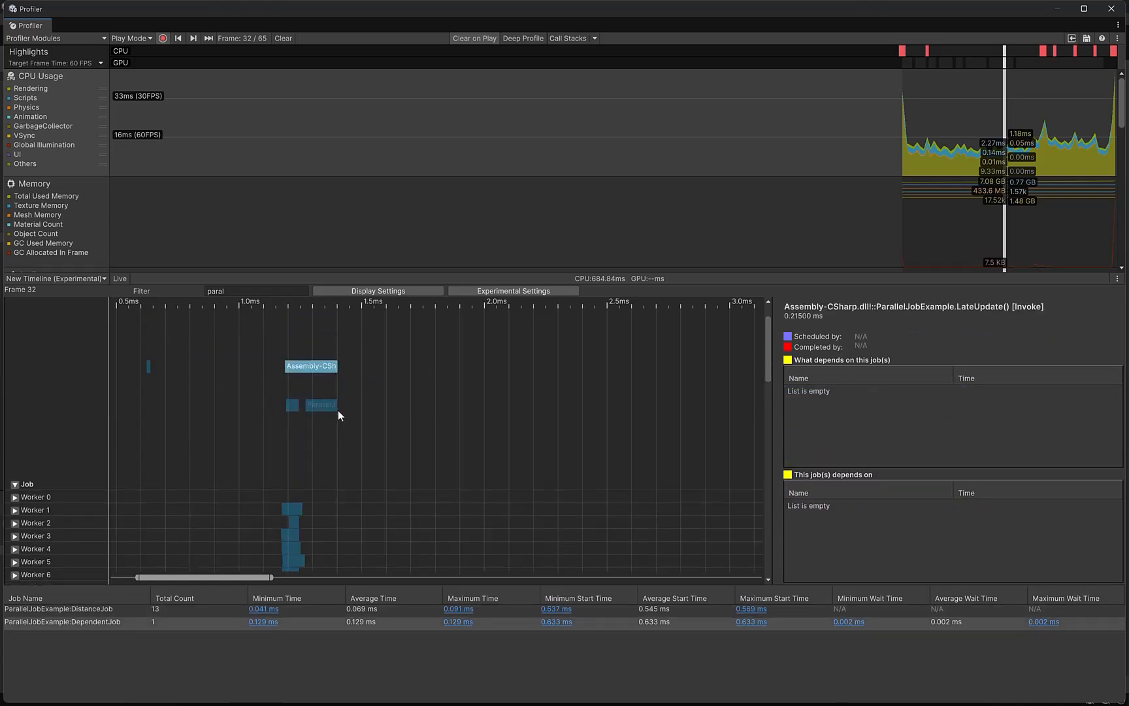
Follow the DependentJob's linked jobs to NativeJob and back via its 'depends on' link
left_click(319, 405)
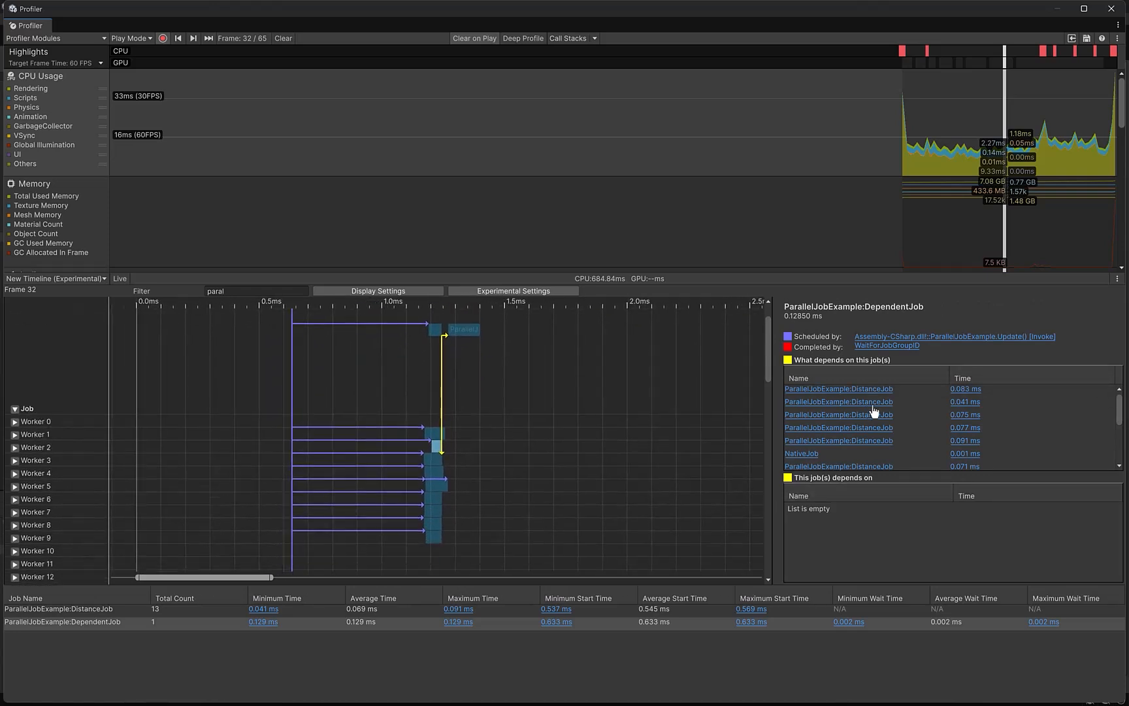
scroll("down", 3)
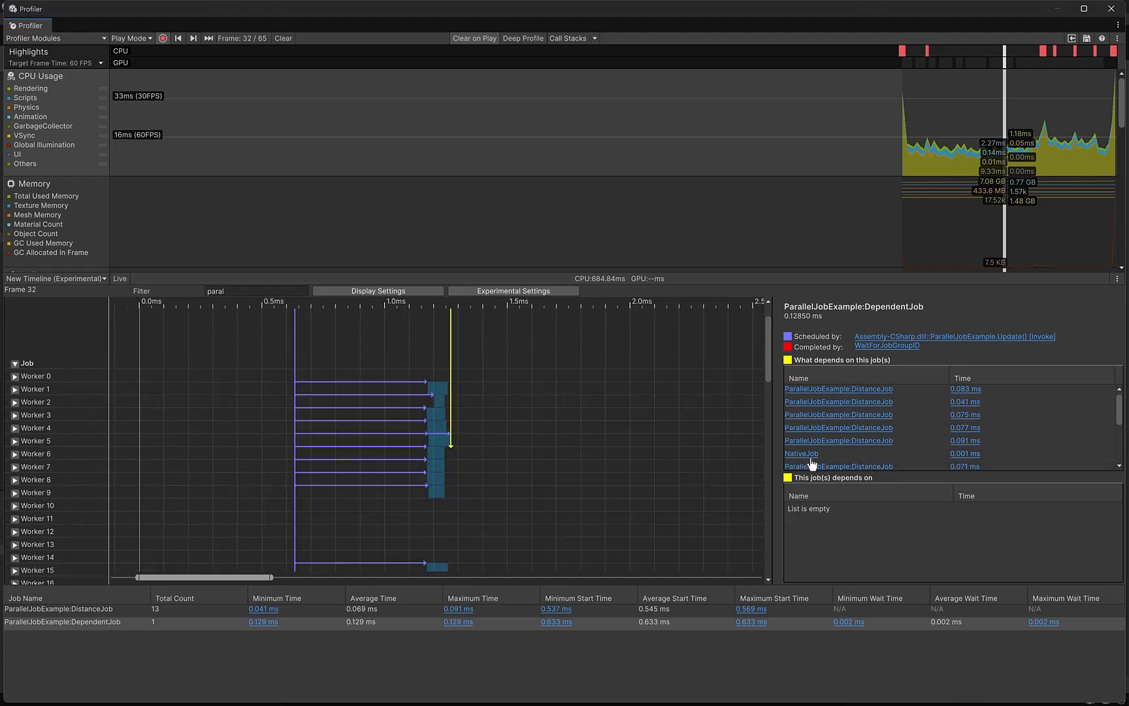
scroll("down", 3)
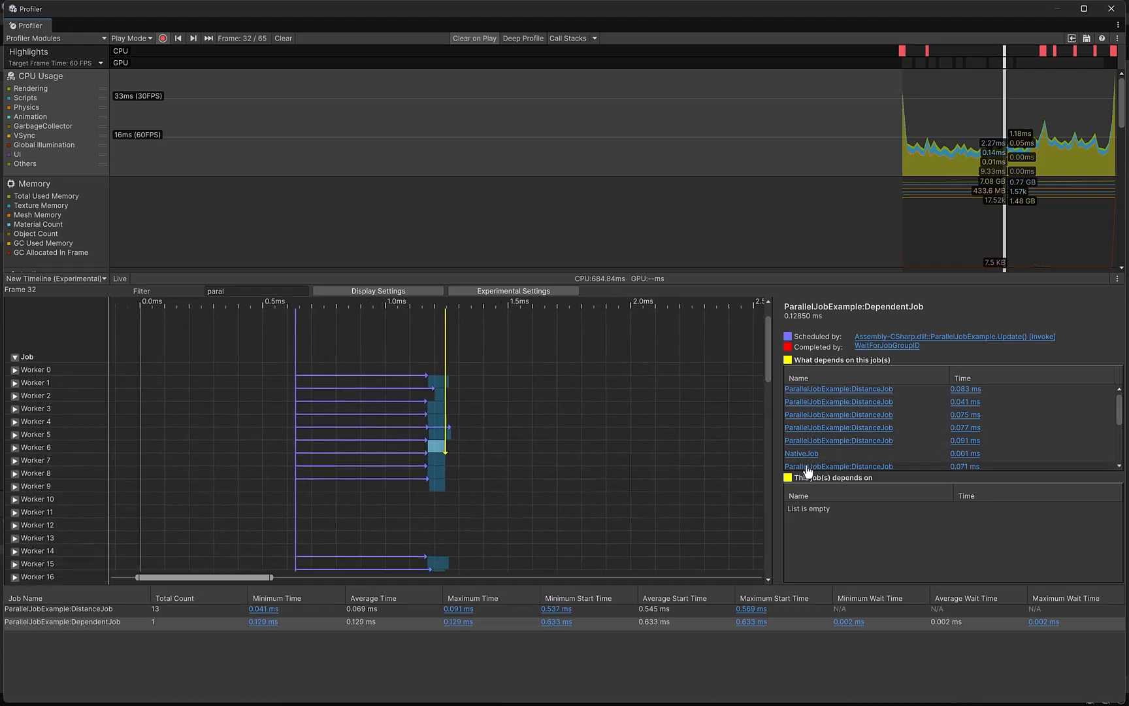
left_click(800, 454)
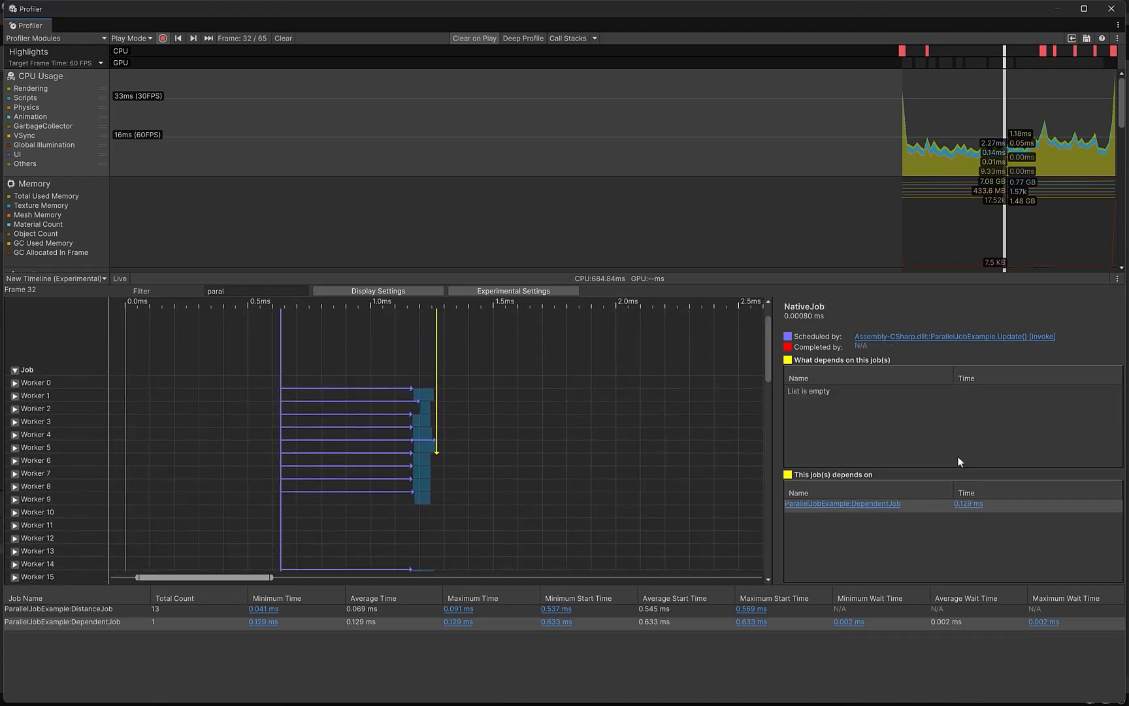
left_click(841, 503)
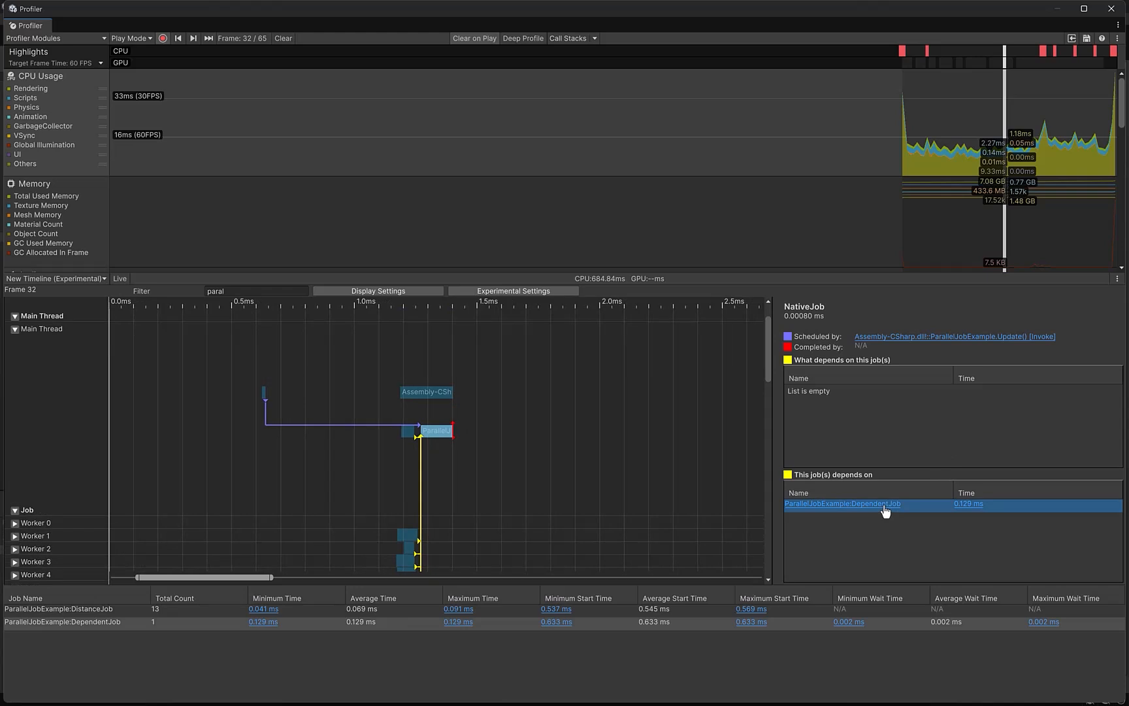